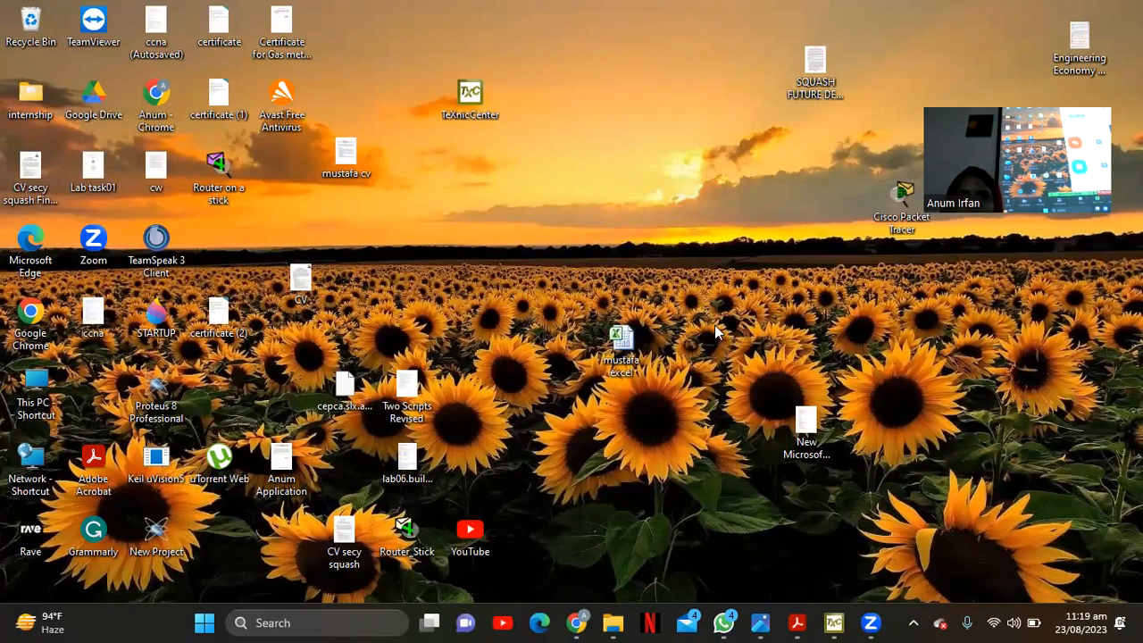
{"action": "mouse_move", "coordinate": [300, 535]}
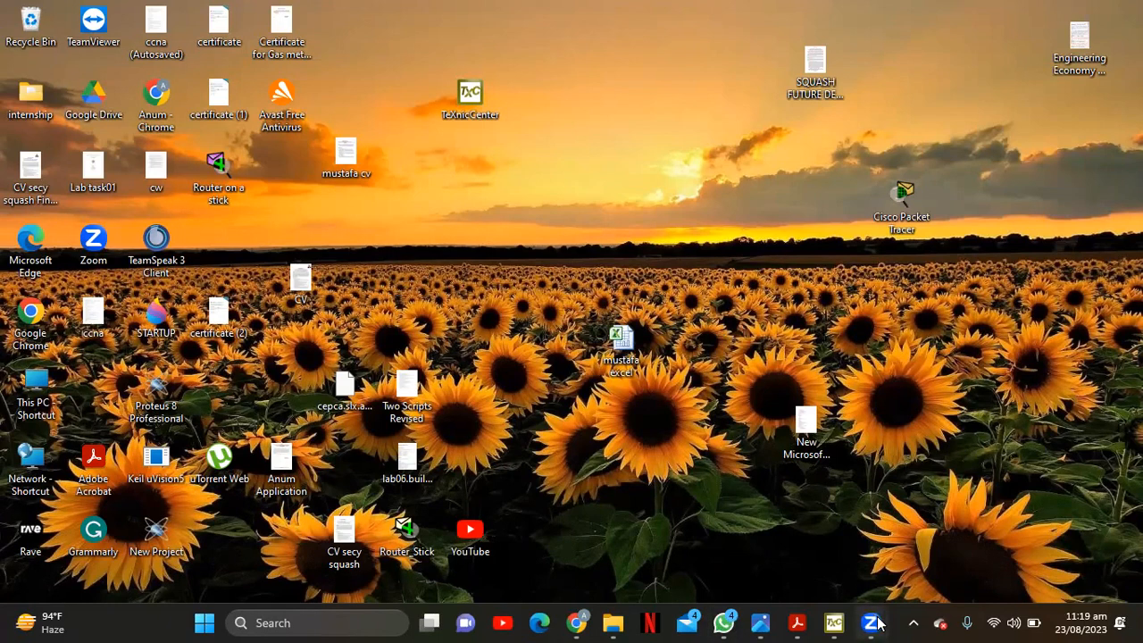
{"action": "mouse_move", "coordinate": [832, 621]}
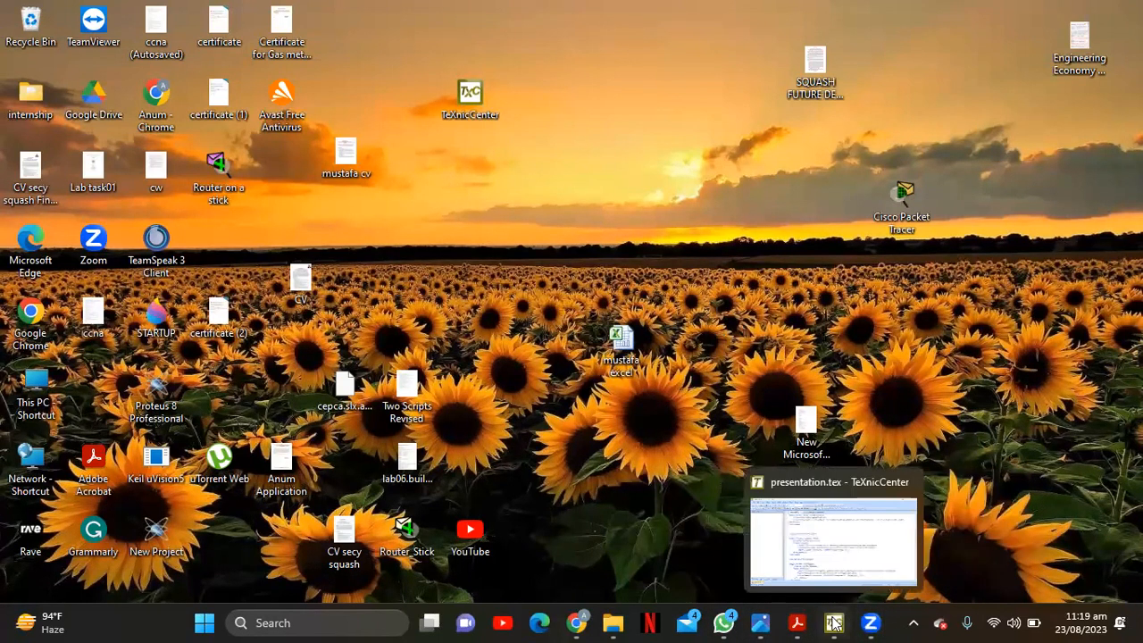
- Bring bbvg.pdf to the front in Acrobat and advance to the Data Visualization slide
{"action": "left_click", "coordinate": [797, 621]}
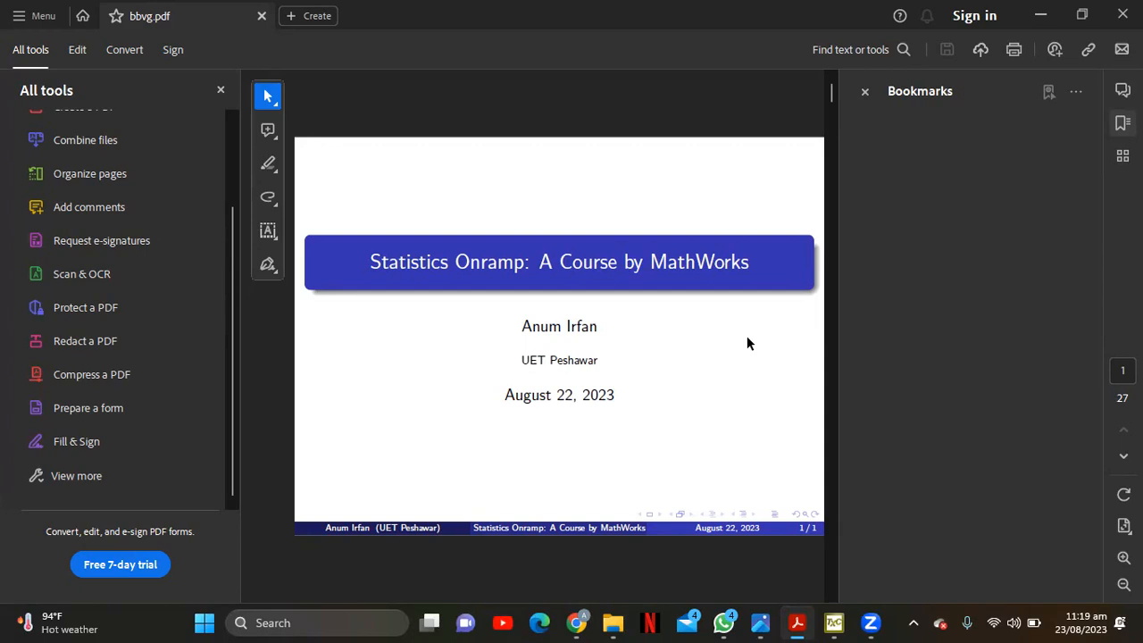
{"action": "scroll", "scroll_direction": "down", "scroll_amount": 3}
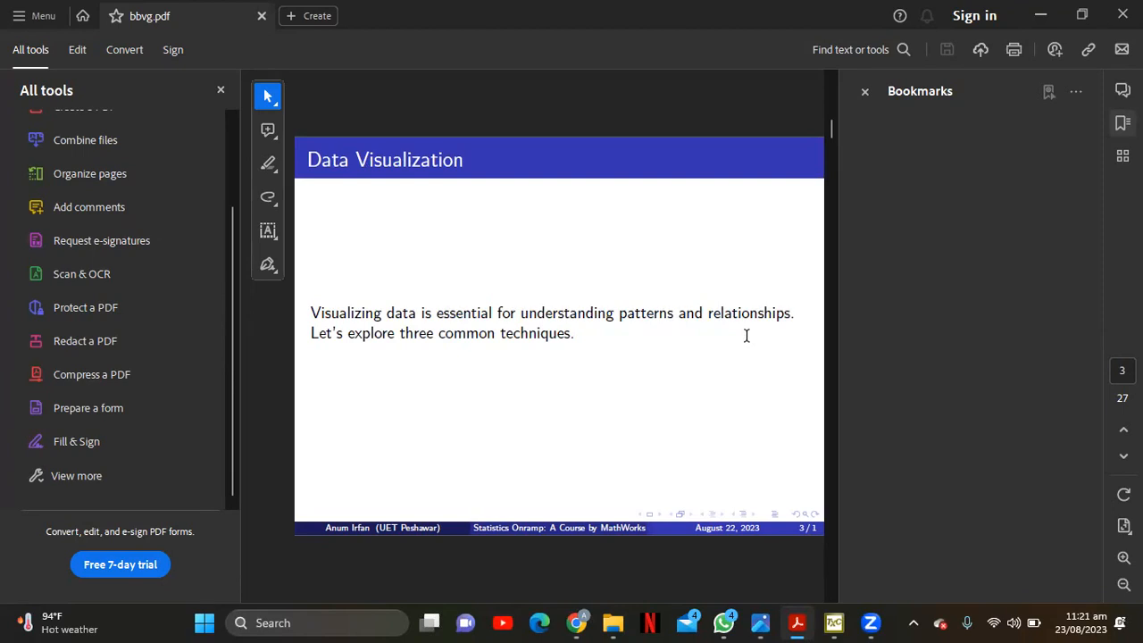
{"action": "mouse_move", "coordinate": [775, 606]}
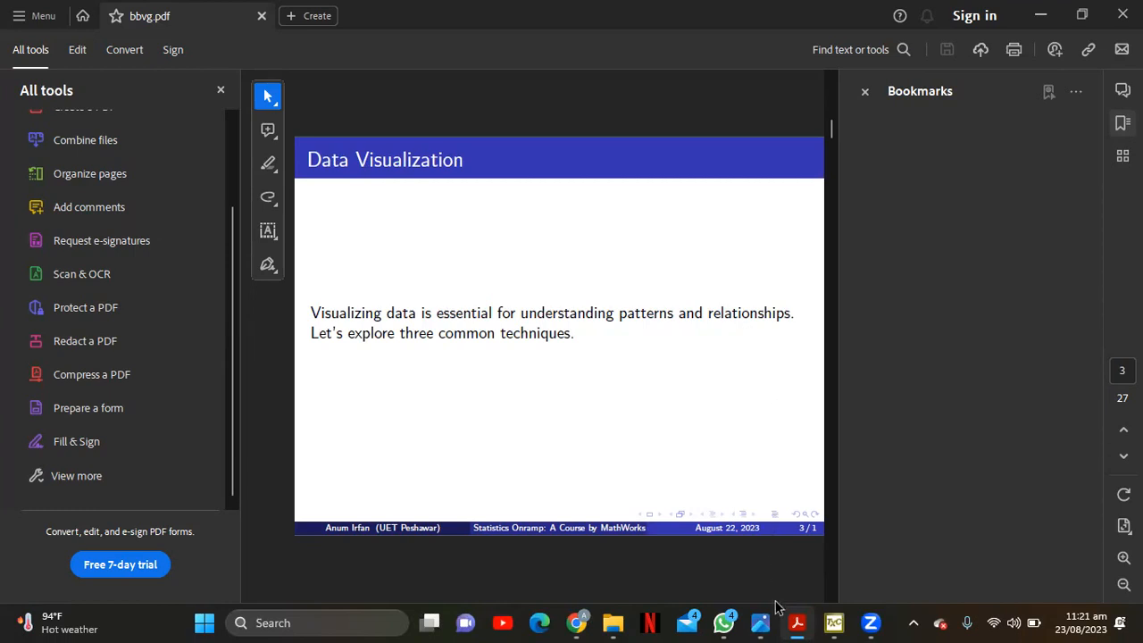
{"action": "mouse_move", "coordinate": [761, 622]}
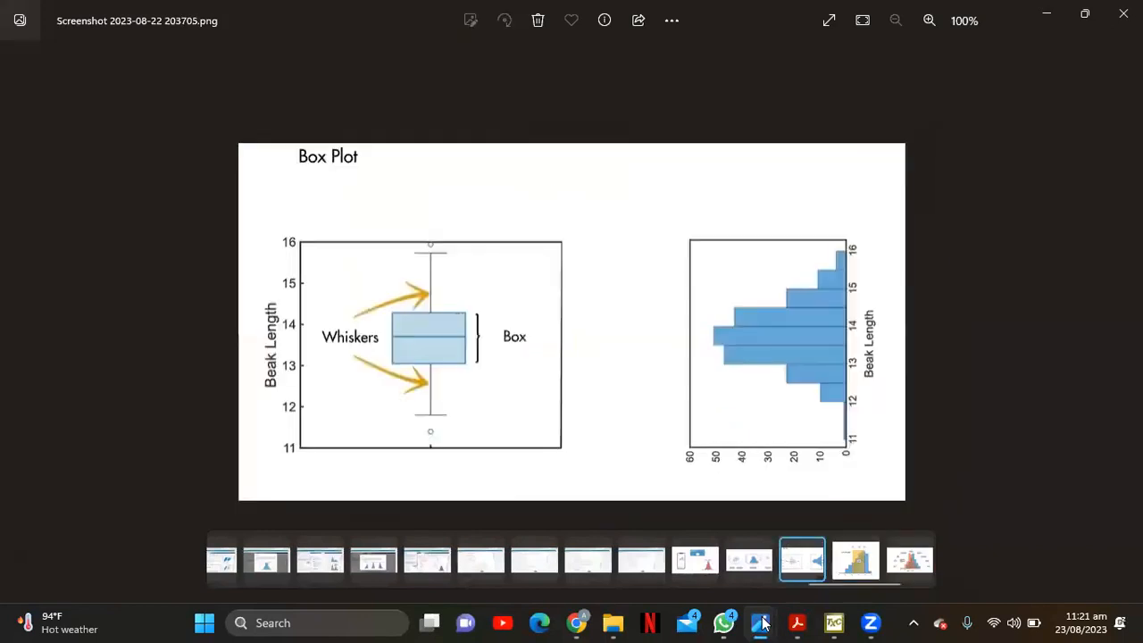
- Switch to Photos showing the scatter, gscatter, histogram and boxchart beak-measurement screenshot
{"action": "left_click", "coordinate": [749, 561]}
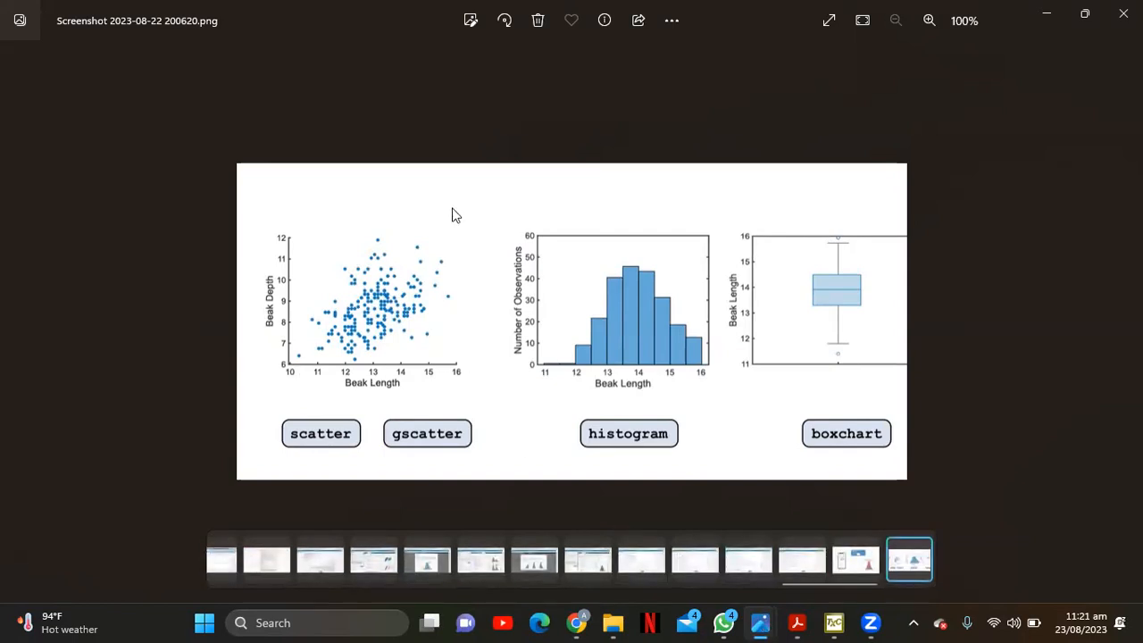
{"action": "mouse_move", "coordinate": [358, 284]}
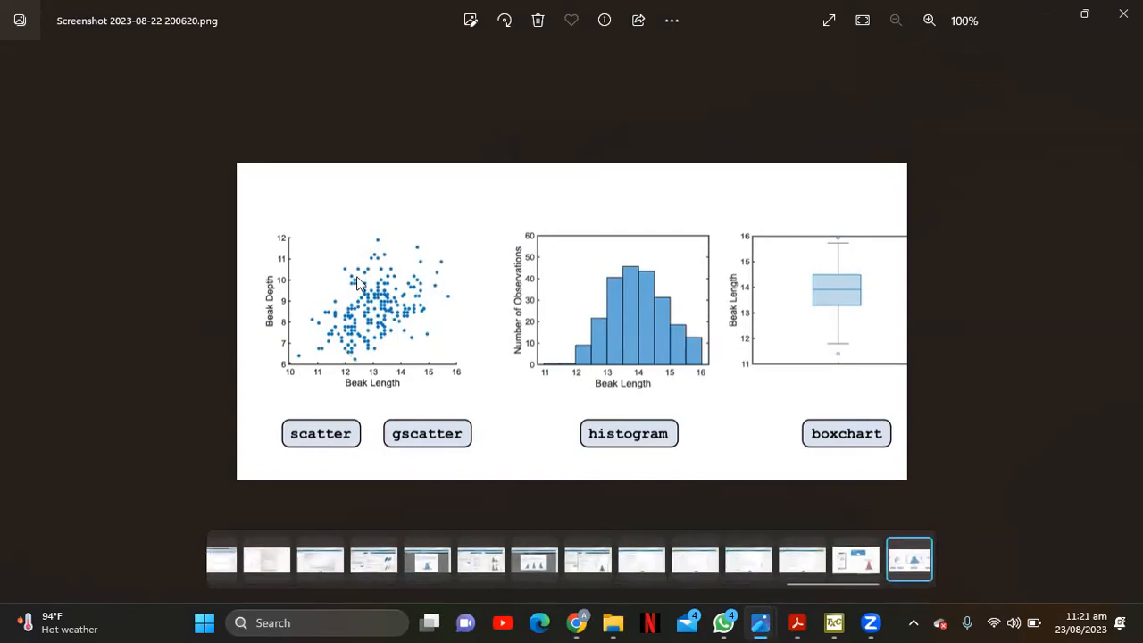
{"action": "mouse_move", "coordinate": [366, 320]}
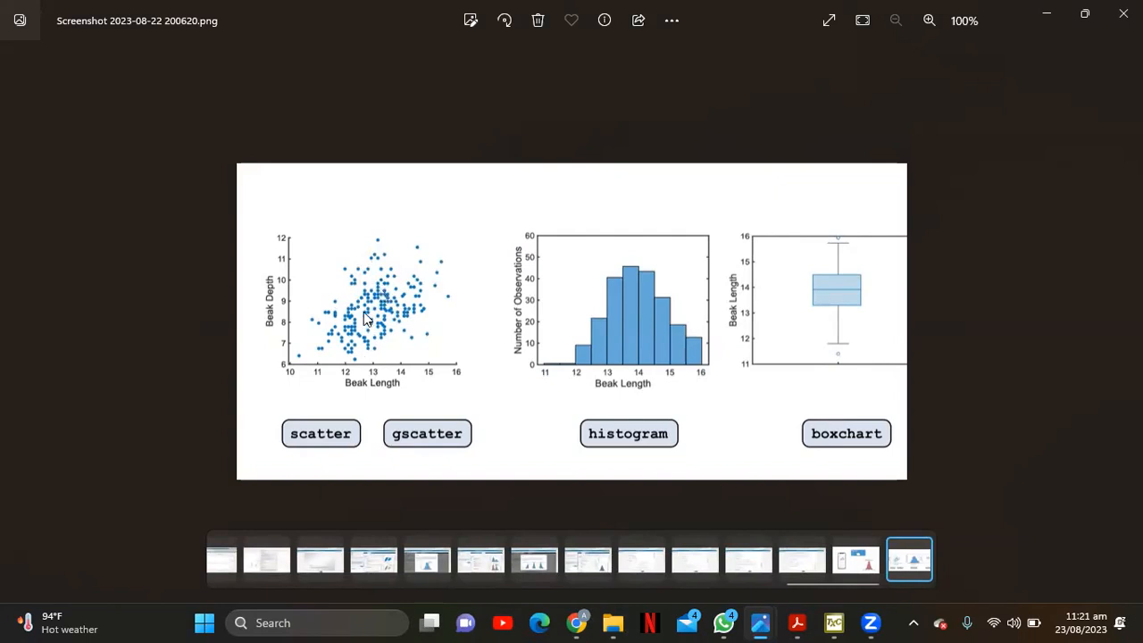
{"action": "mouse_move", "coordinate": [396, 307]}
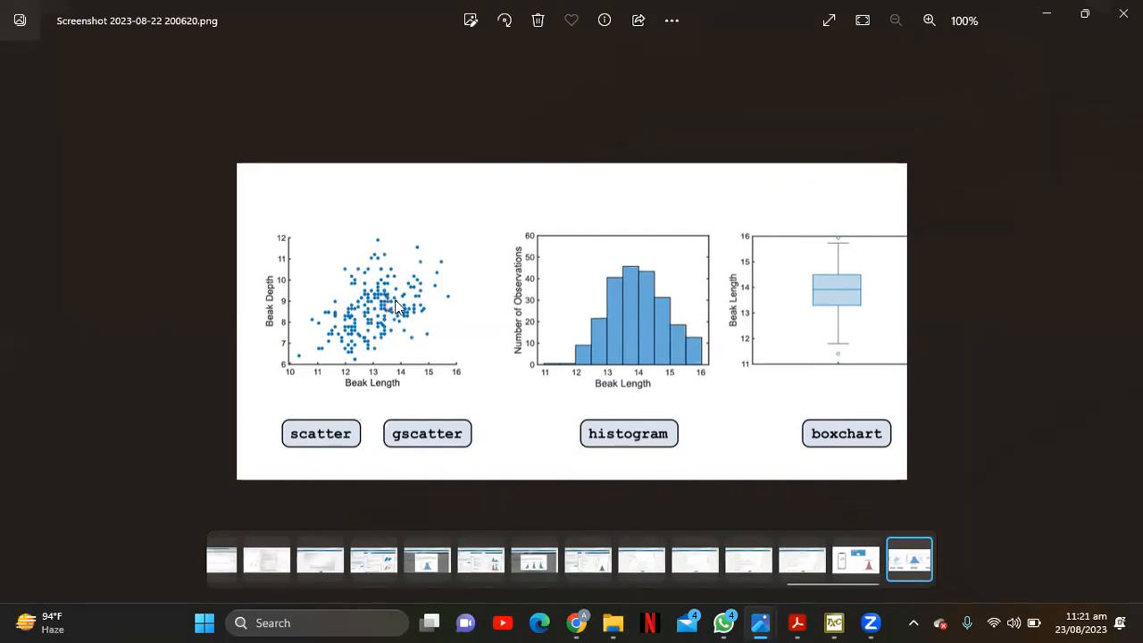
{"action": "mouse_move", "coordinate": [384, 350]}
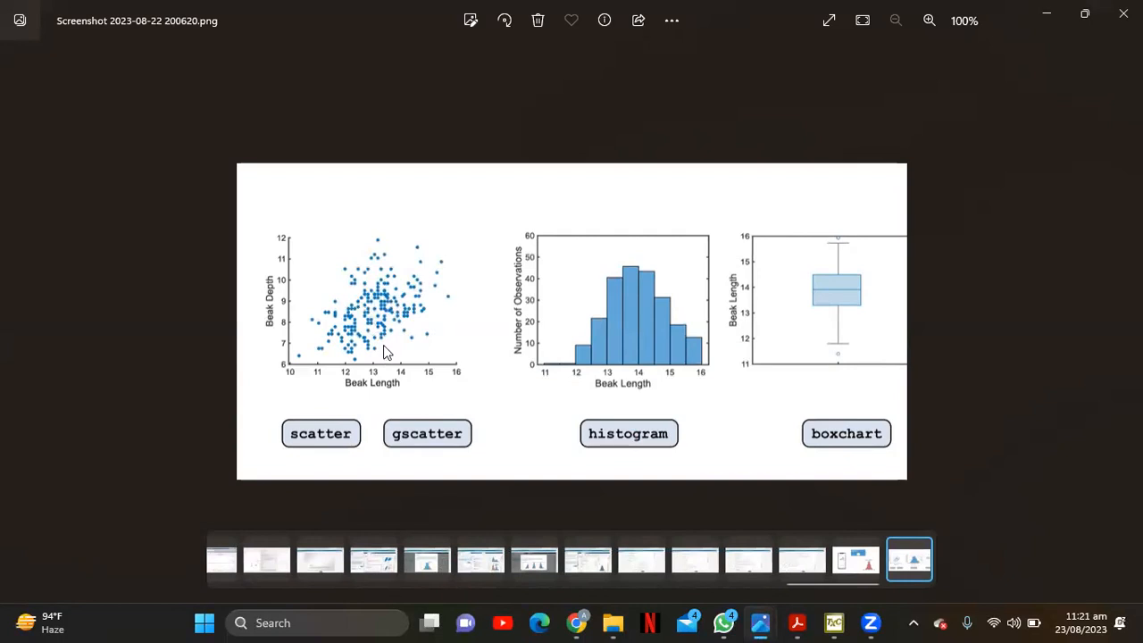
{"action": "mouse_move", "coordinate": [383, 350]}
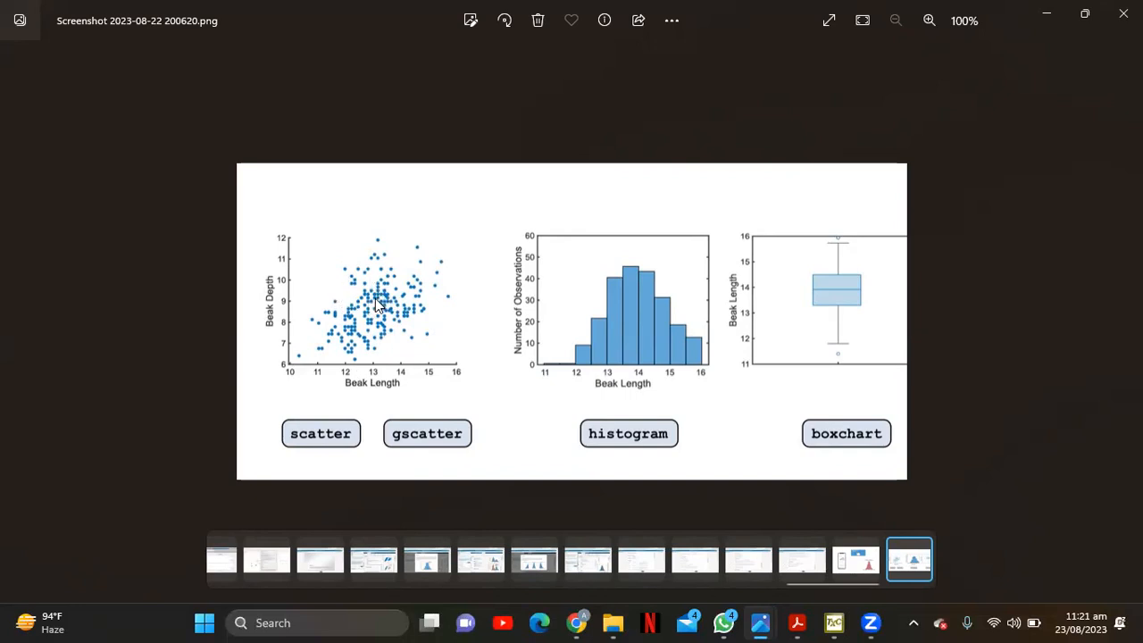
{"action": "mouse_move", "coordinate": [347, 302]}
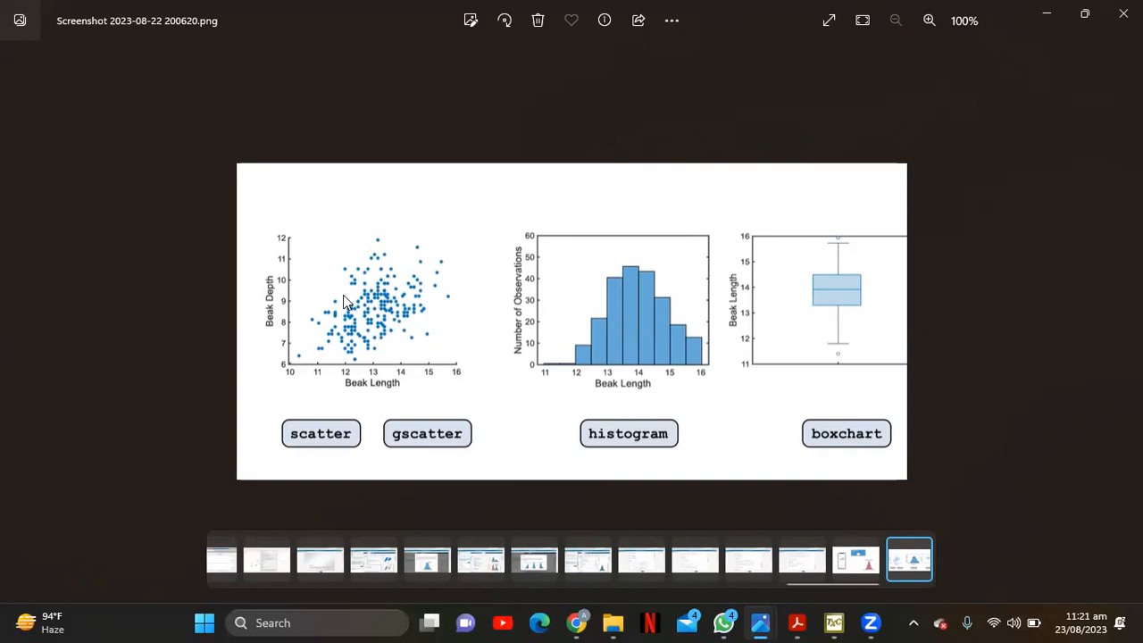
{"action": "mouse_move", "coordinate": [395, 302]}
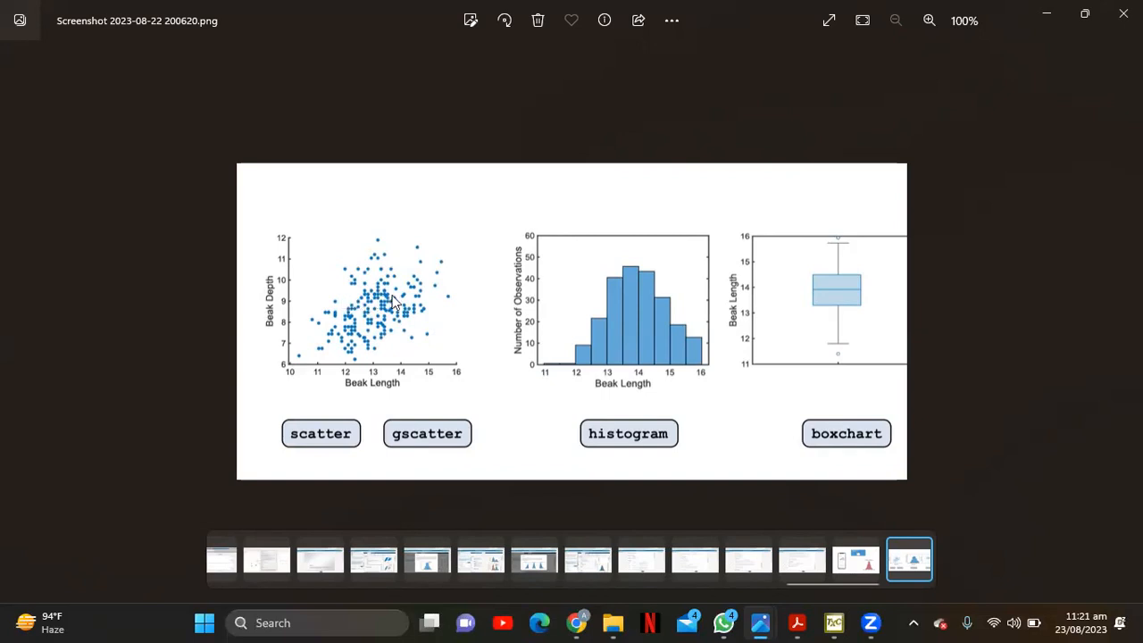
{"action": "mouse_move", "coordinate": [621, 414]}
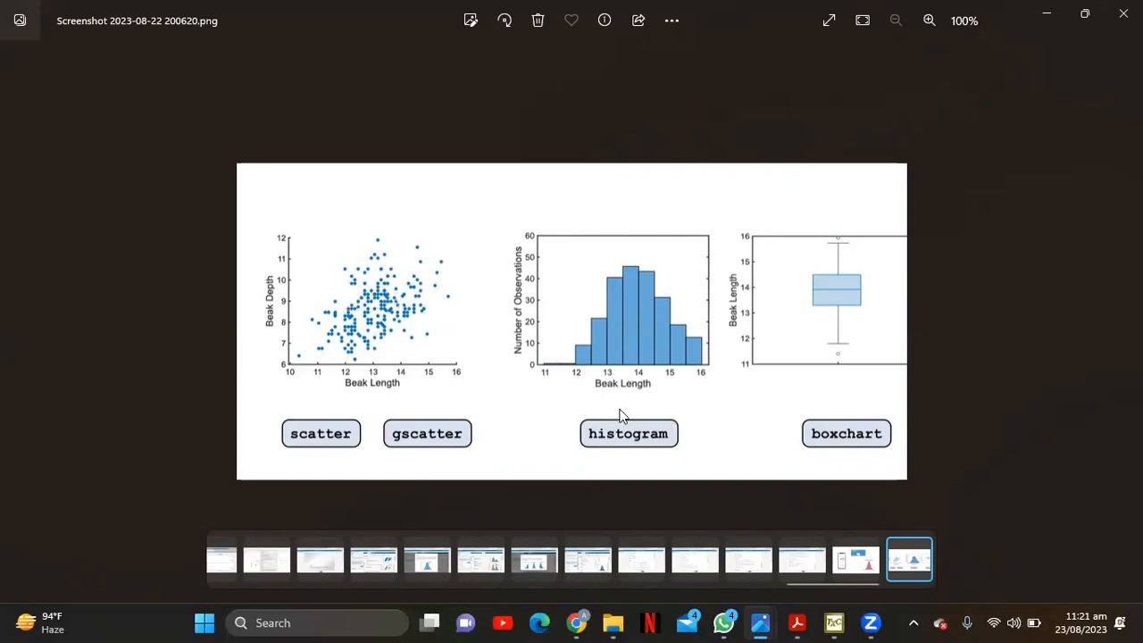
{"action": "mouse_move", "coordinate": [603, 365]}
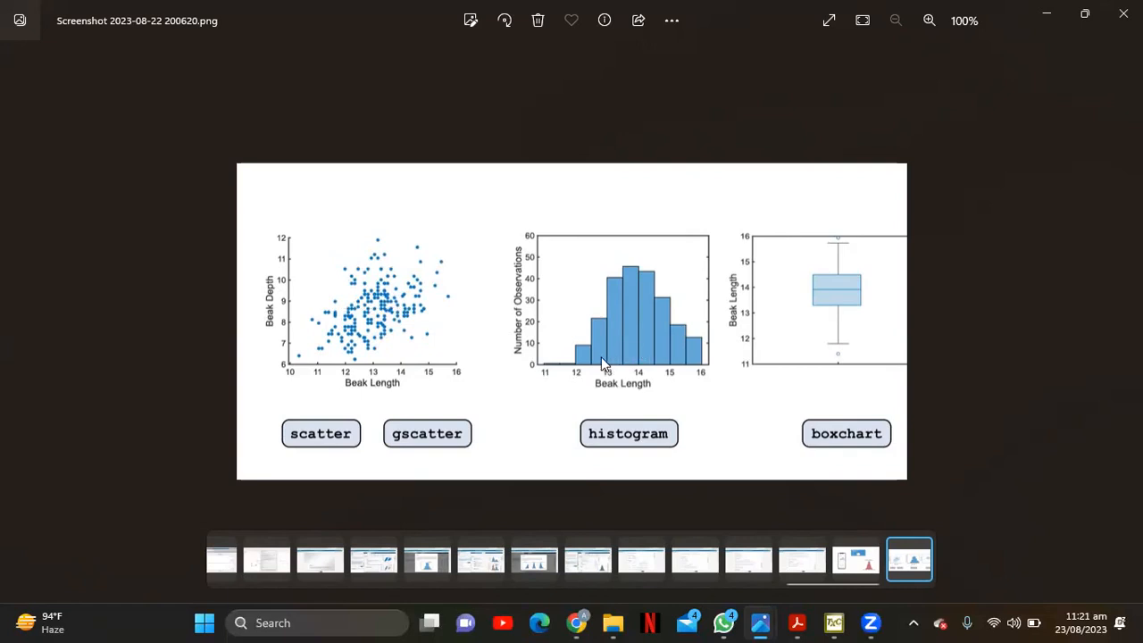
{"action": "mouse_move", "coordinate": [605, 366]}
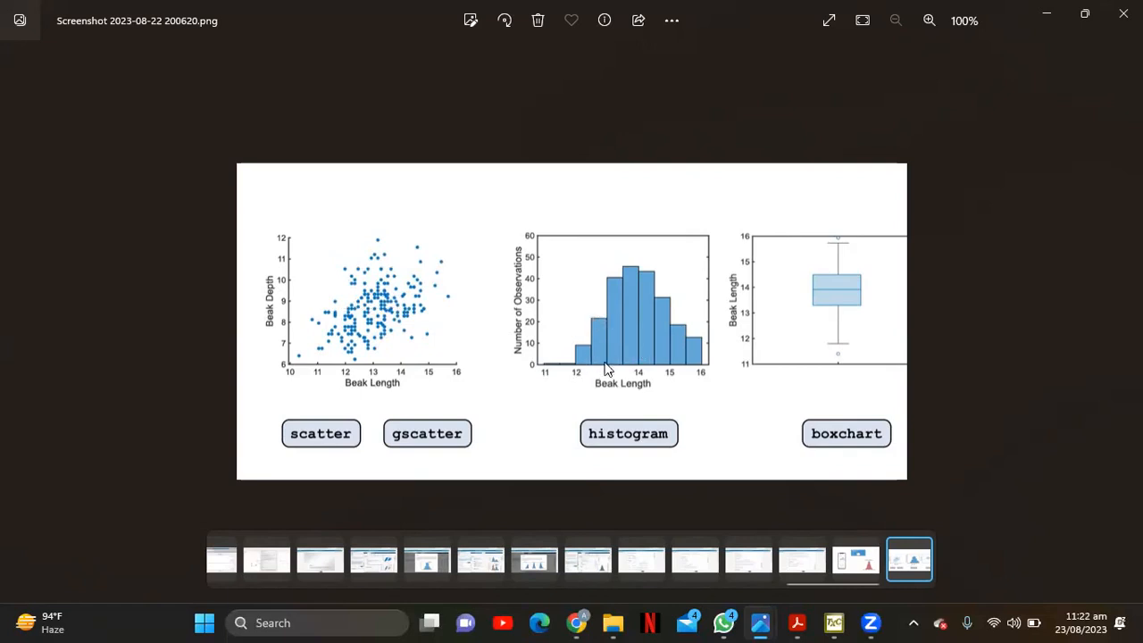
{"action": "mouse_move", "coordinate": [696, 368]}
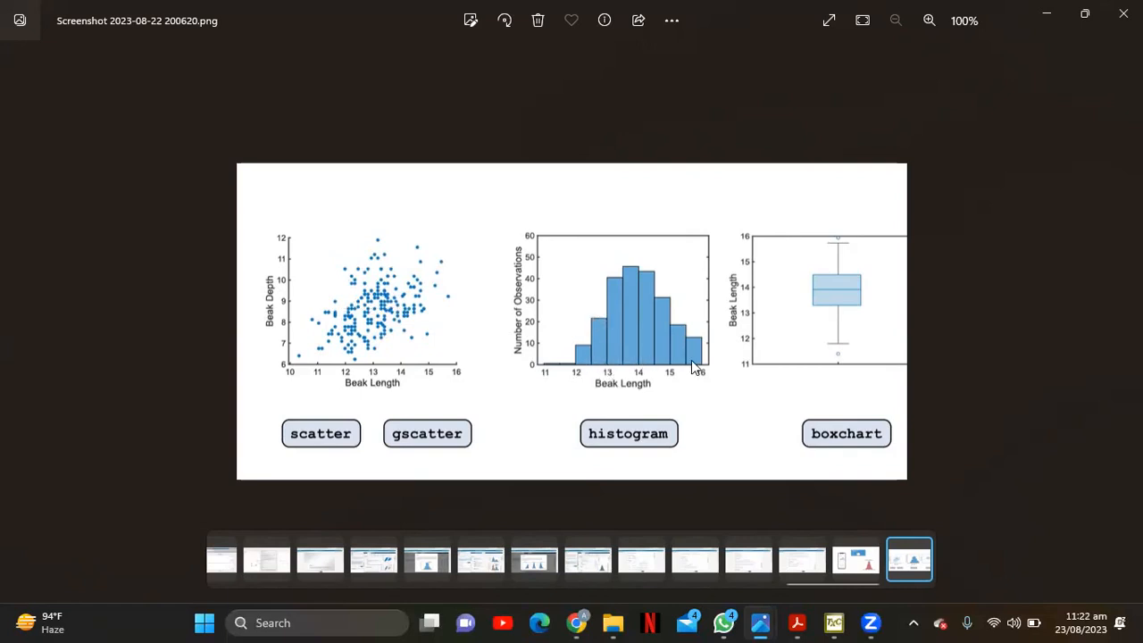
{"action": "mouse_move", "coordinate": [633, 307]}
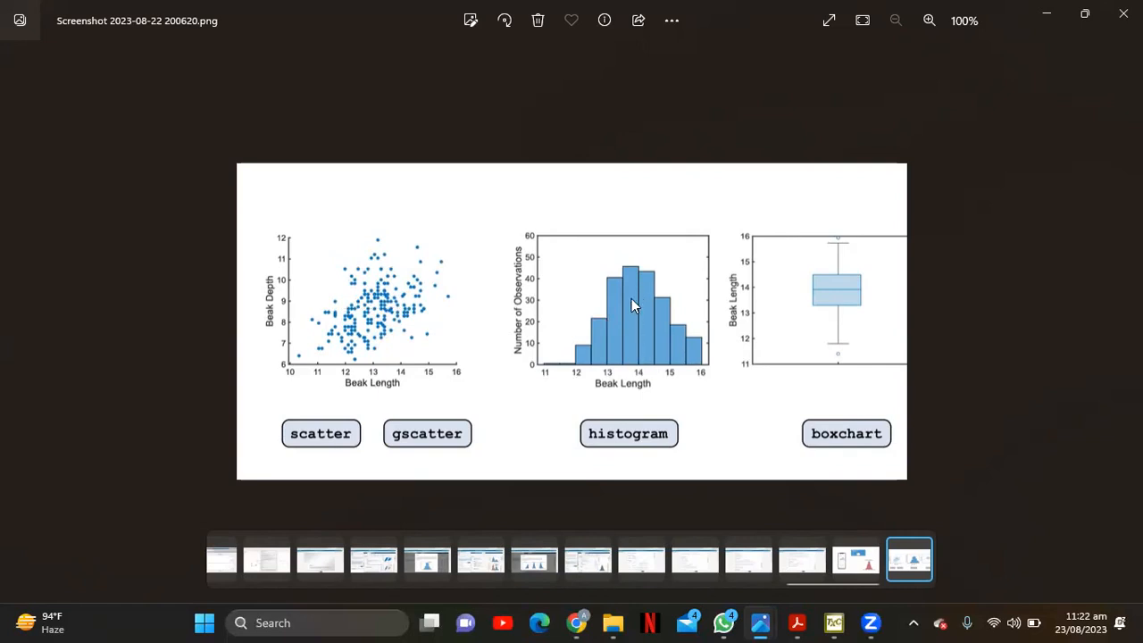
{"action": "mouse_move", "coordinate": [608, 290]}
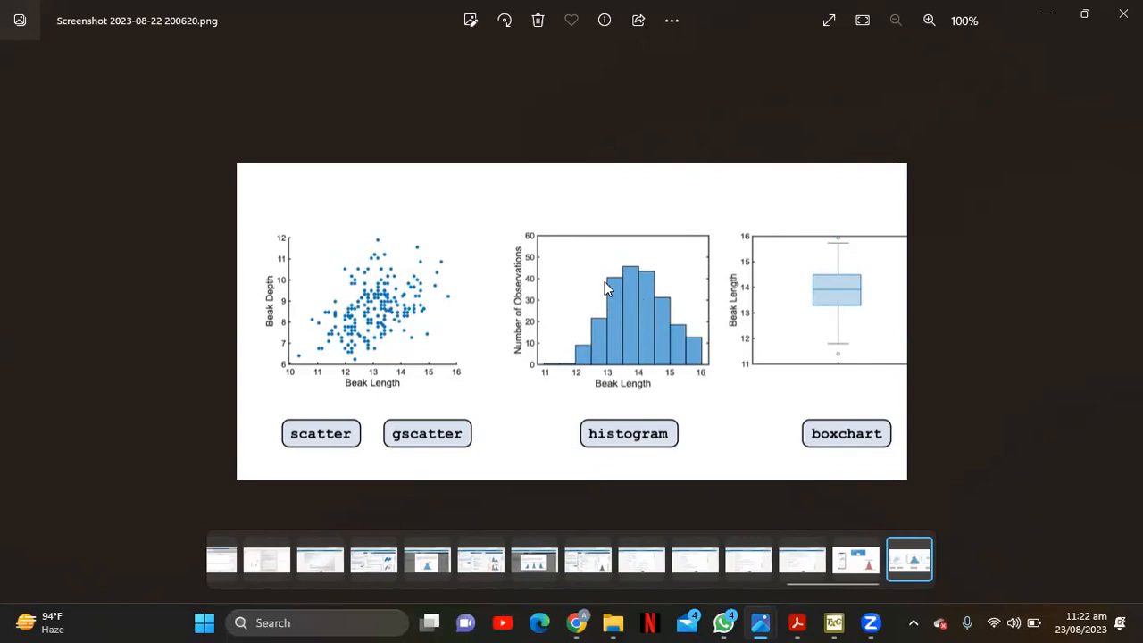
{"action": "mouse_move", "coordinate": [628, 348]}
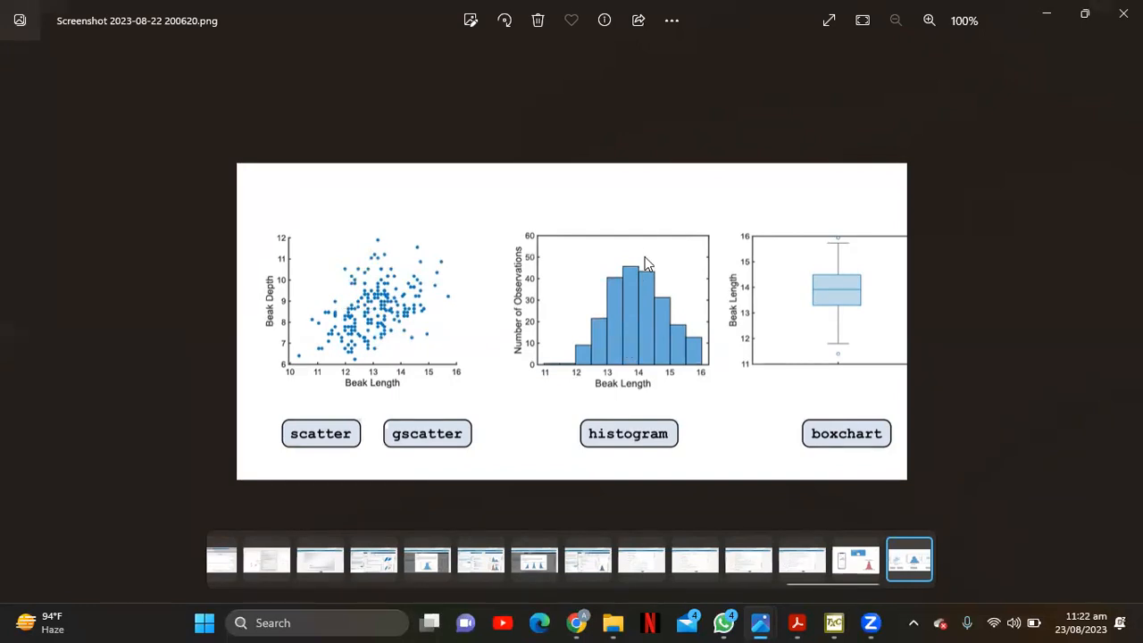
{"action": "mouse_move", "coordinate": [629, 311]}
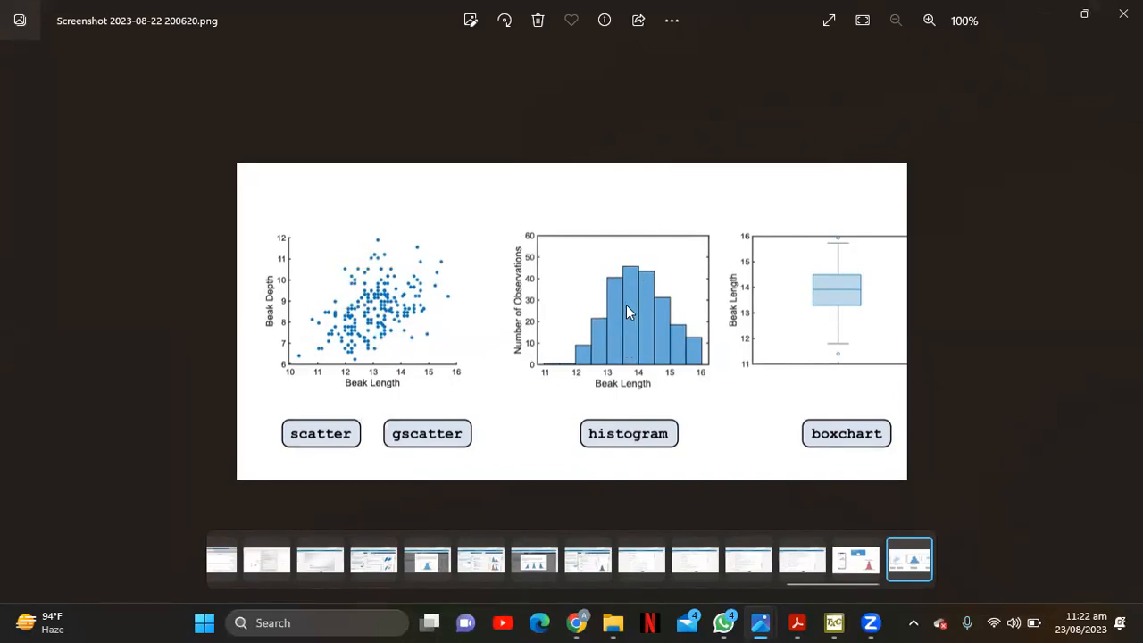
{"action": "mouse_move", "coordinate": [625, 343]}
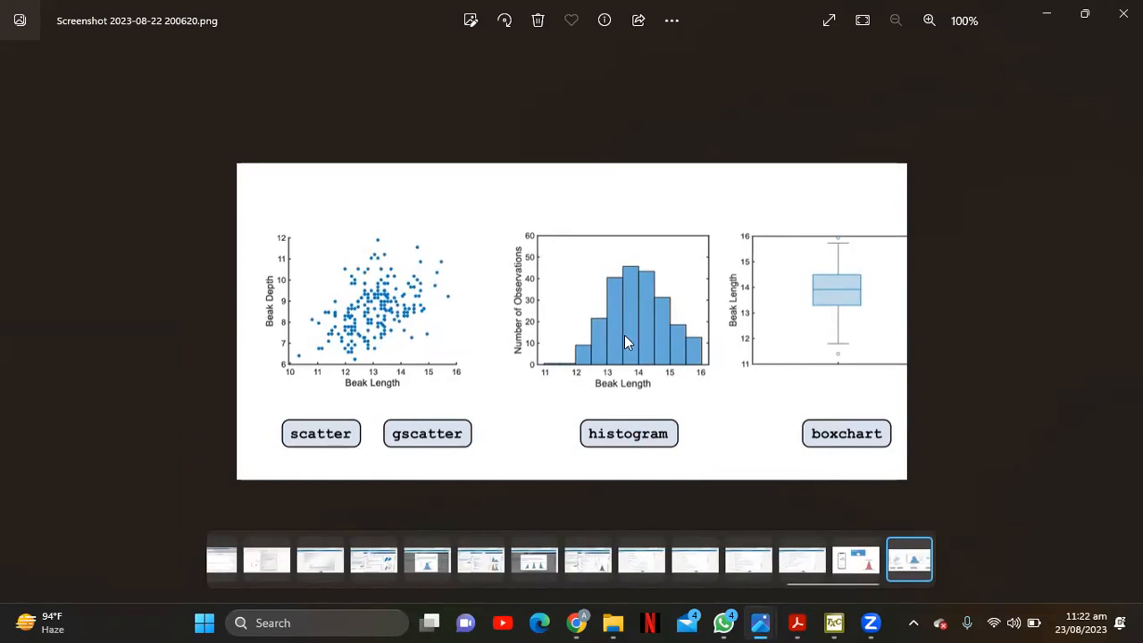
{"action": "mouse_move", "coordinate": [629, 302]}
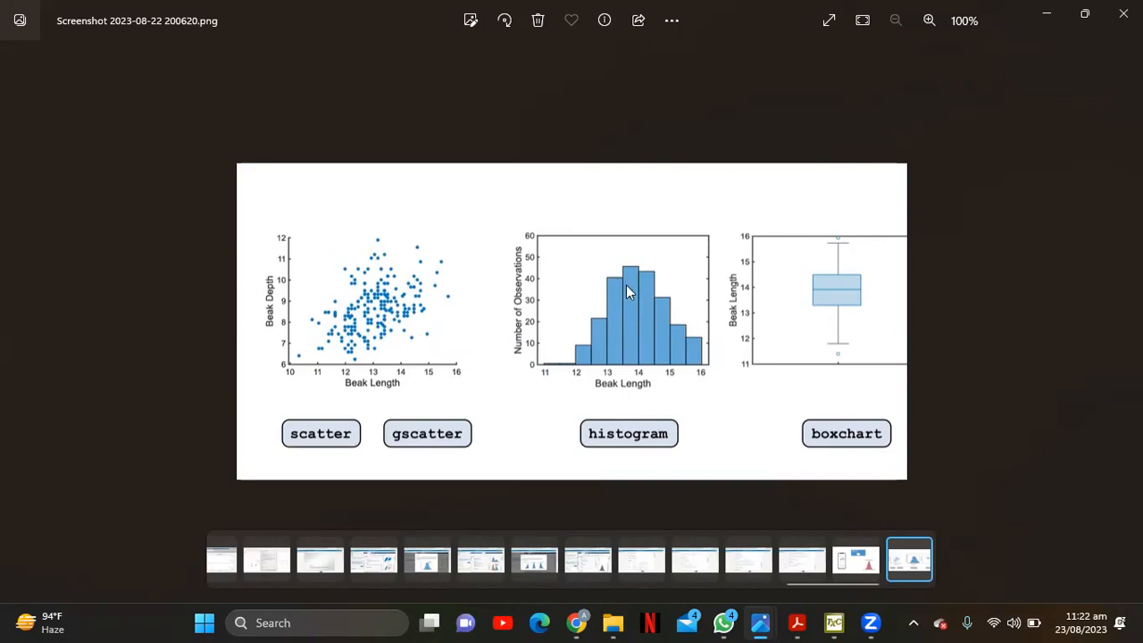
{"action": "mouse_move", "coordinate": [733, 318]}
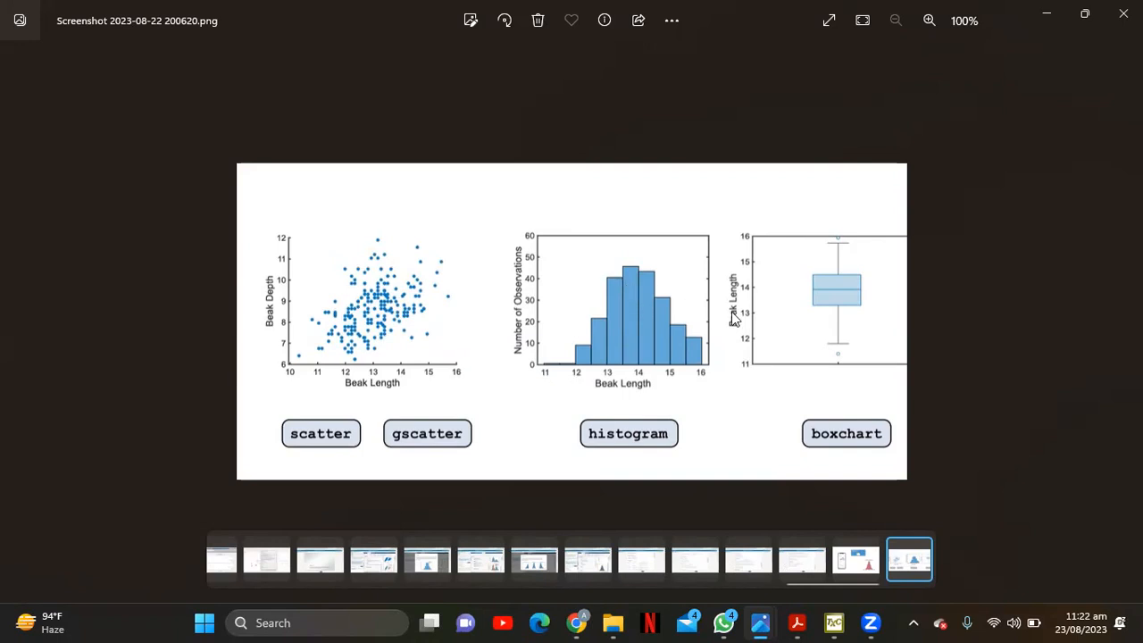
{"action": "mouse_move", "coordinate": [851, 375]}
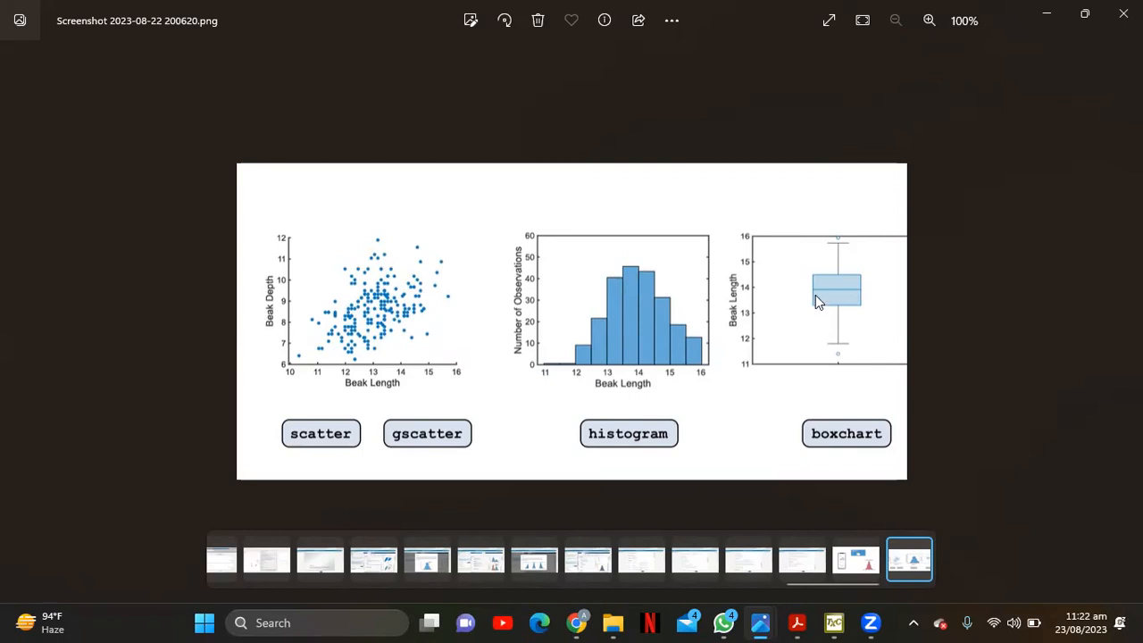
{"action": "mouse_move", "coordinate": [614, 271]}
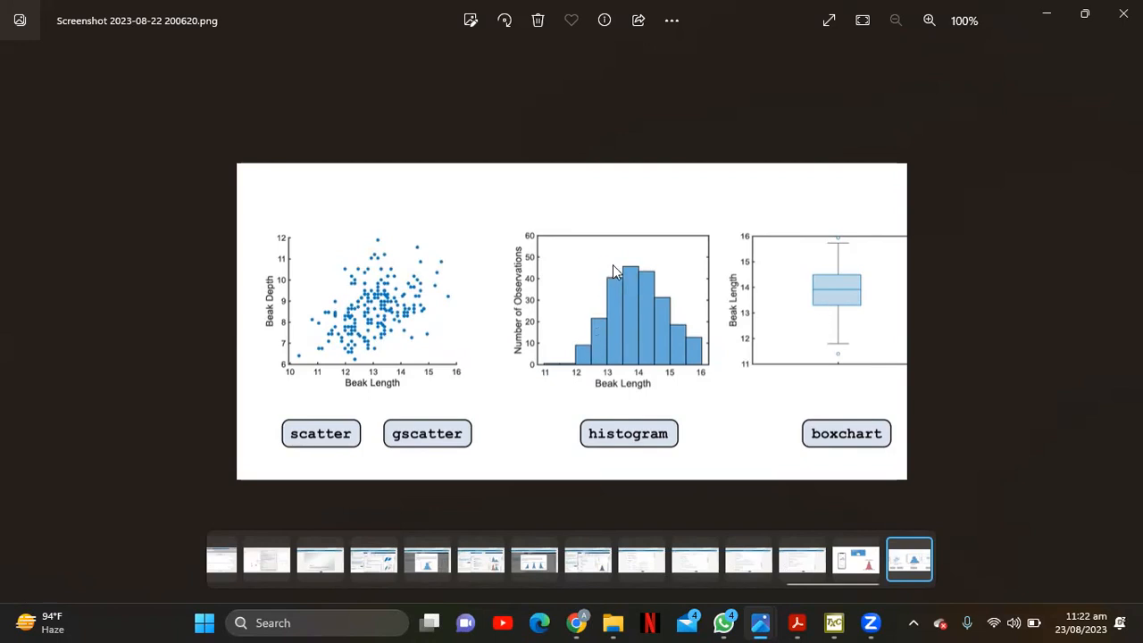
{"action": "mouse_move", "coordinate": [651, 253]}
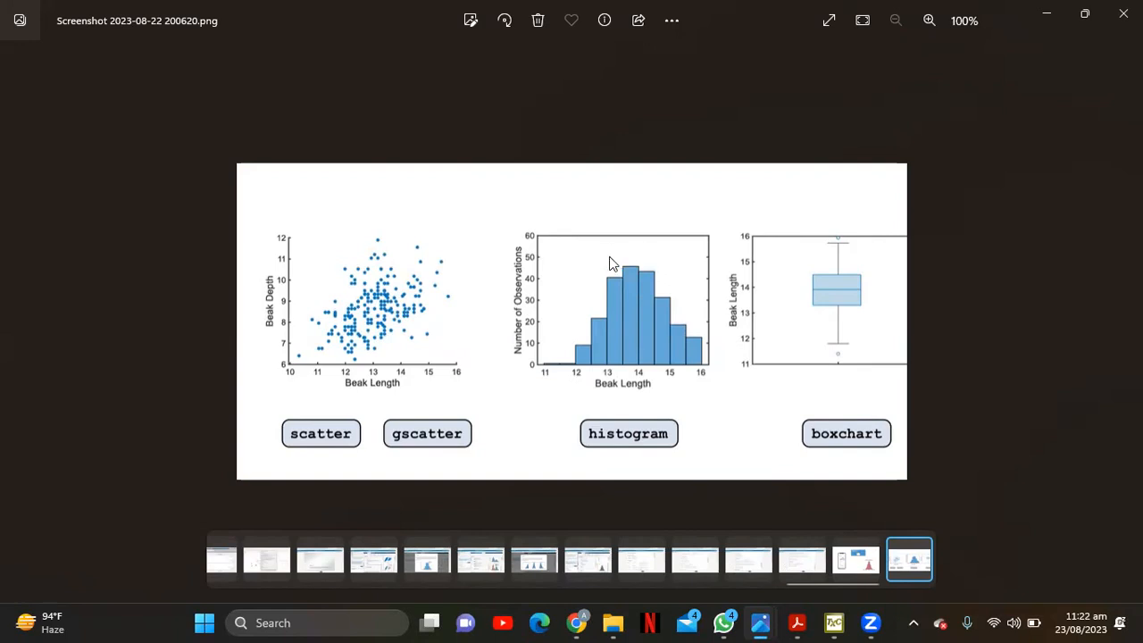
{"action": "mouse_move", "coordinate": [613, 357]}
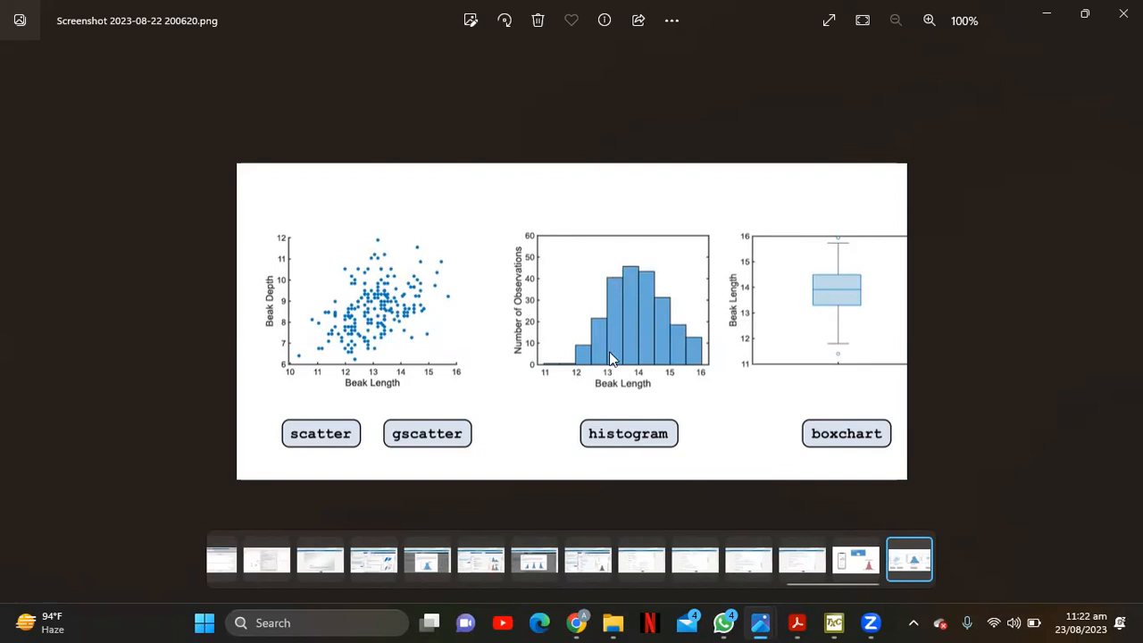
{"action": "mouse_move", "coordinate": [611, 339]}
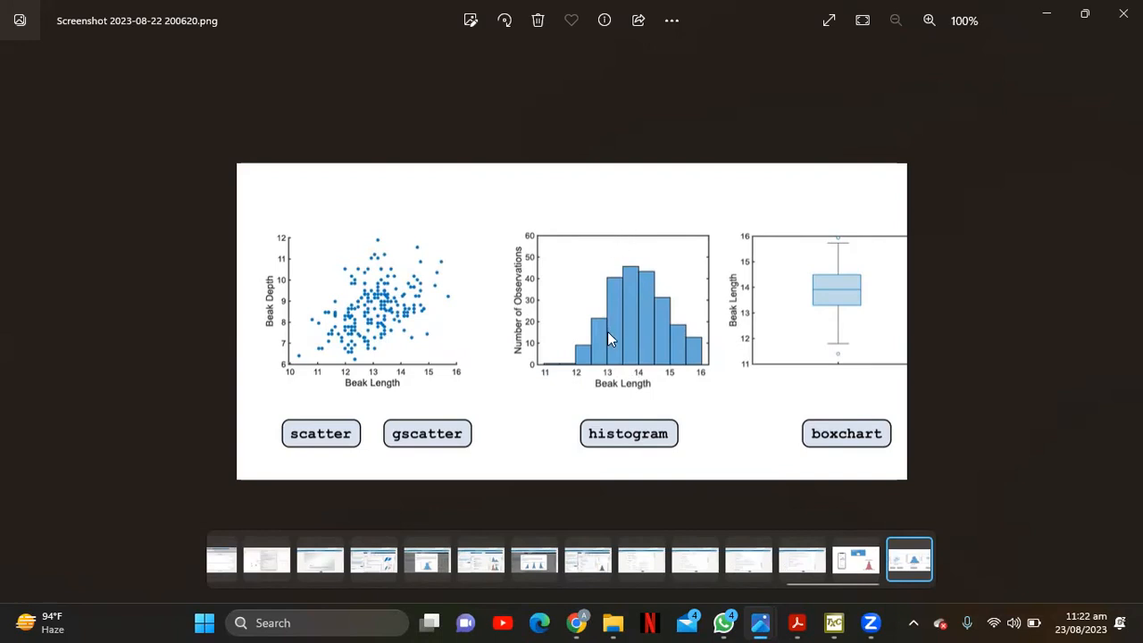
{"action": "mouse_move", "coordinate": [803, 300]}
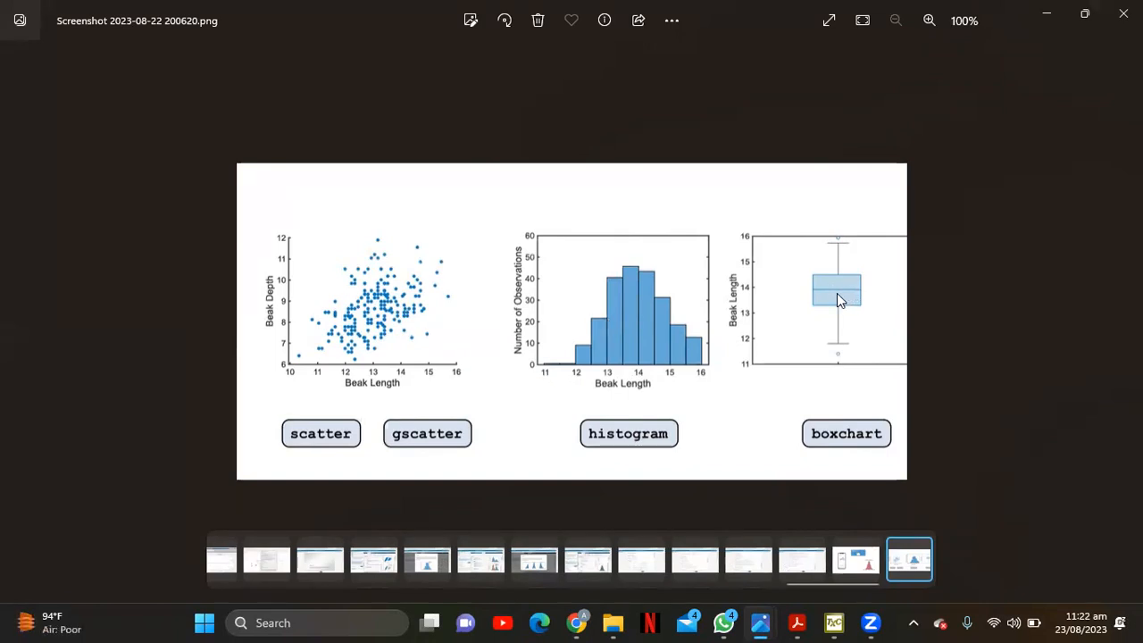
{"action": "mouse_move", "coordinate": [821, 293]}
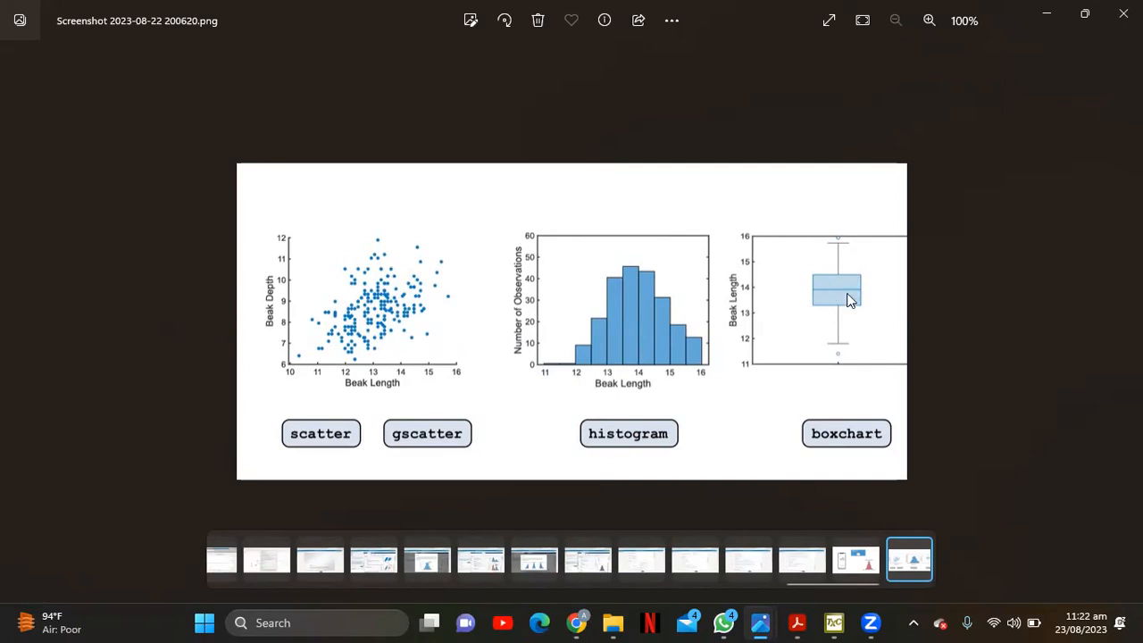
{"action": "mouse_move", "coordinate": [856, 293]}
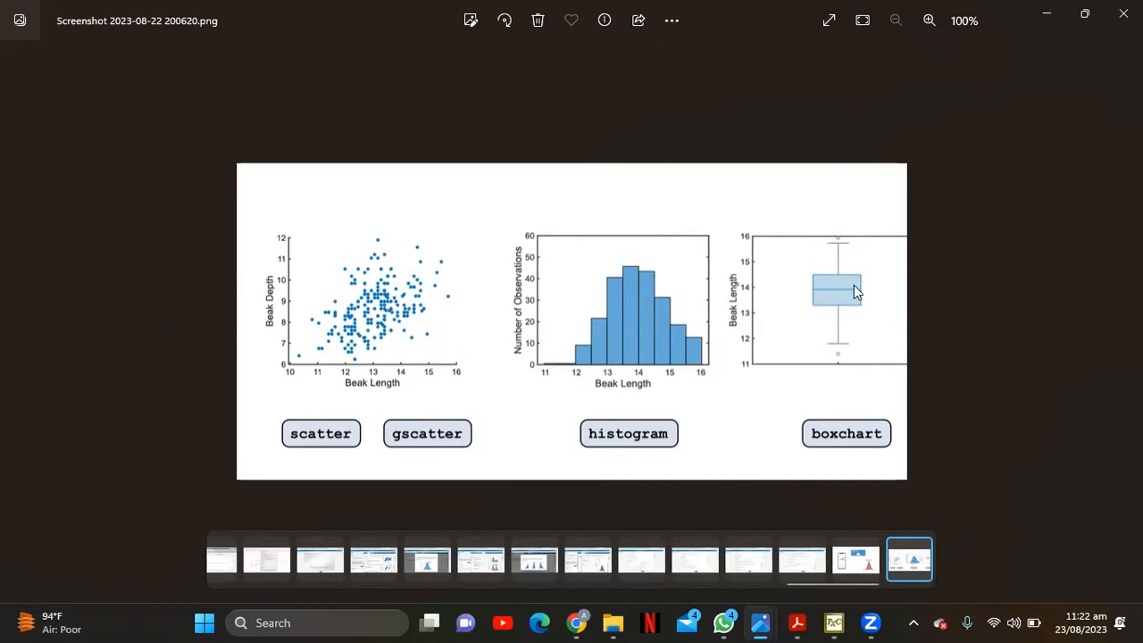
{"action": "mouse_move", "coordinate": [843, 288]}
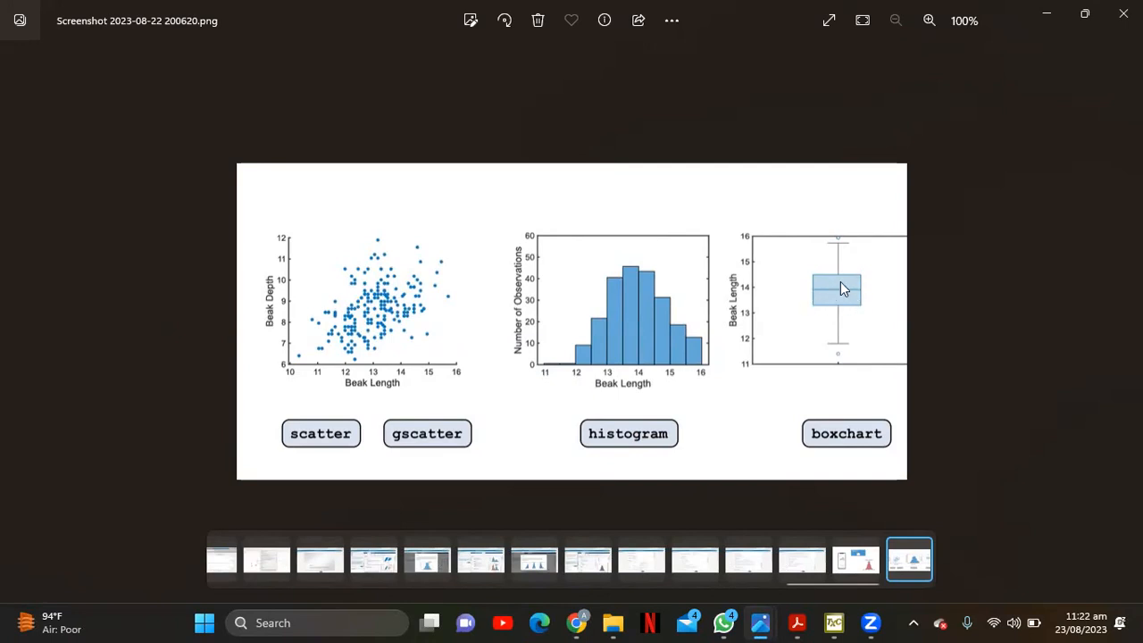
{"action": "mouse_move", "coordinate": [839, 294]}
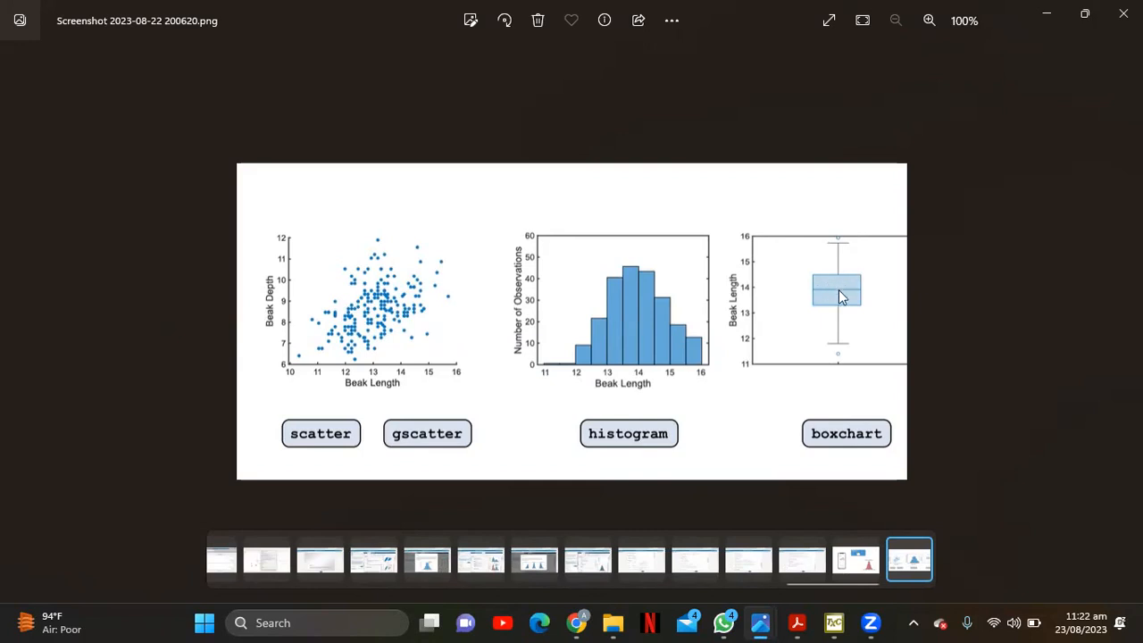
{"action": "mouse_move", "coordinate": [818, 341]}
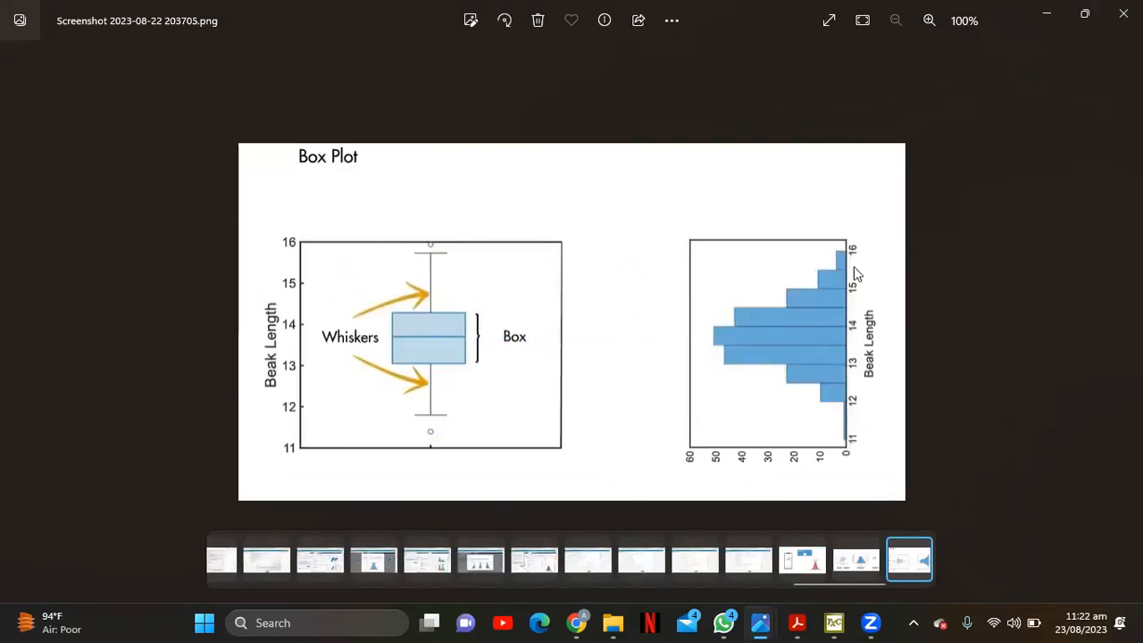
{"action": "mouse_move", "coordinate": [450, 437]}
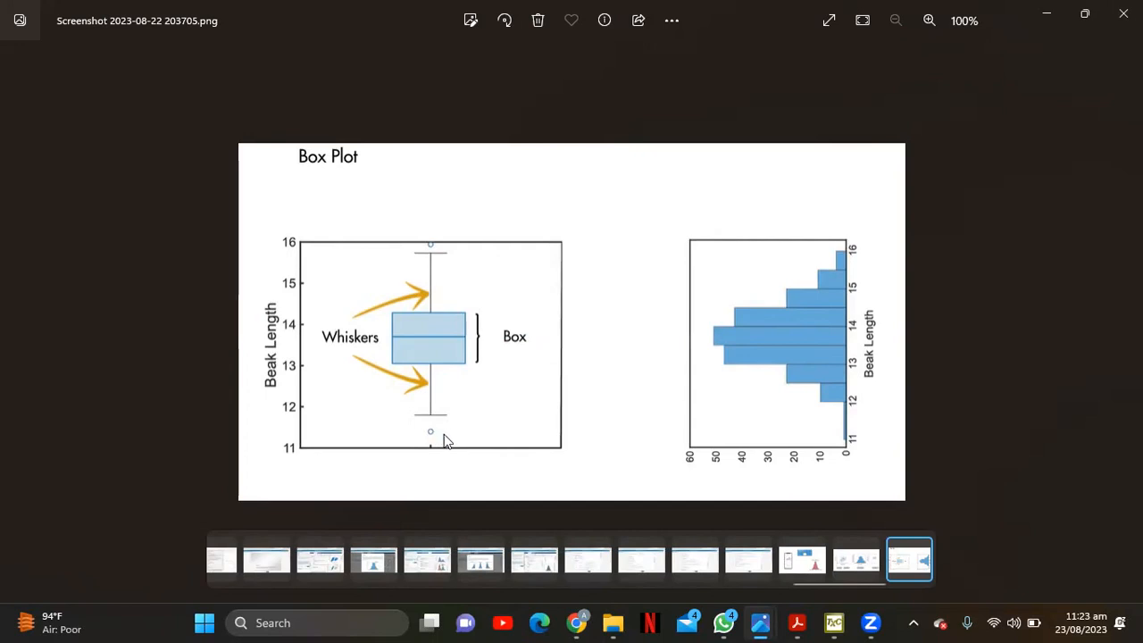
{"action": "mouse_move", "coordinate": [438, 437]}
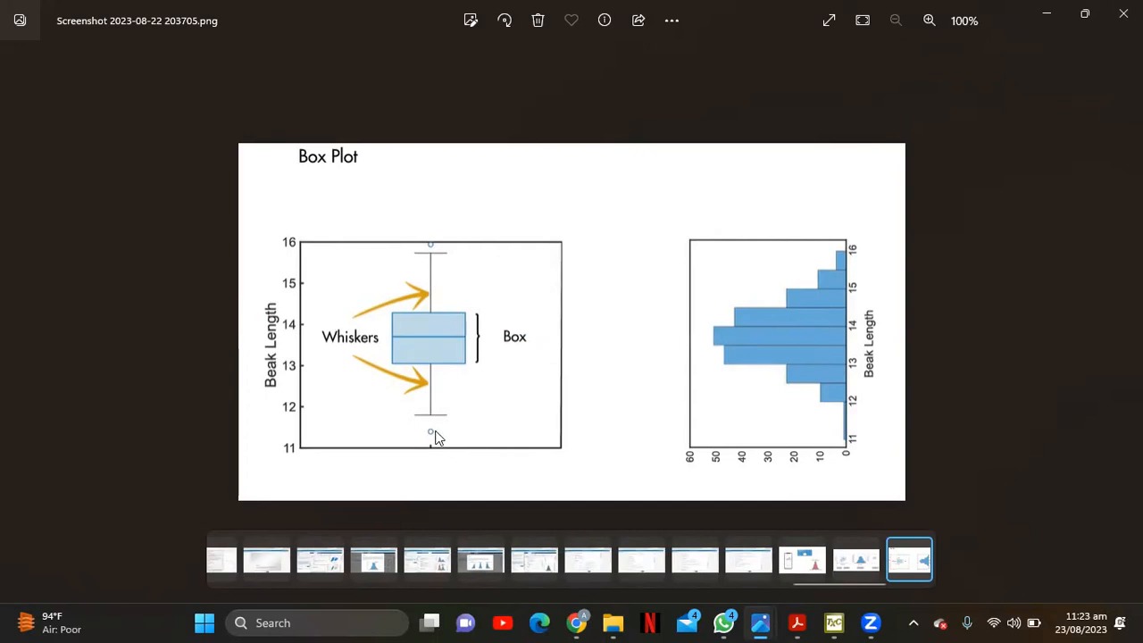
{"action": "mouse_move", "coordinate": [838, 182]}
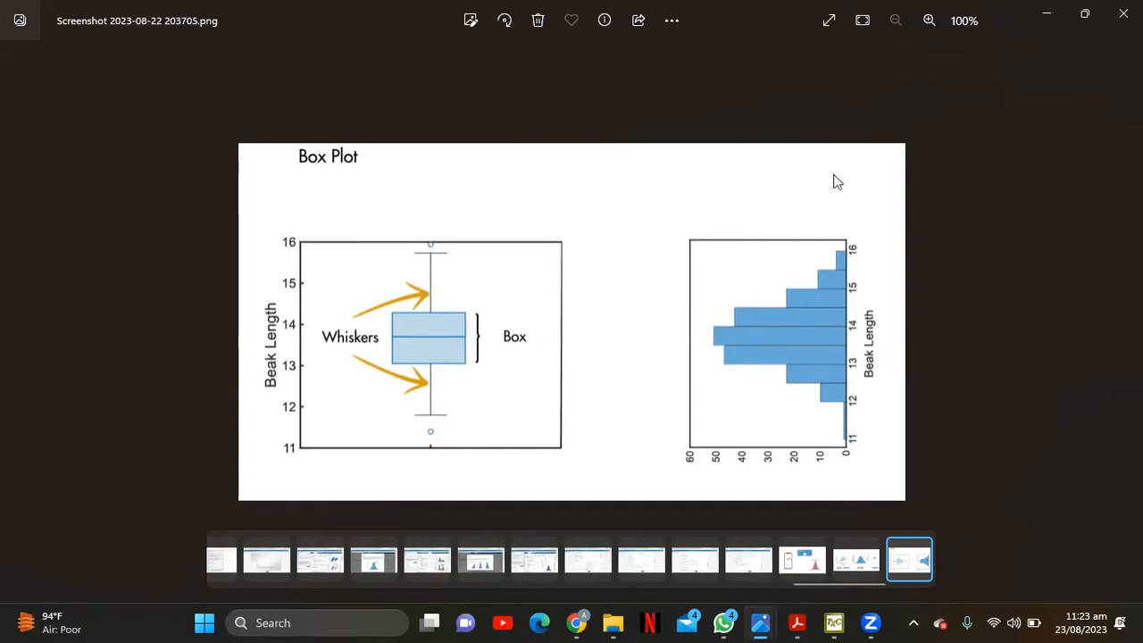
{"action": "mouse_move", "coordinate": [839, 294]}
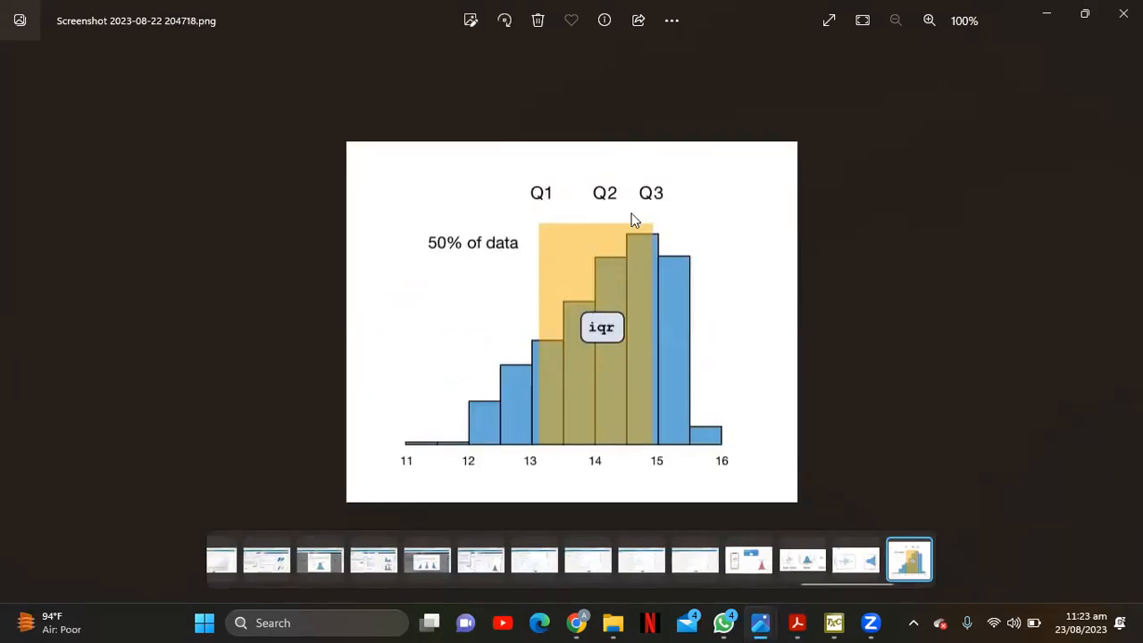
{"action": "mouse_move", "coordinate": [605, 366]}
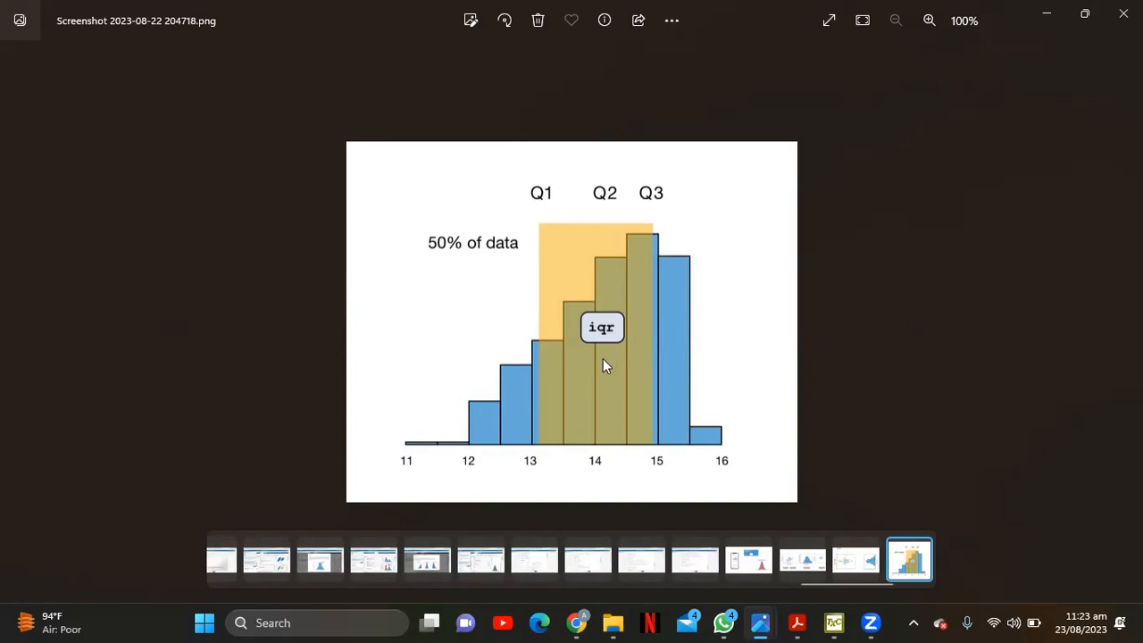
{"action": "mouse_move", "coordinate": [657, 225]}
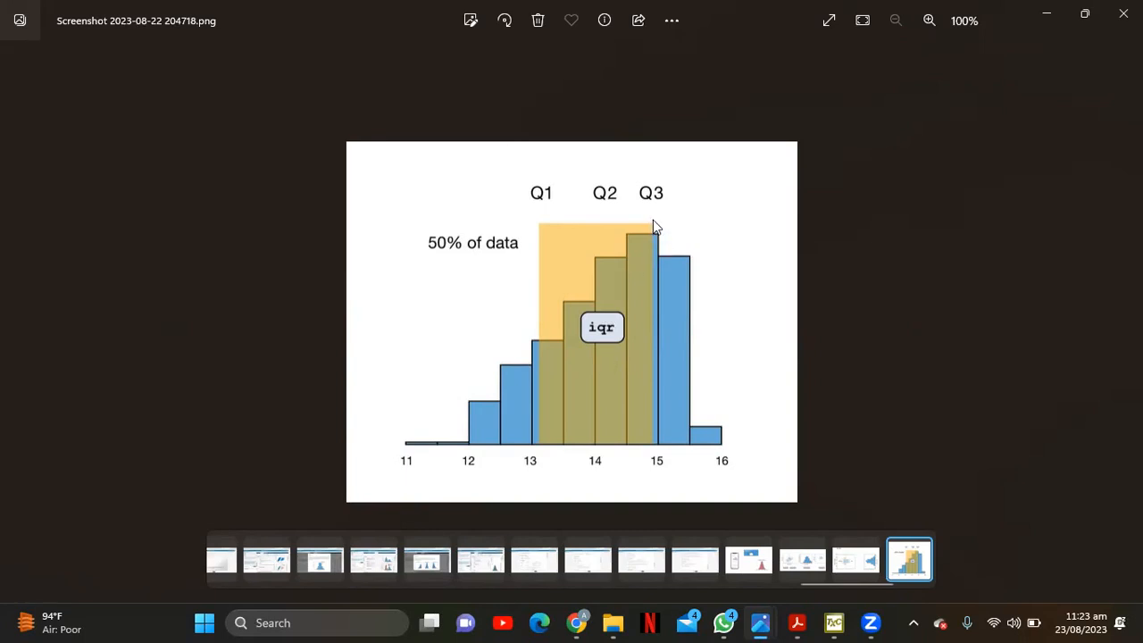
{"action": "mouse_move", "coordinate": [668, 207]}
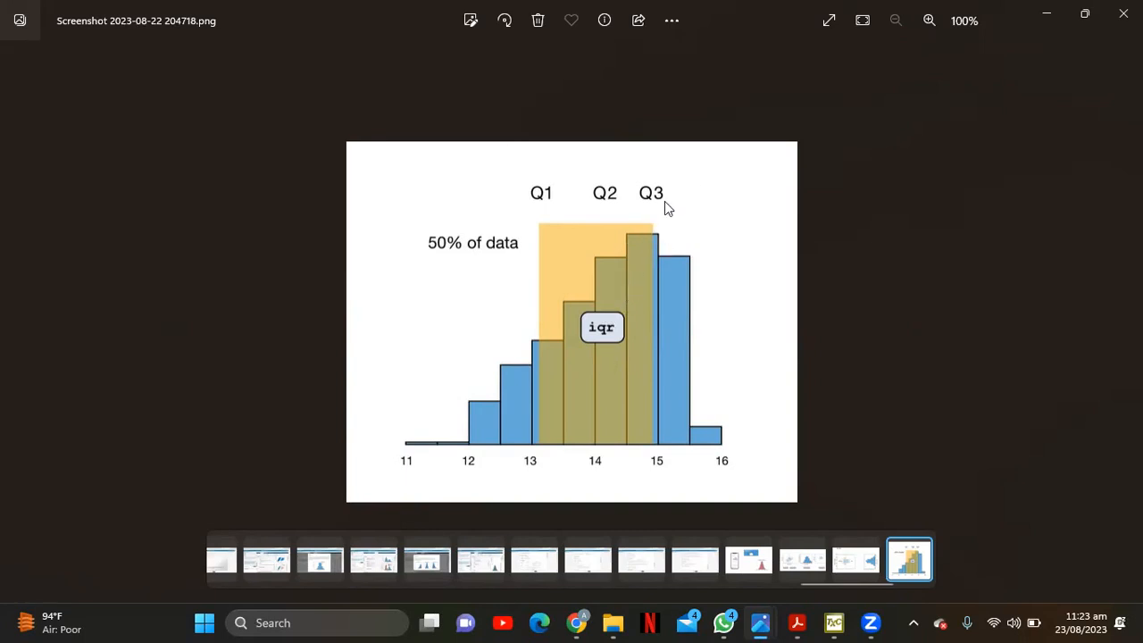
{"action": "mouse_move", "coordinate": [552, 212]}
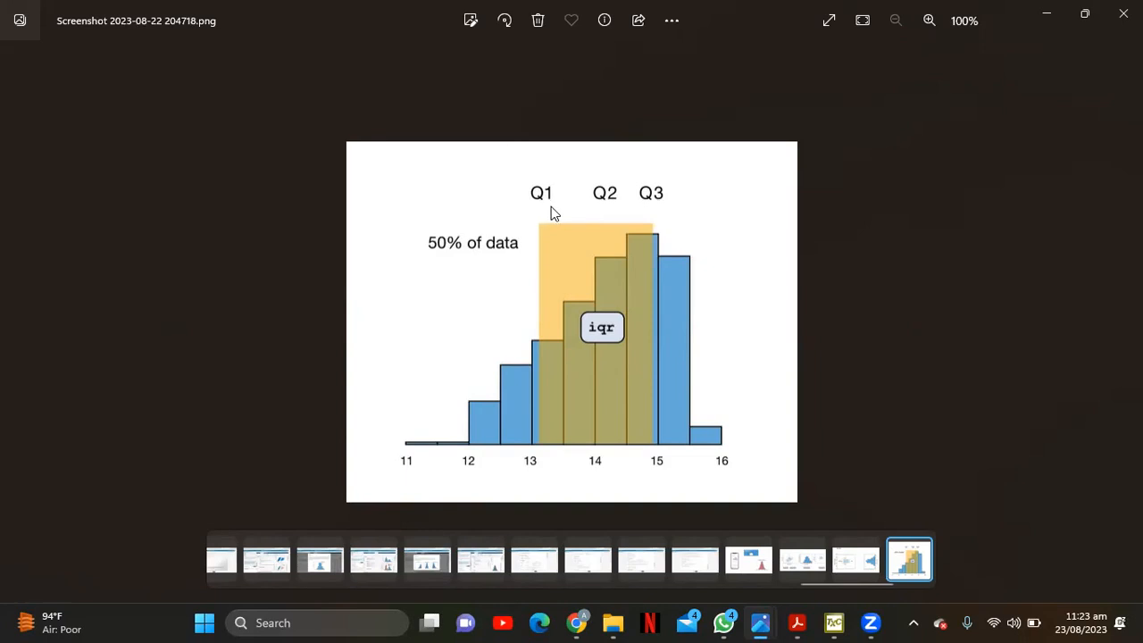
{"action": "mouse_move", "coordinate": [670, 327]}
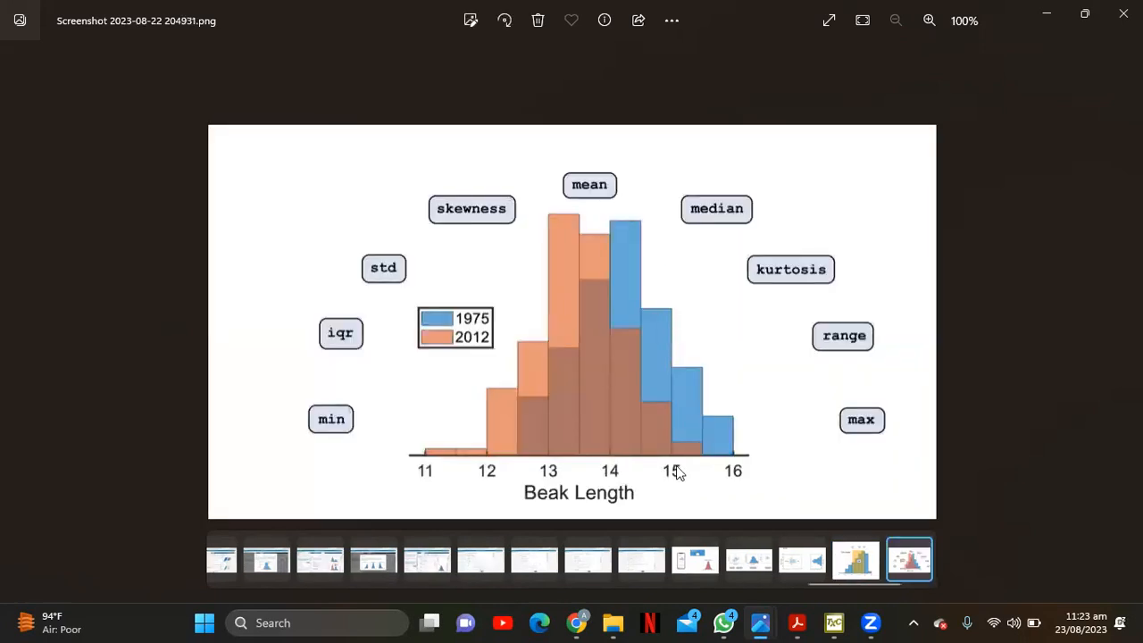
{"action": "mouse_move", "coordinate": [804, 444]}
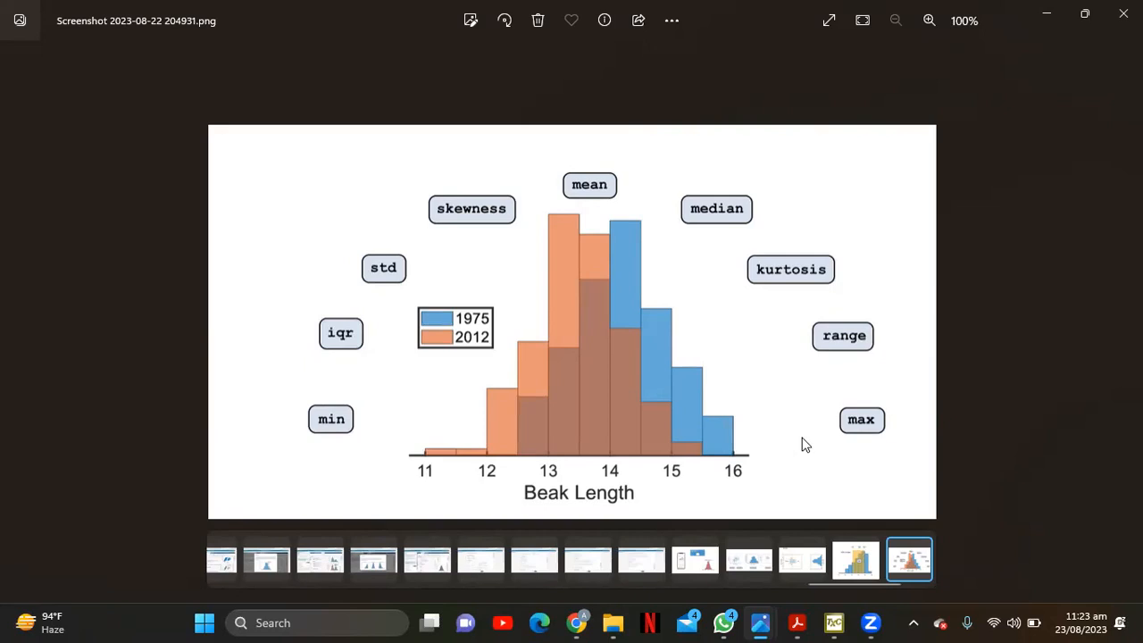
{"action": "mouse_move", "coordinate": [589, 273]}
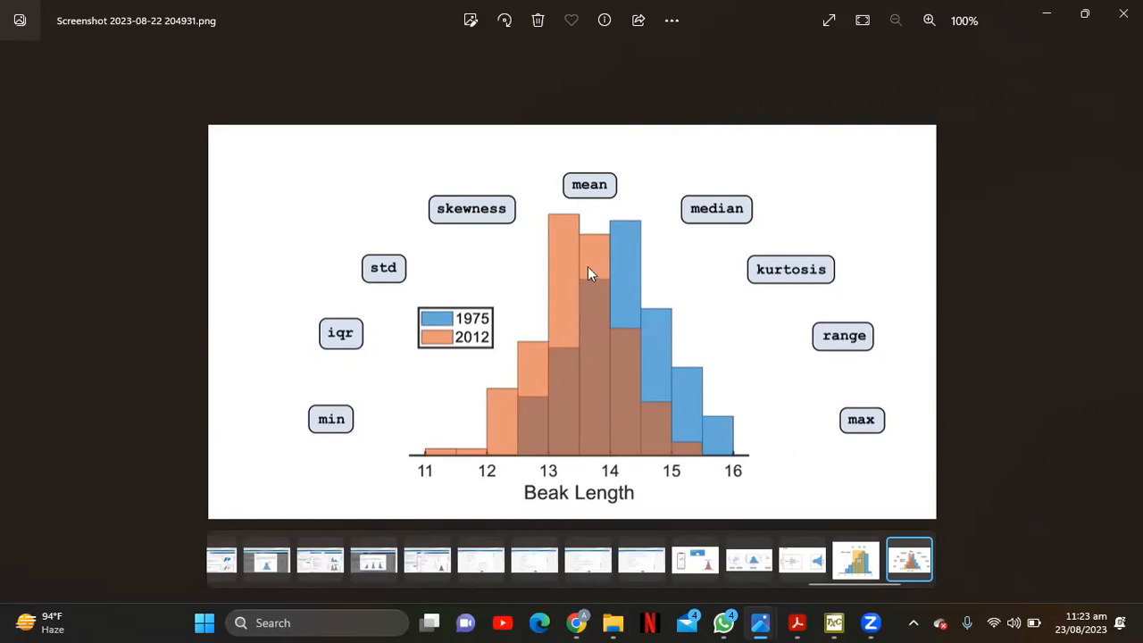
{"action": "mouse_move", "coordinate": [575, 403]}
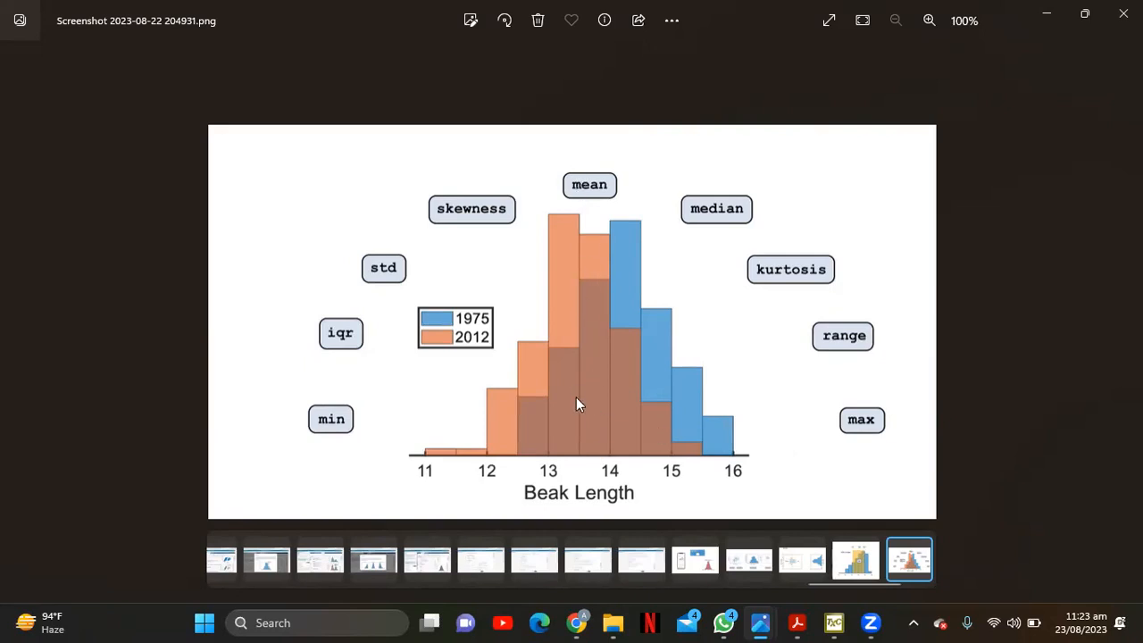
{"action": "mouse_move", "coordinate": [622, 343]}
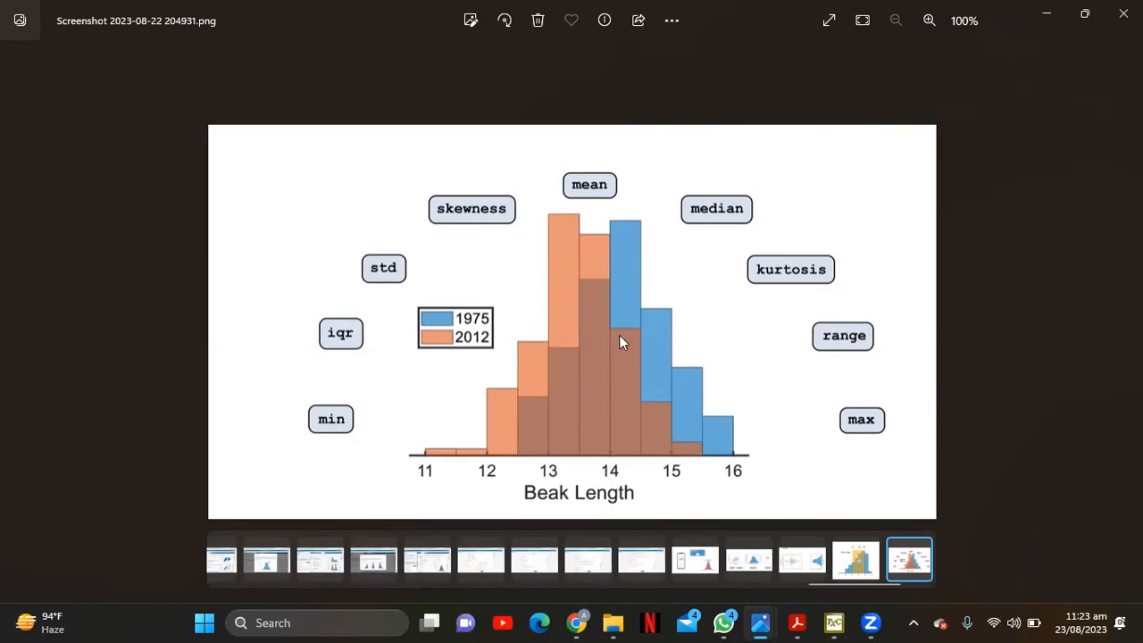
{"action": "mouse_move", "coordinate": [582, 288]}
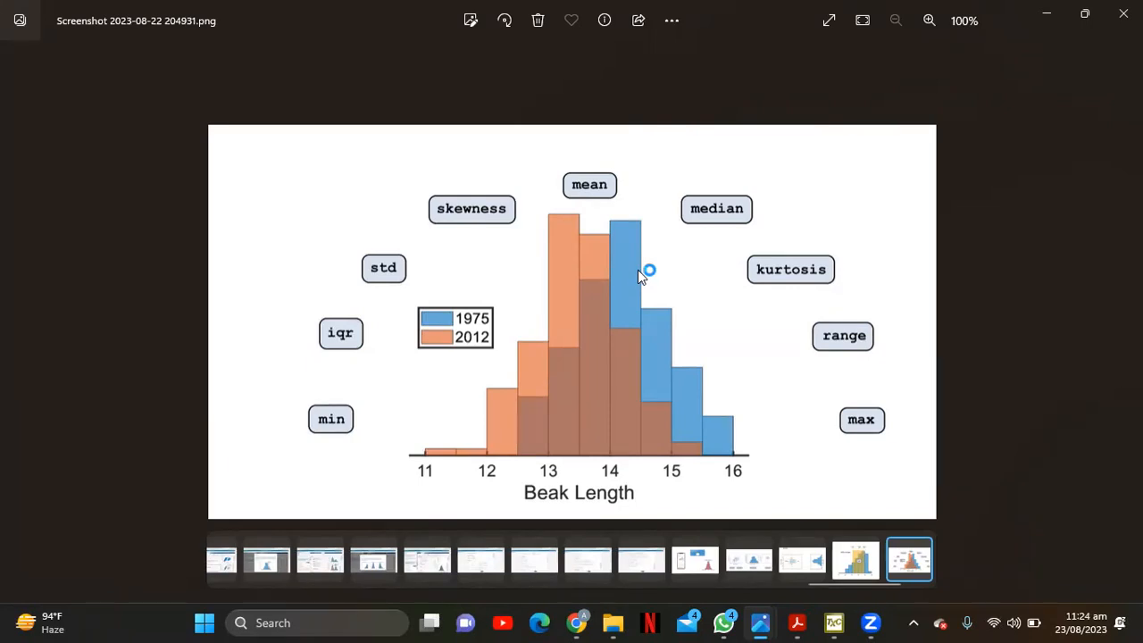
{"action": "mouse_move", "coordinate": [414, 508]}
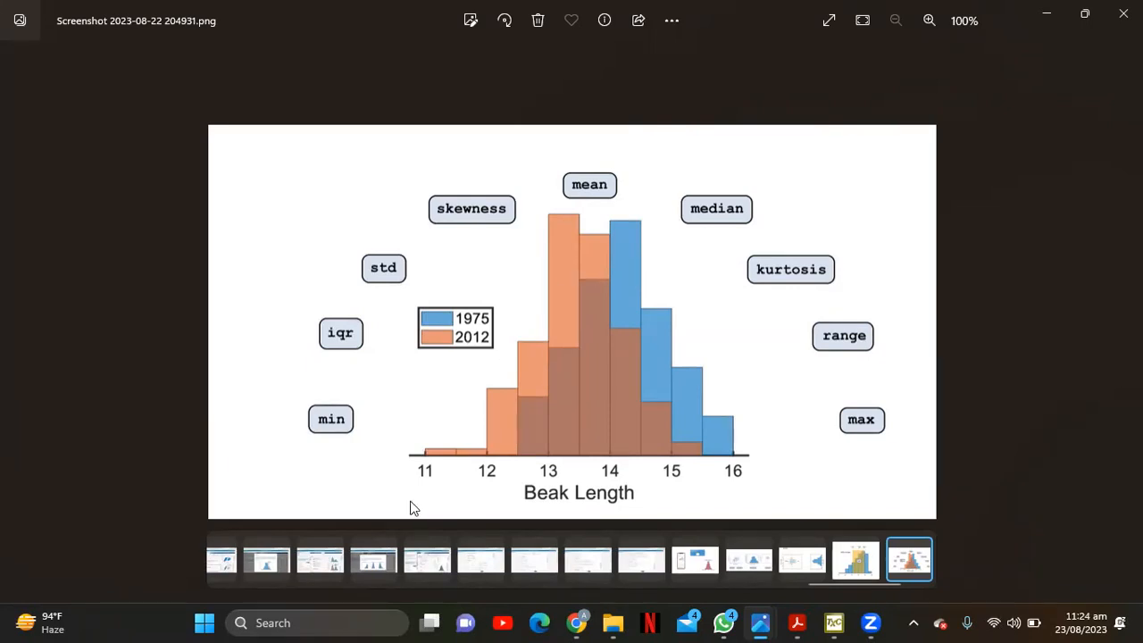
{"action": "mouse_move", "coordinate": [711, 425]}
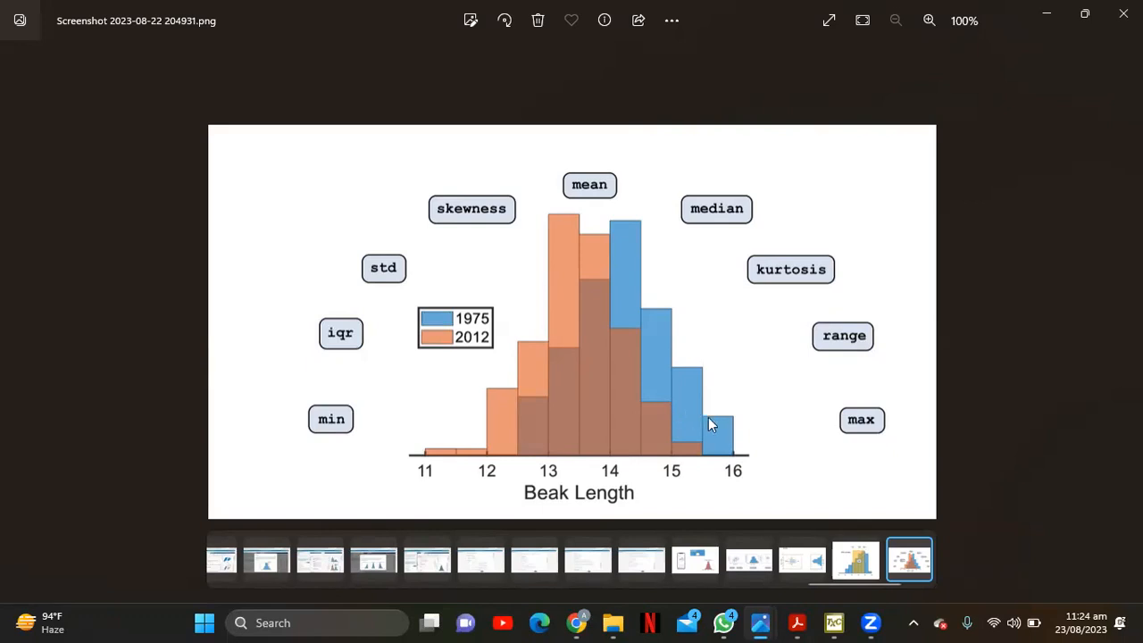
{"action": "mouse_move", "coordinate": [445, 441]}
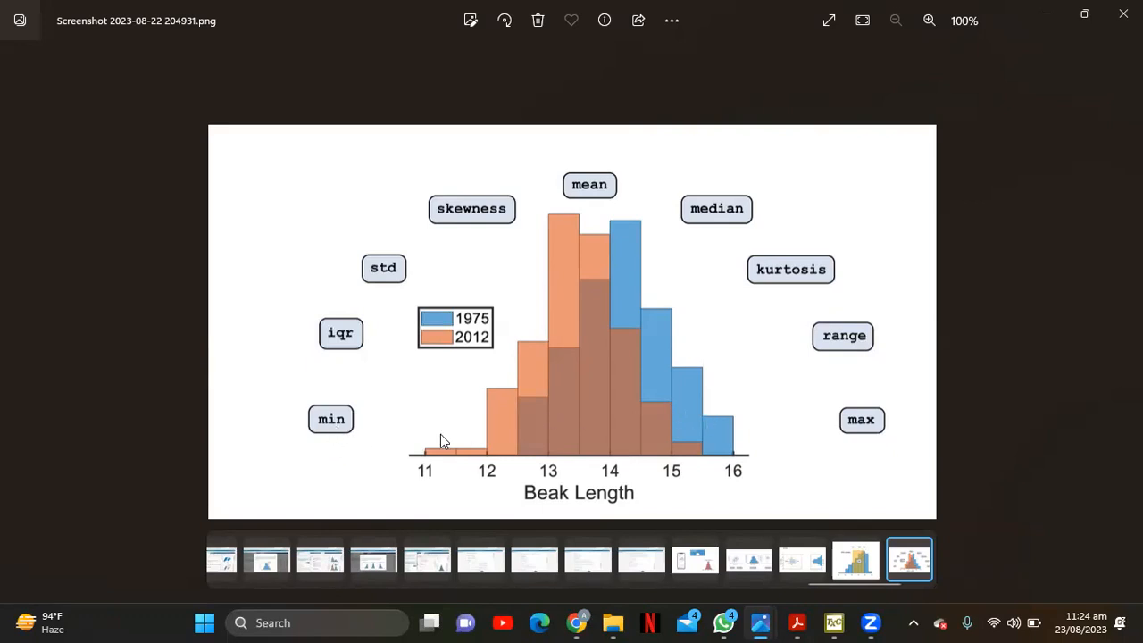
{"action": "mouse_move", "coordinate": [746, 429]}
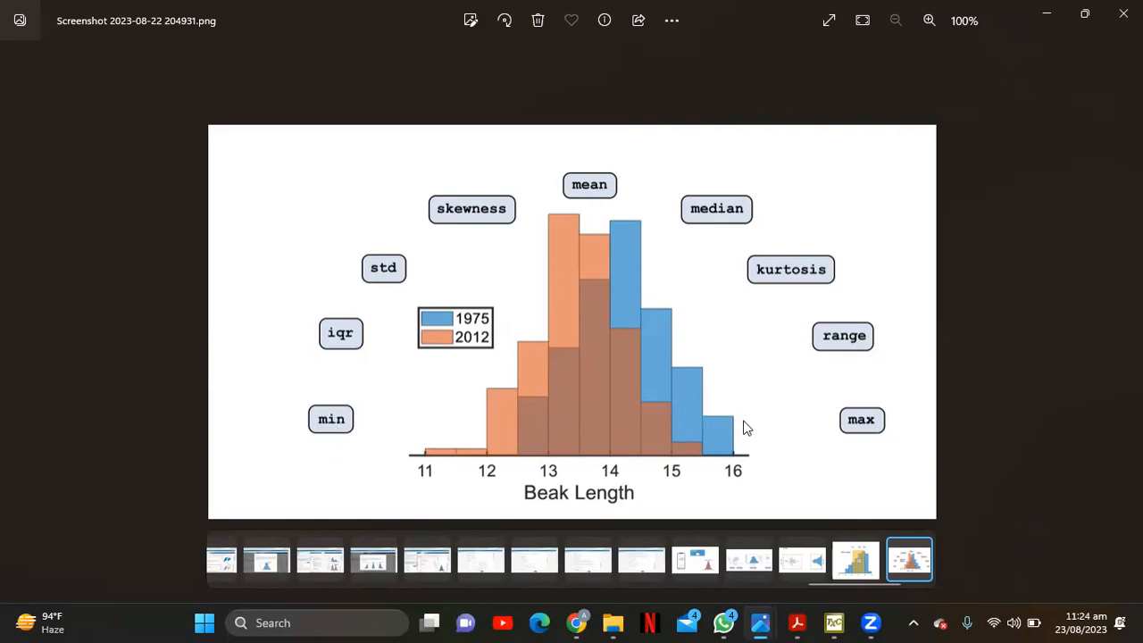
{"action": "mouse_move", "coordinate": [723, 434]}
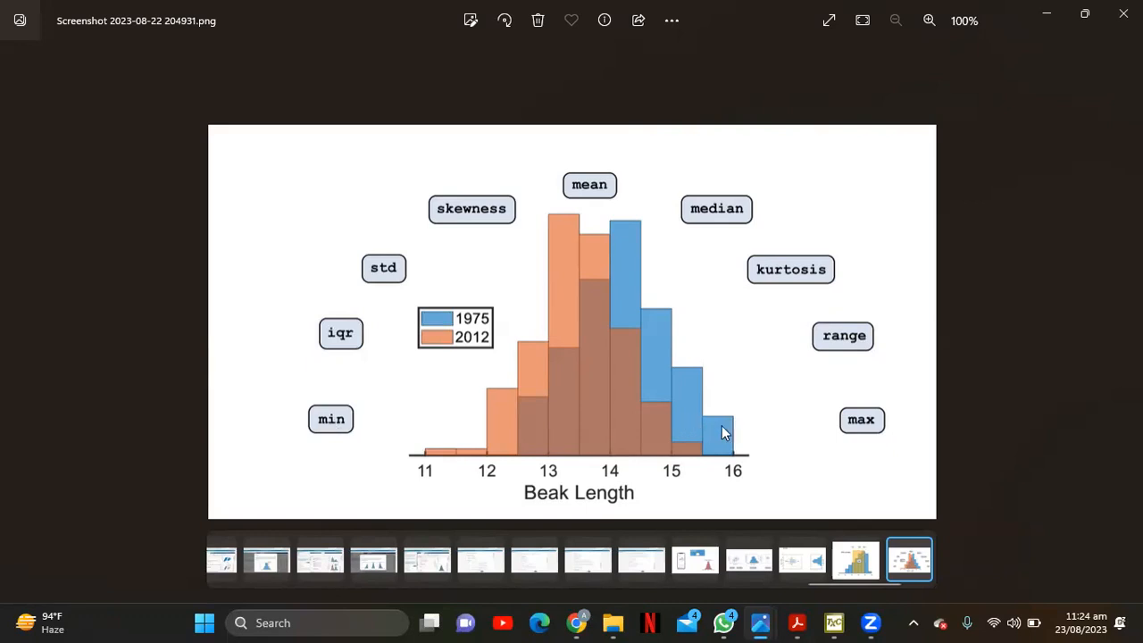
{"action": "mouse_move", "coordinate": [848, 412]}
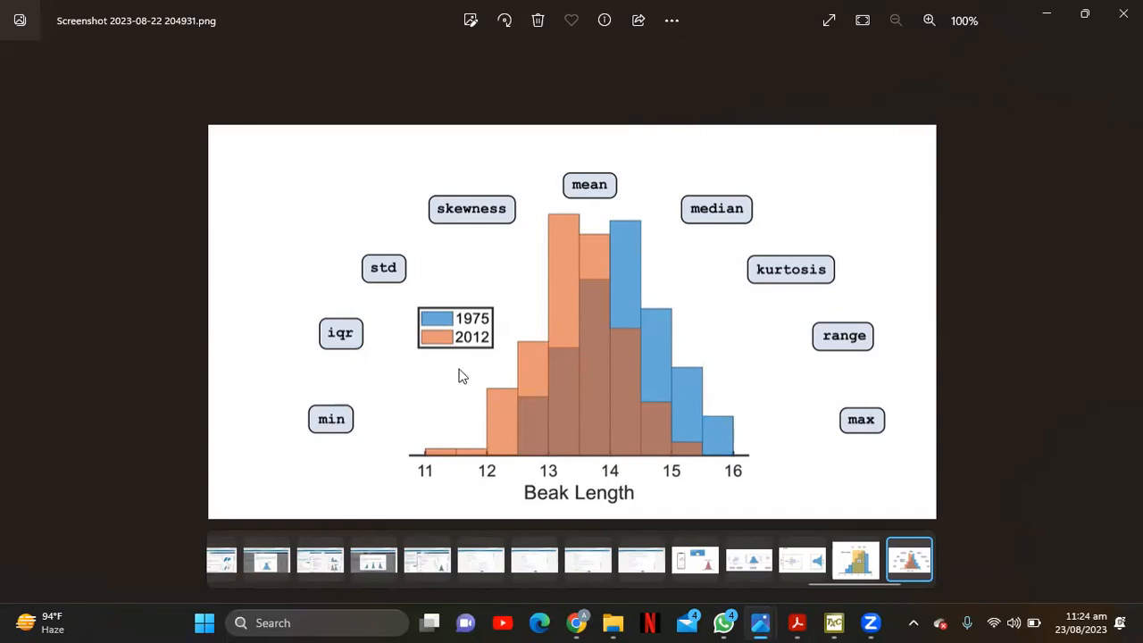
{"action": "mouse_move", "coordinate": [461, 375]}
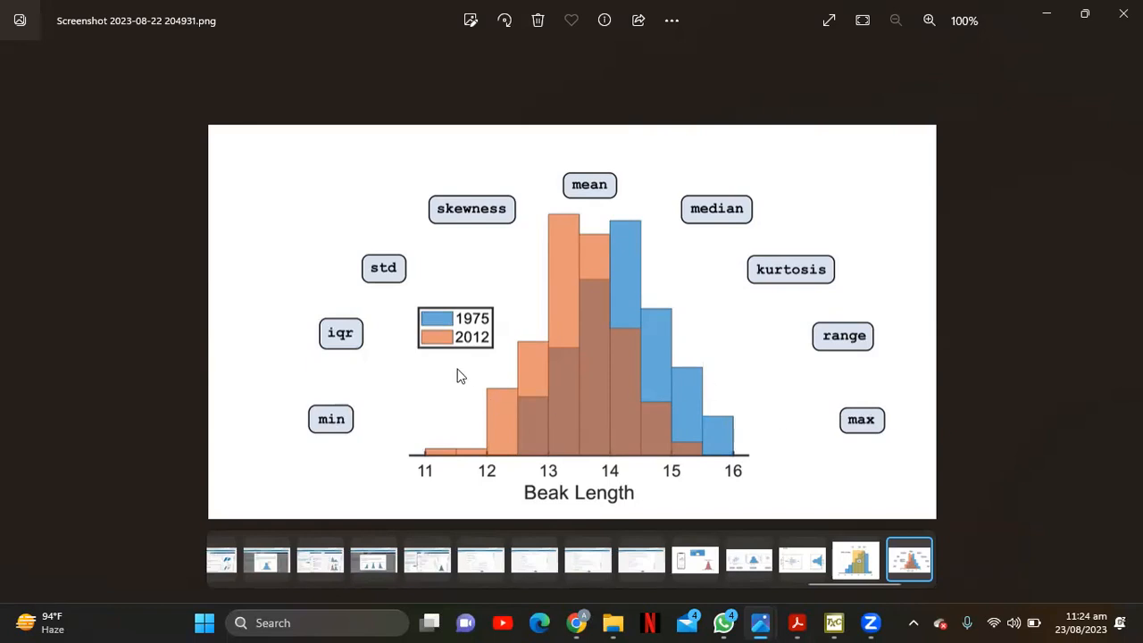
{"action": "mouse_move", "coordinate": [463, 375]}
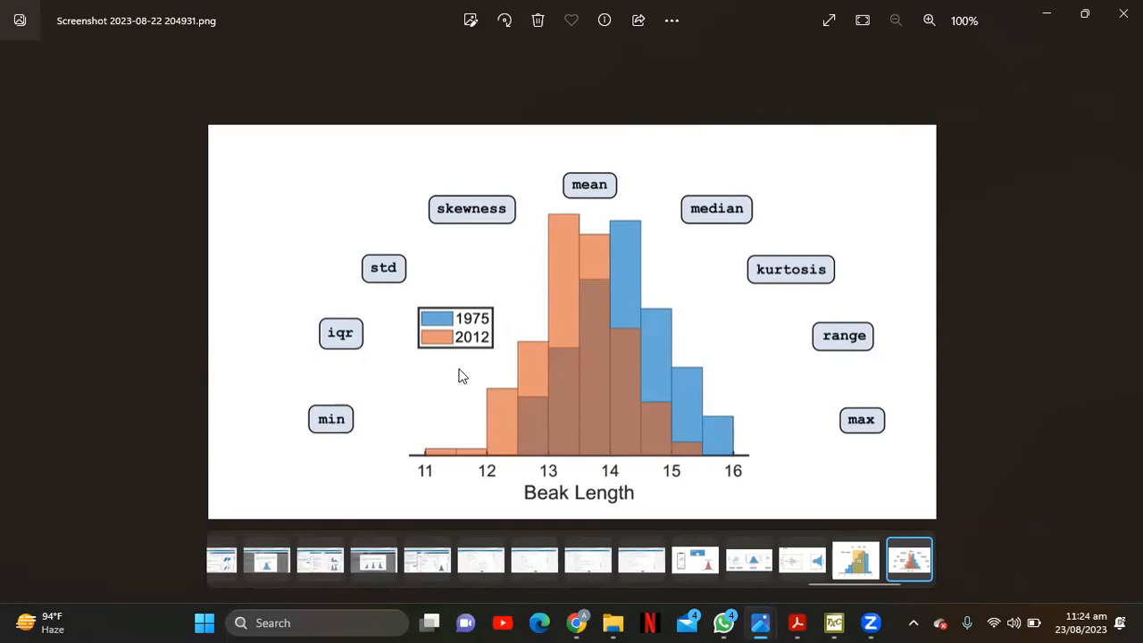
{"action": "mouse_move", "coordinate": [400, 275]}
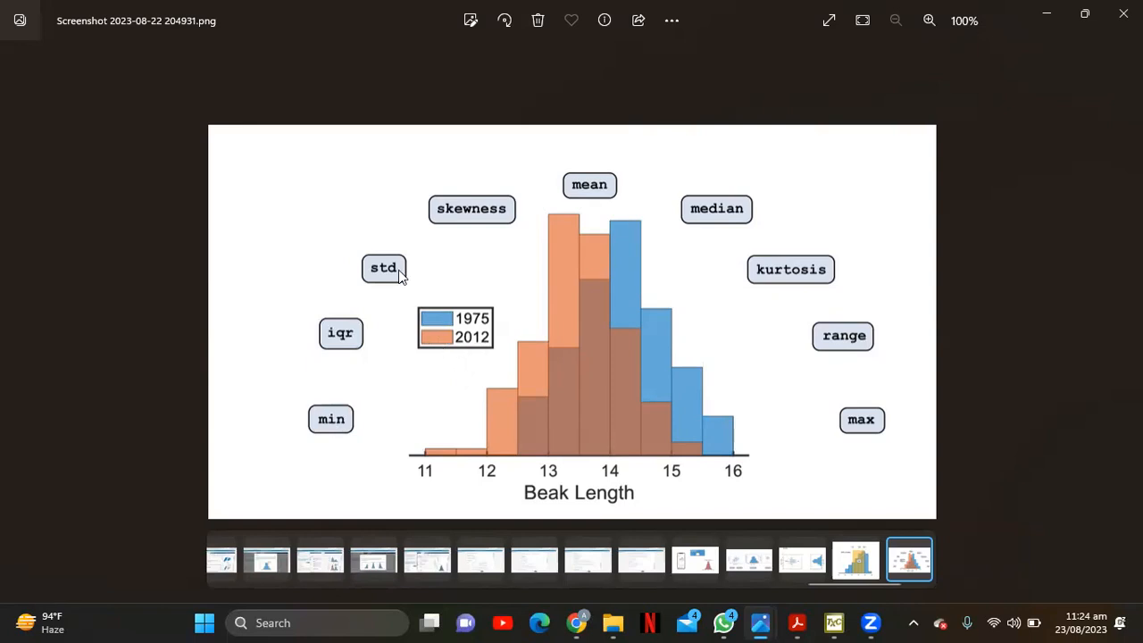
{"action": "mouse_move", "coordinate": [536, 307]}
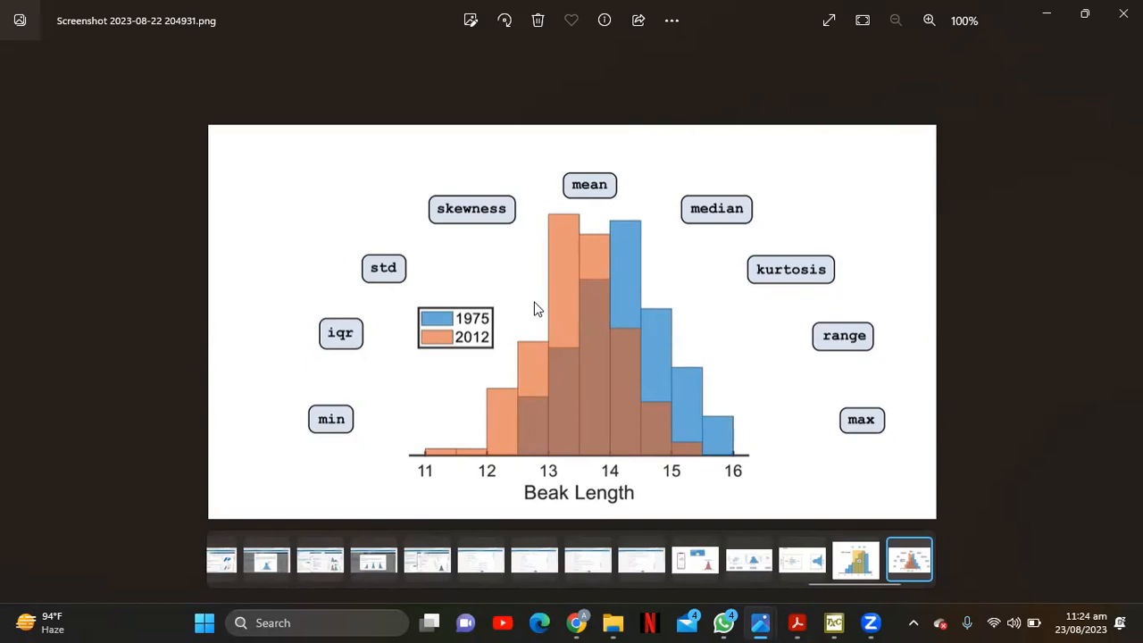
{"action": "mouse_move", "coordinate": [471, 343]}
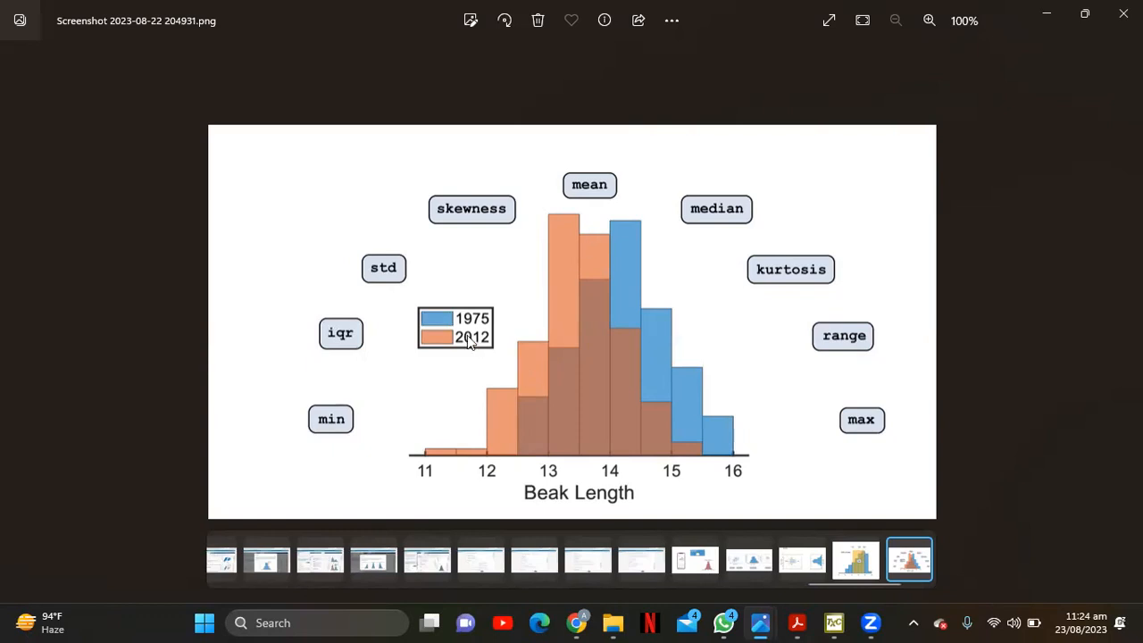
{"action": "mouse_move", "coordinate": [343, 346]}
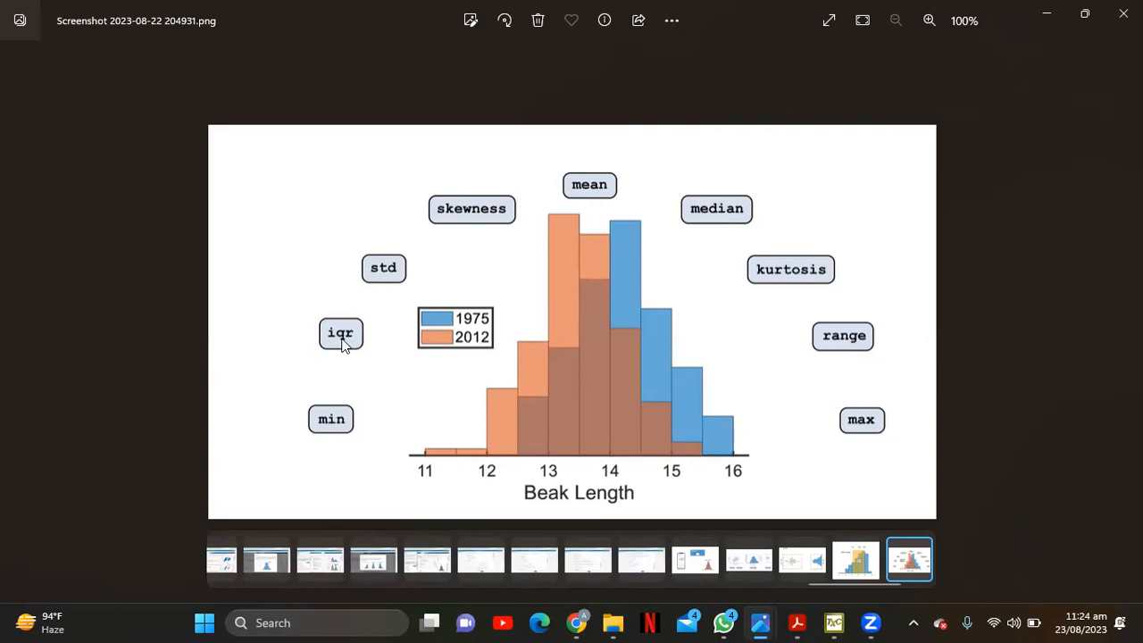
{"action": "mouse_move", "coordinate": [776, 297]}
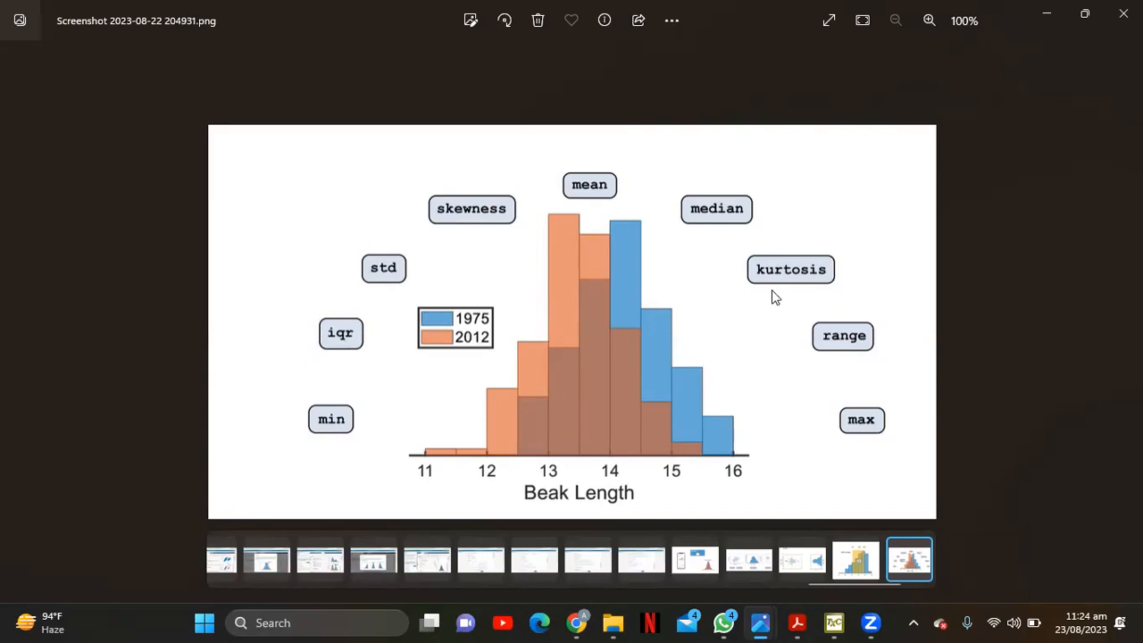
{"action": "mouse_move", "coordinate": [732, 271]}
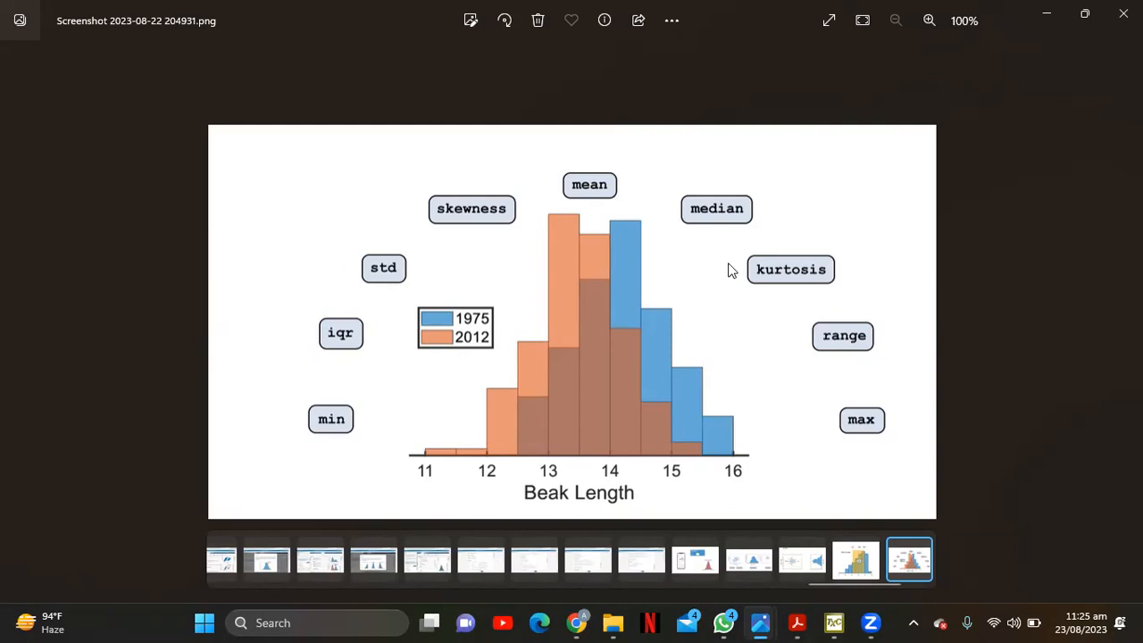
{"action": "mouse_move", "coordinate": [555, 232]}
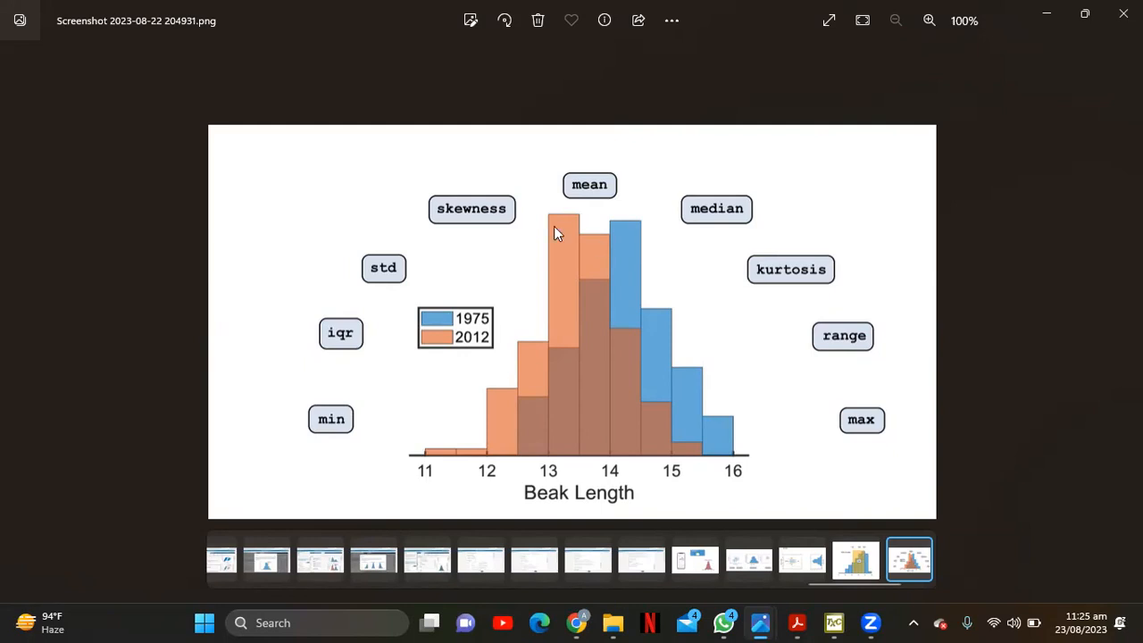
{"action": "mouse_move", "coordinate": [575, 498]}
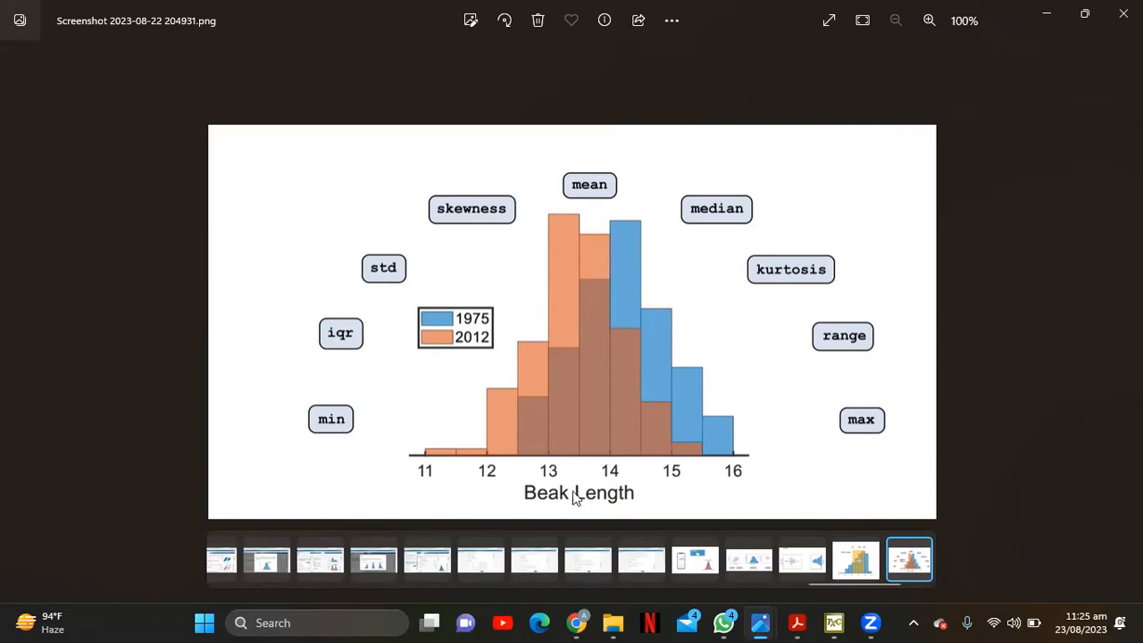
{"action": "mouse_move", "coordinate": [669, 229]}
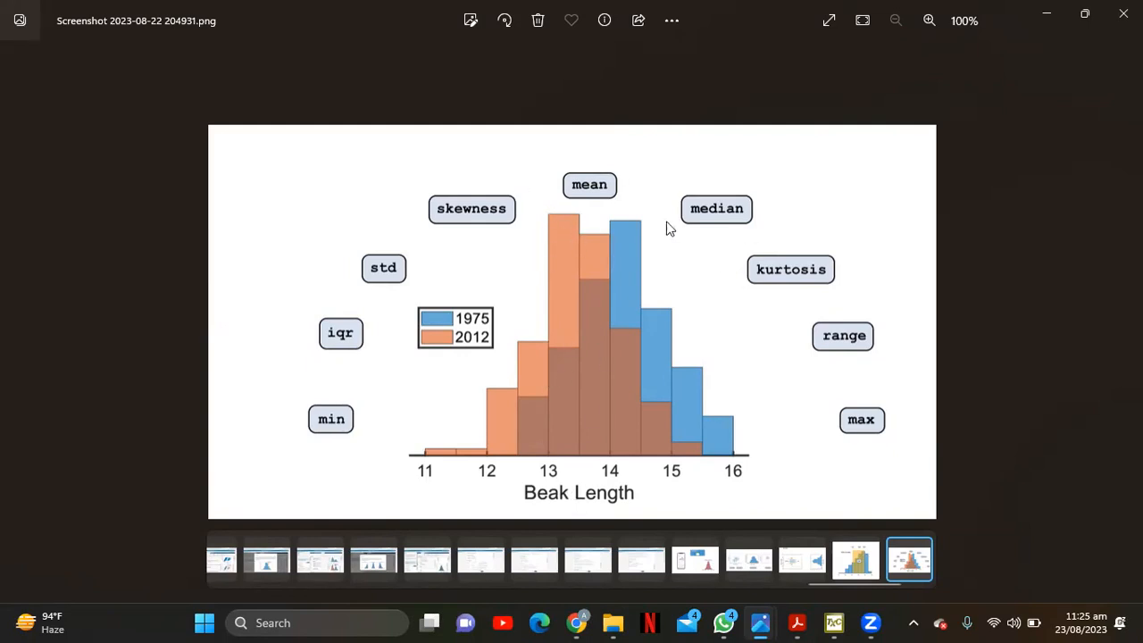
{"action": "mouse_move", "coordinate": [575, 388]}
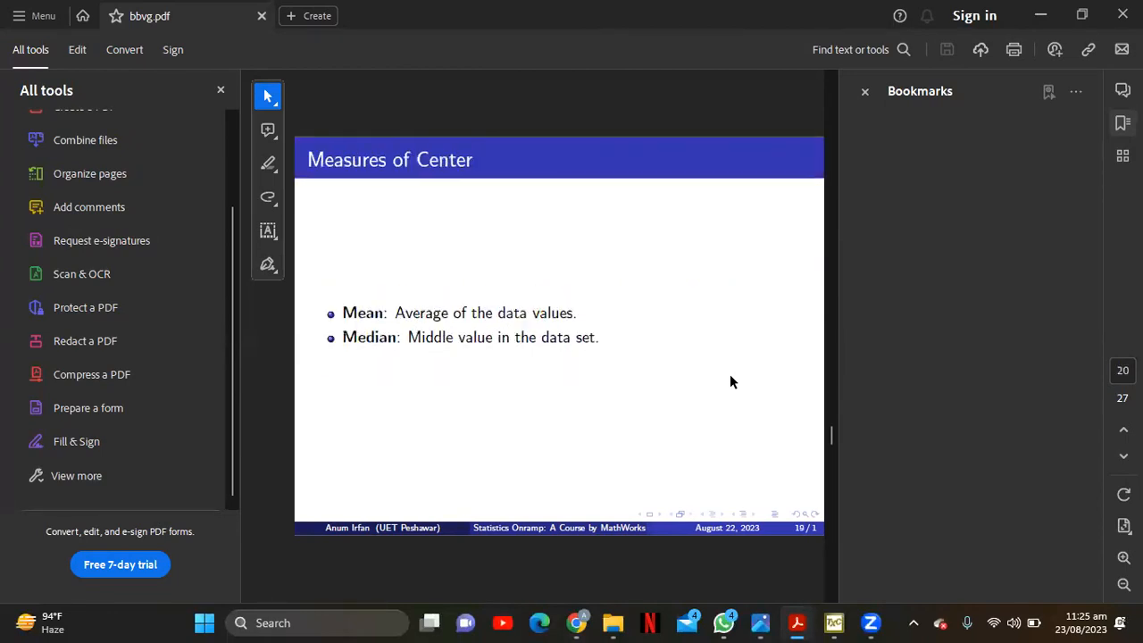
- Scroll the presentation from Measures of Center down to the Normal Distributions slide
{"action": "scroll", "scroll_direction": "down", "scroll_amount": 3}
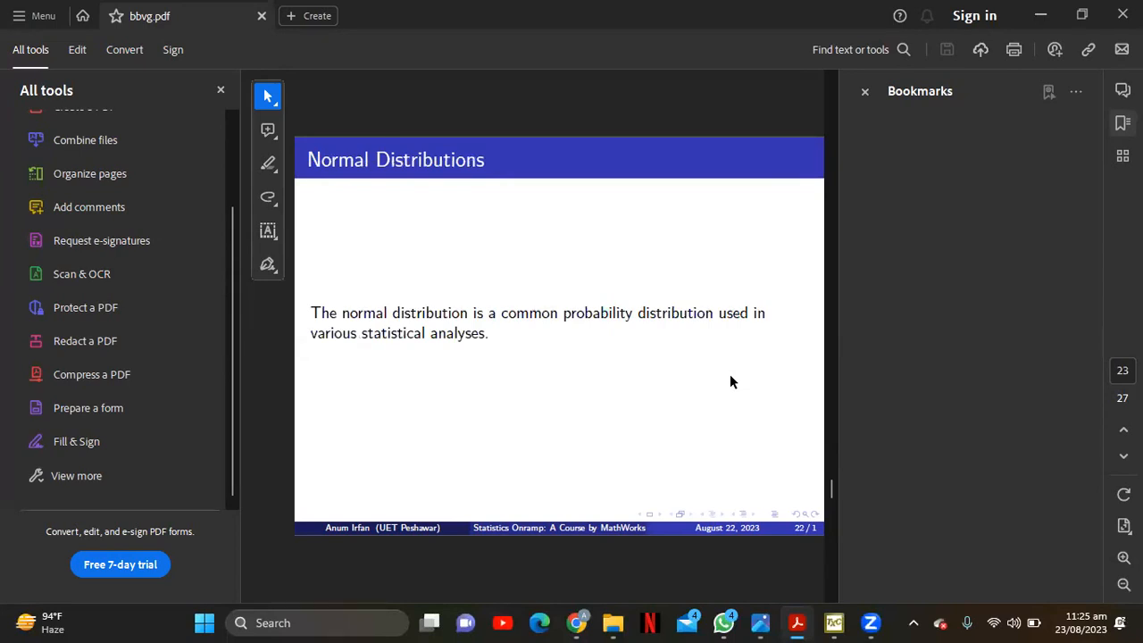
{"action": "mouse_move", "coordinate": [675, 310]}
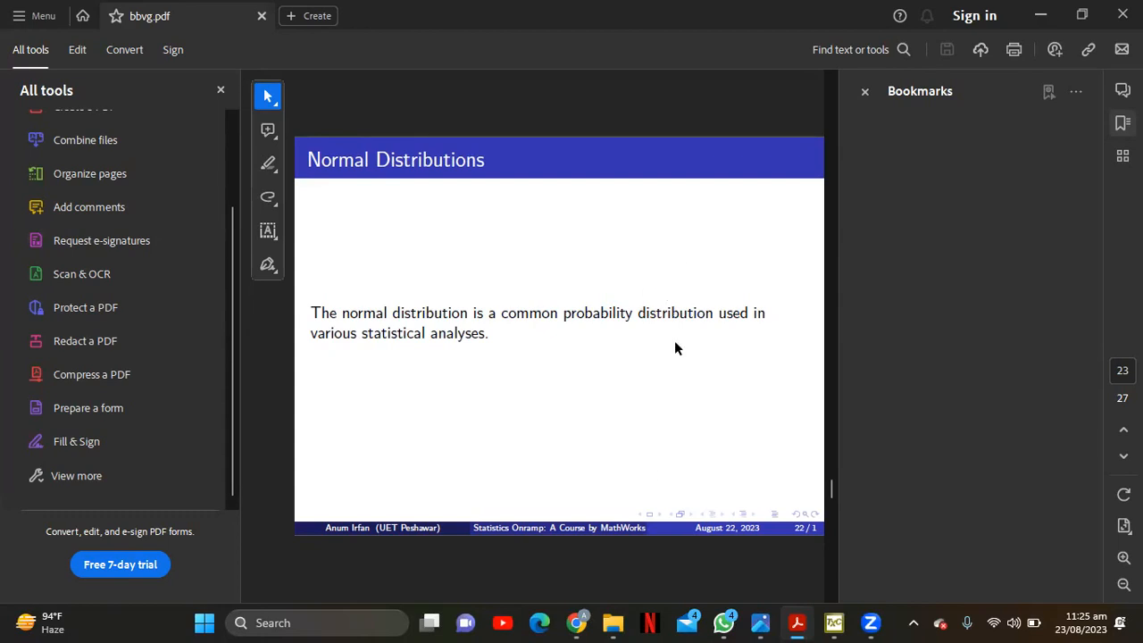
{"action": "mouse_move", "coordinate": [869, 621]}
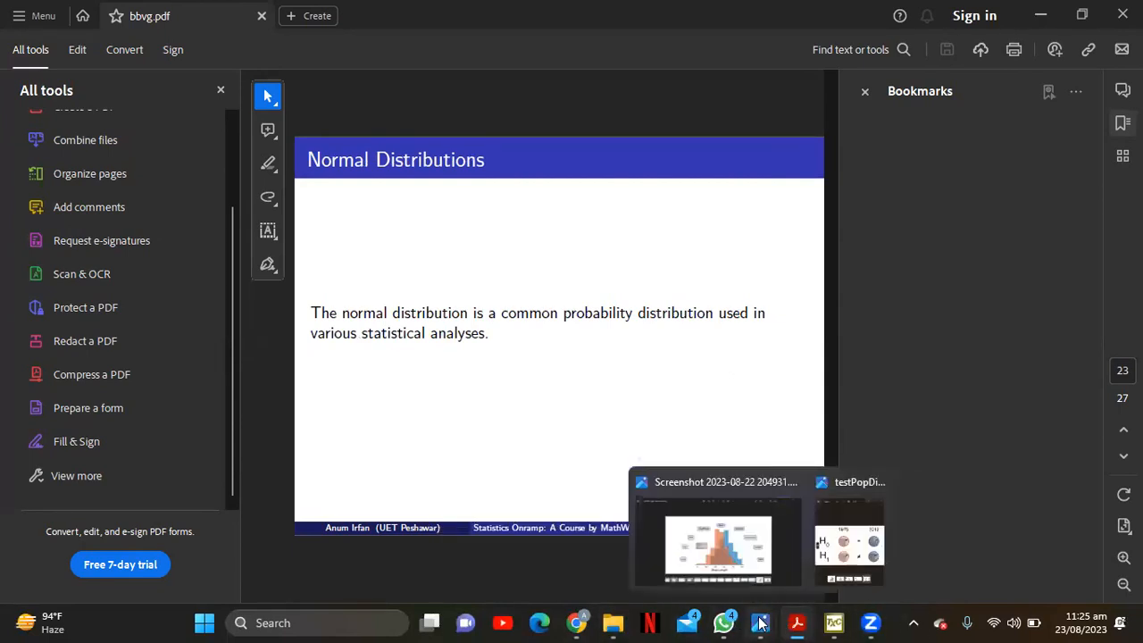
- Bring up the Photos screenshot of the normal curve with μ = 5:30 am and σ = 15 min
{"action": "left_click", "coordinate": [718, 545]}
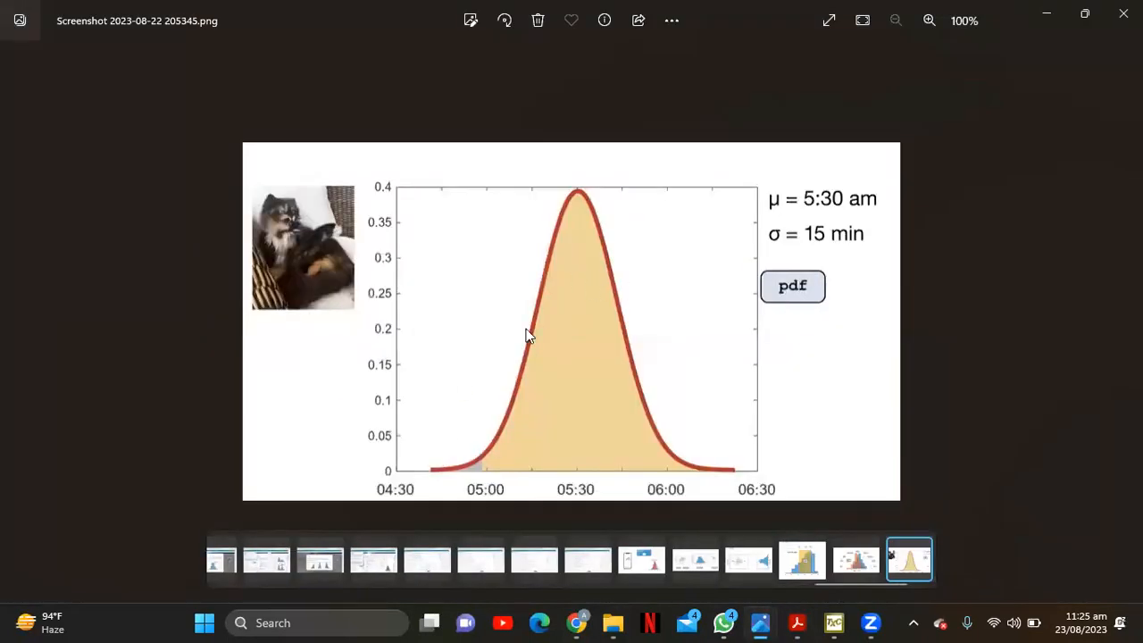
{"action": "mouse_move", "coordinate": [597, 334]}
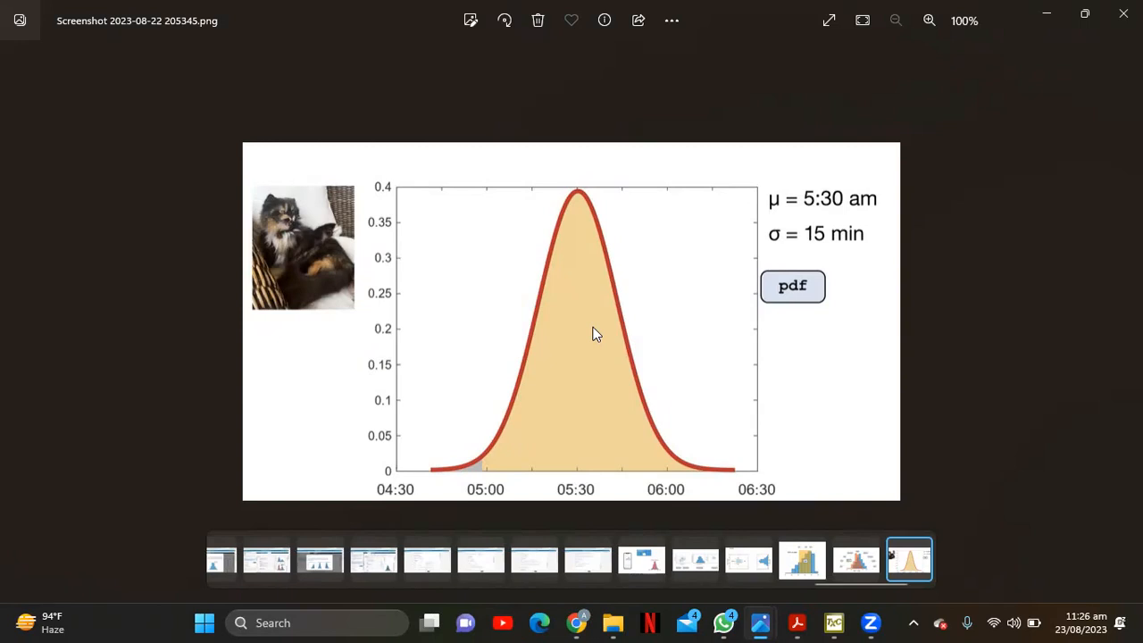
{"action": "mouse_move", "coordinate": [754, 434]}
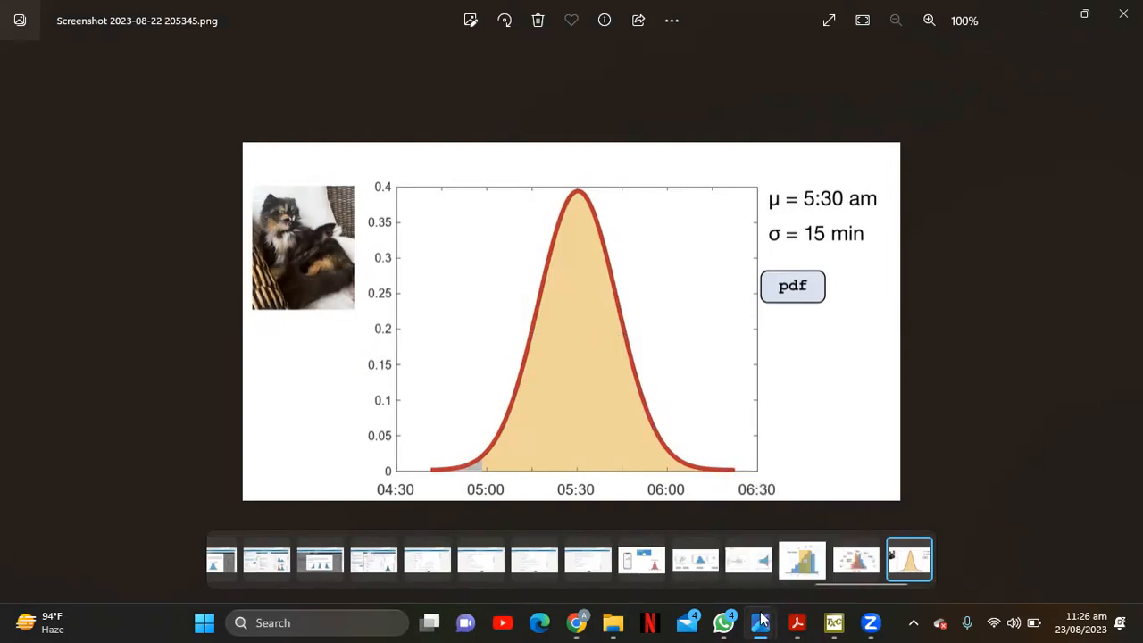
{"action": "mouse_move", "coordinate": [834, 621]}
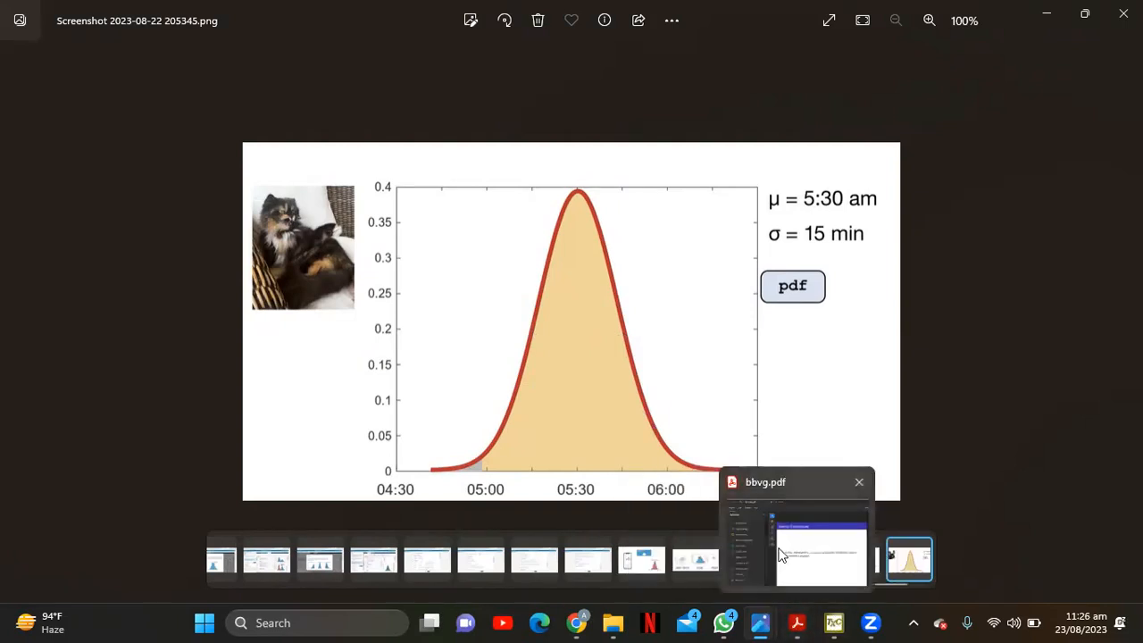
- Return to bbvg.pdf in Acrobat on the Probability Density Function (normpdf) slide
{"action": "left_click", "coordinate": [795, 536]}
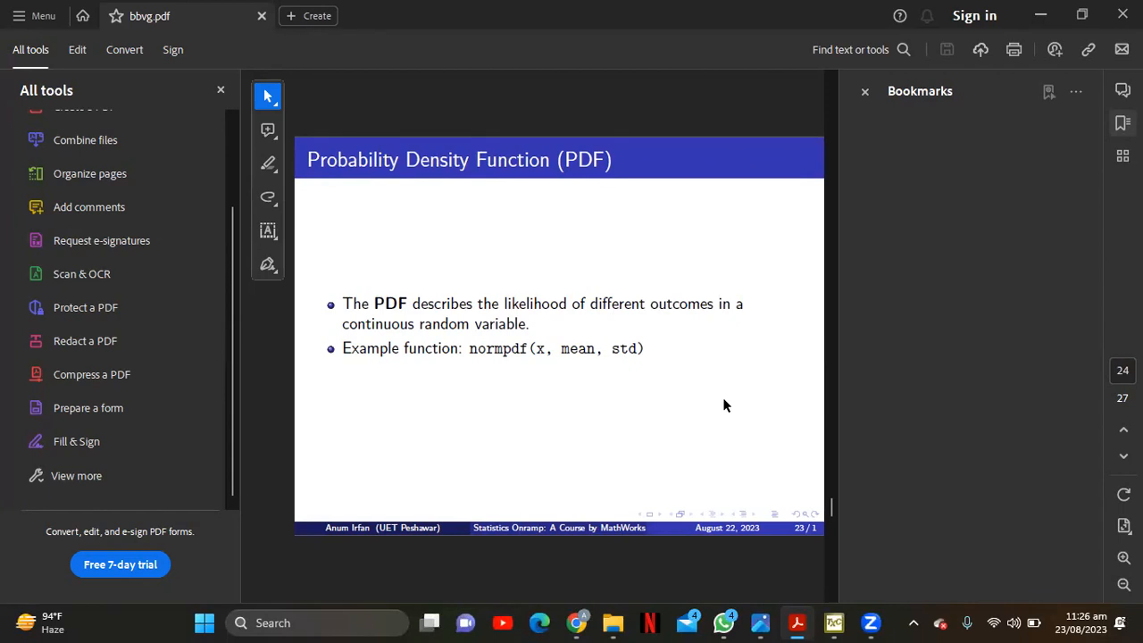
{"action": "mouse_move", "coordinate": [775, 589]}
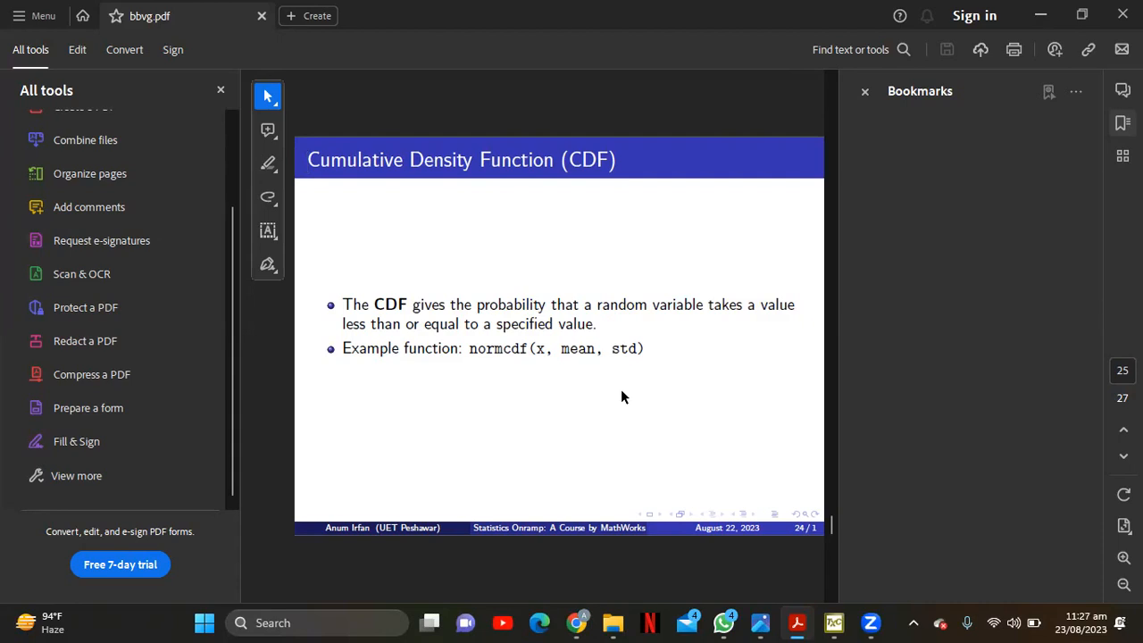
{"action": "left_click", "coordinate": [309, 160]}
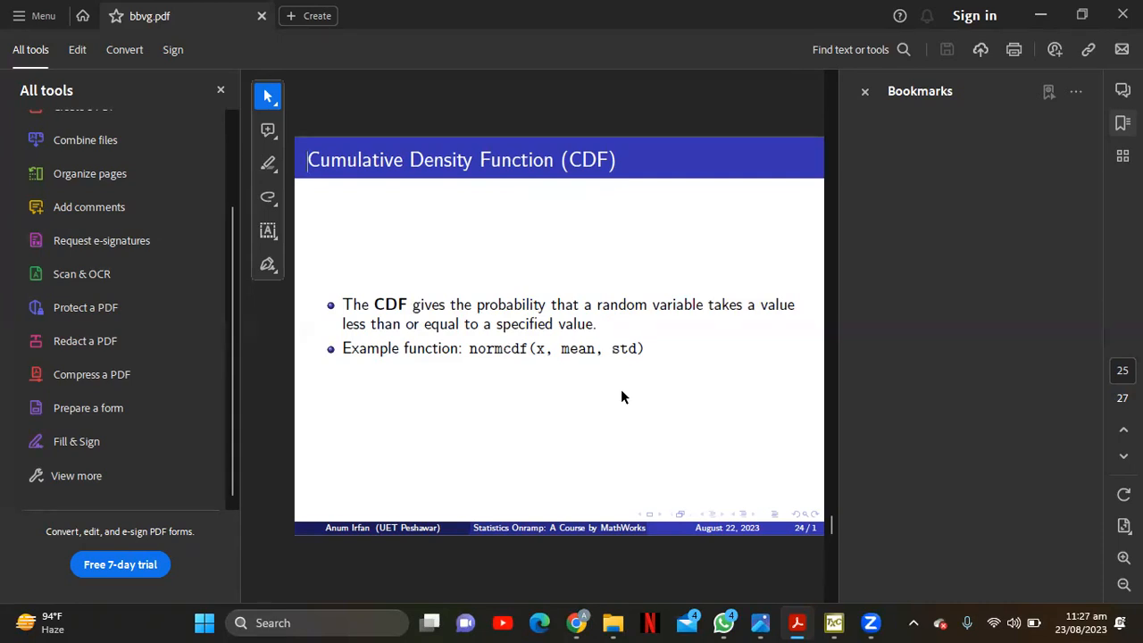
{"action": "mouse_move", "coordinate": [622, 370]}
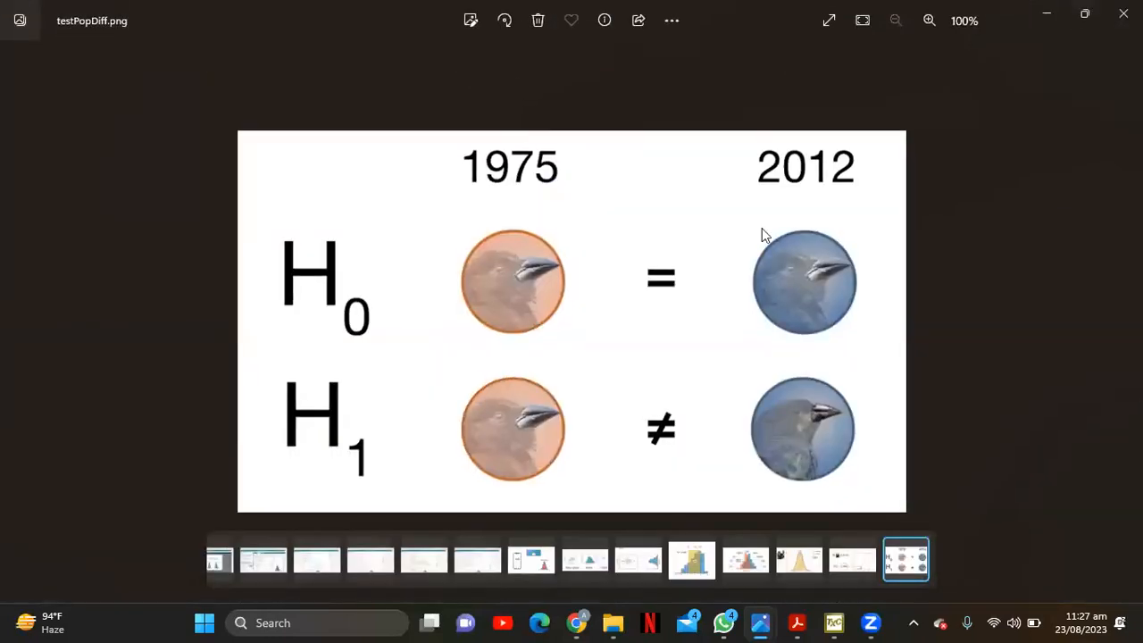
{"action": "mouse_move", "coordinate": [596, 250]}
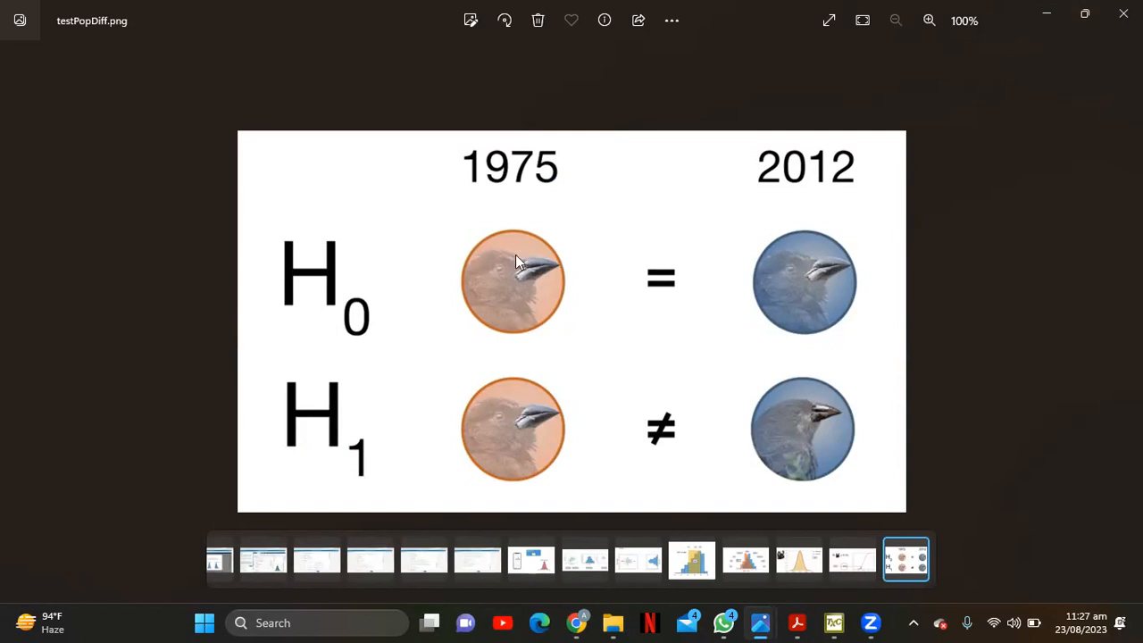
{"action": "mouse_move", "coordinate": [556, 275]}
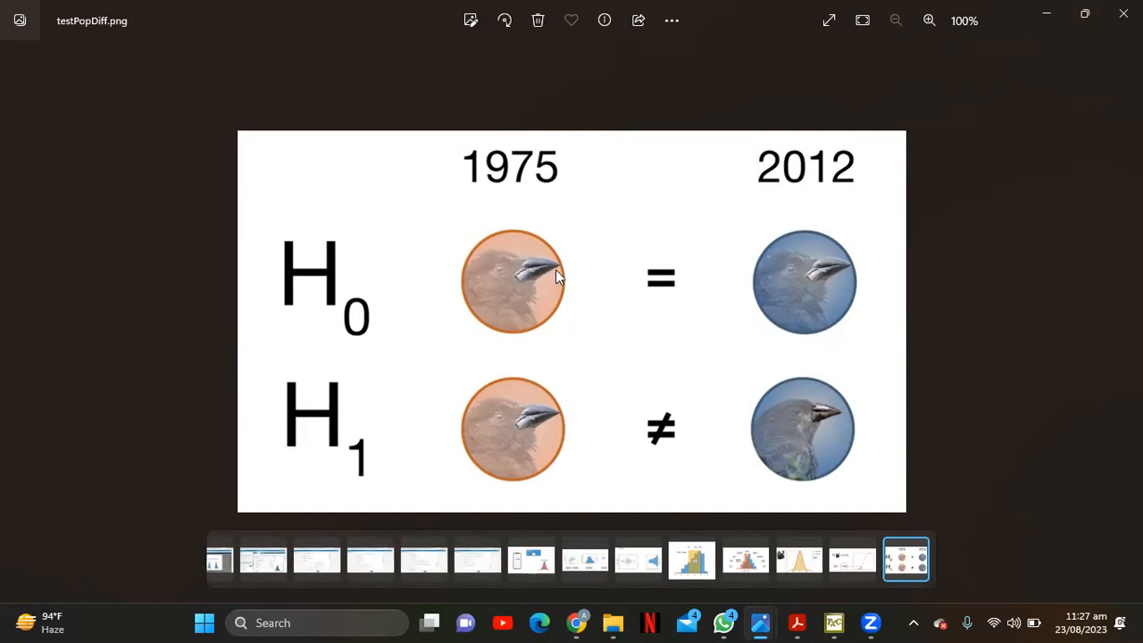
{"action": "mouse_move", "coordinate": [504, 287]}
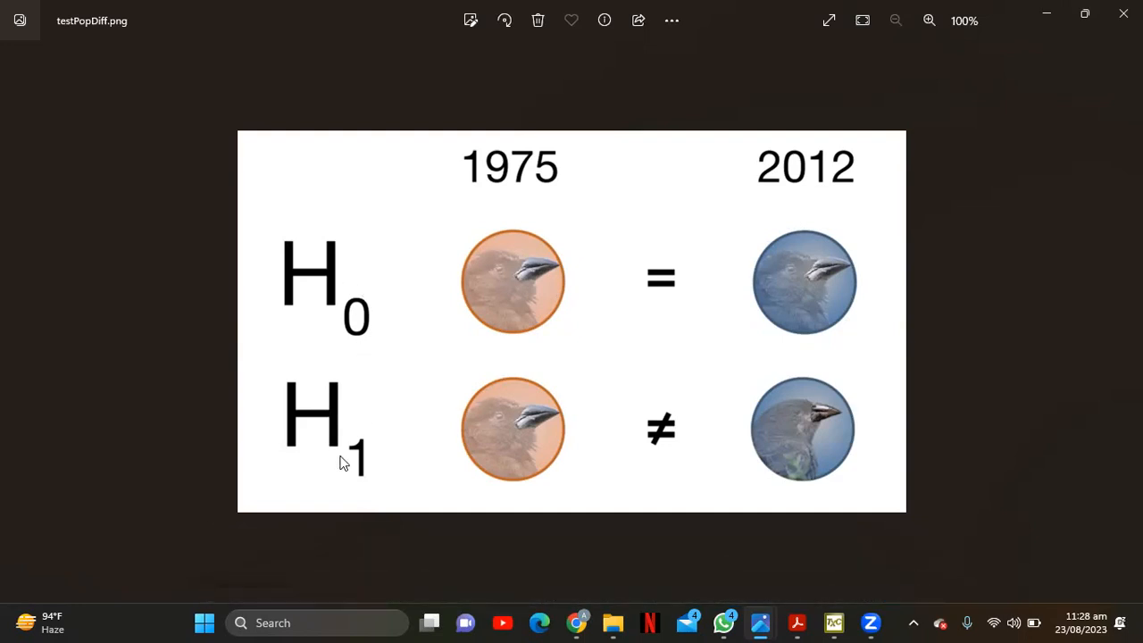
{"action": "mouse_move", "coordinate": [421, 457]}
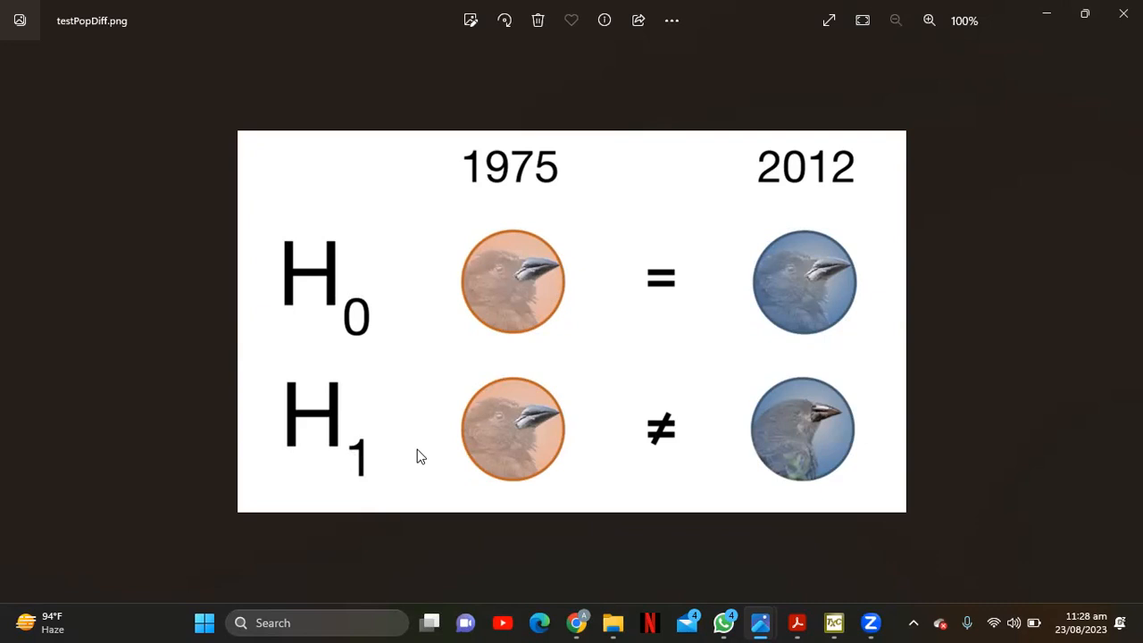
{"action": "mouse_move", "coordinate": [354, 450]}
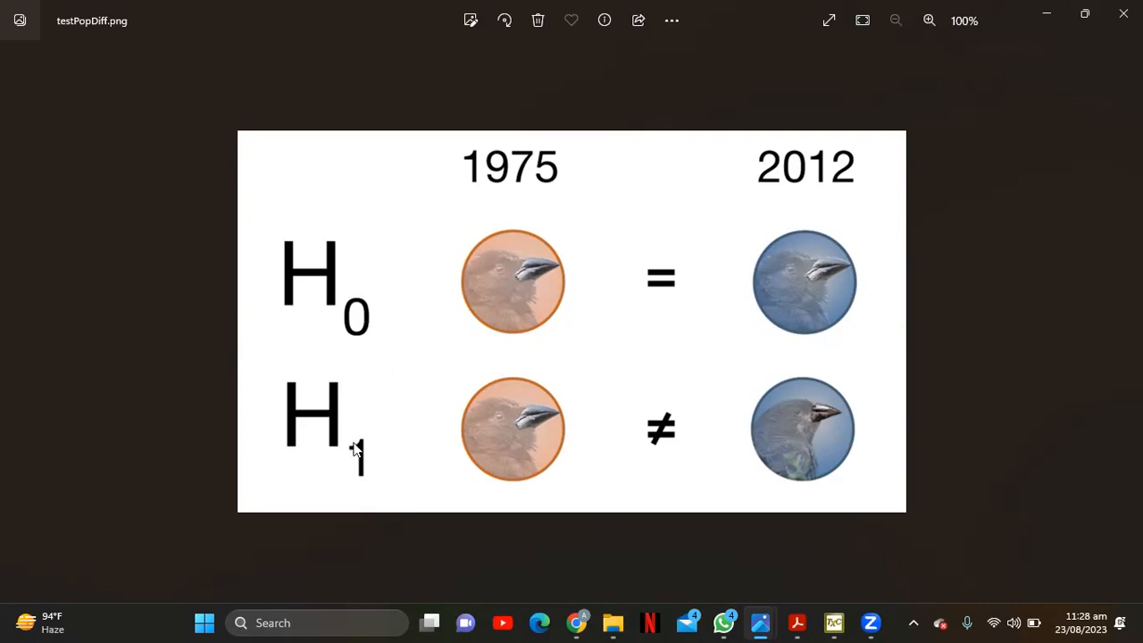
{"action": "mouse_move", "coordinate": [323, 304]}
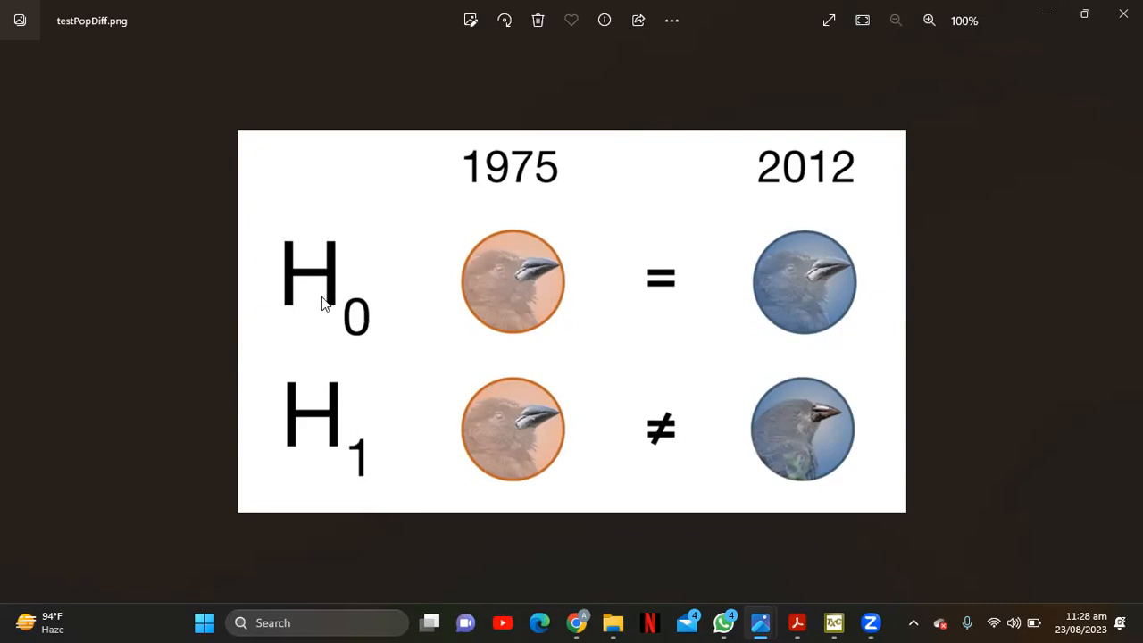
{"action": "mouse_move", "coordinate": [324, 314]}
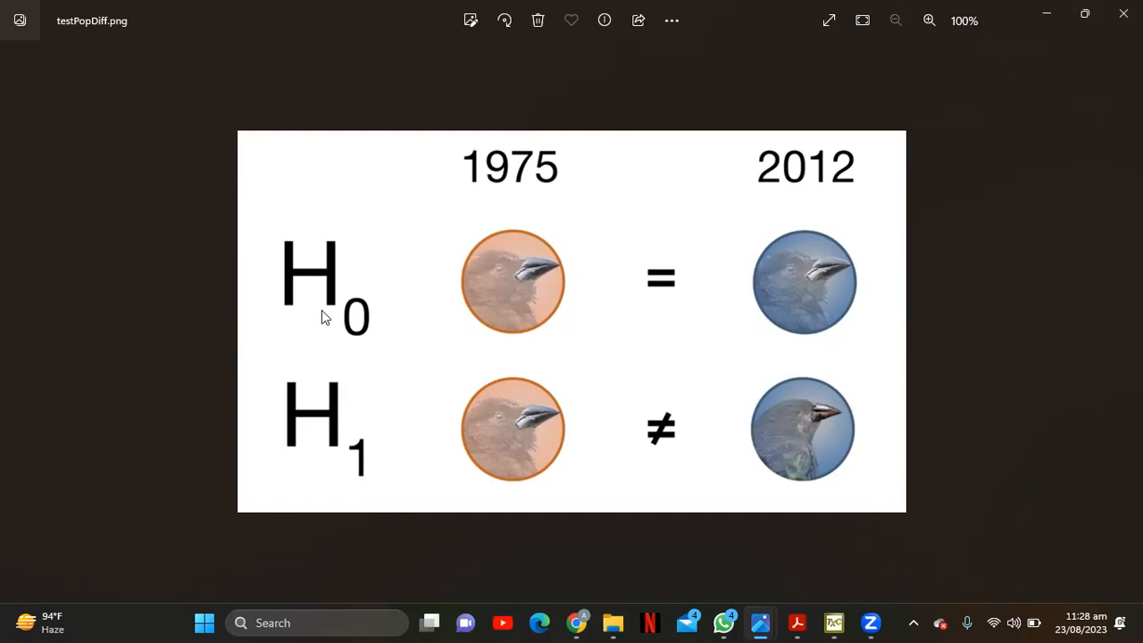
{"action": "mouse_move", "coordinate": [323, 293]}
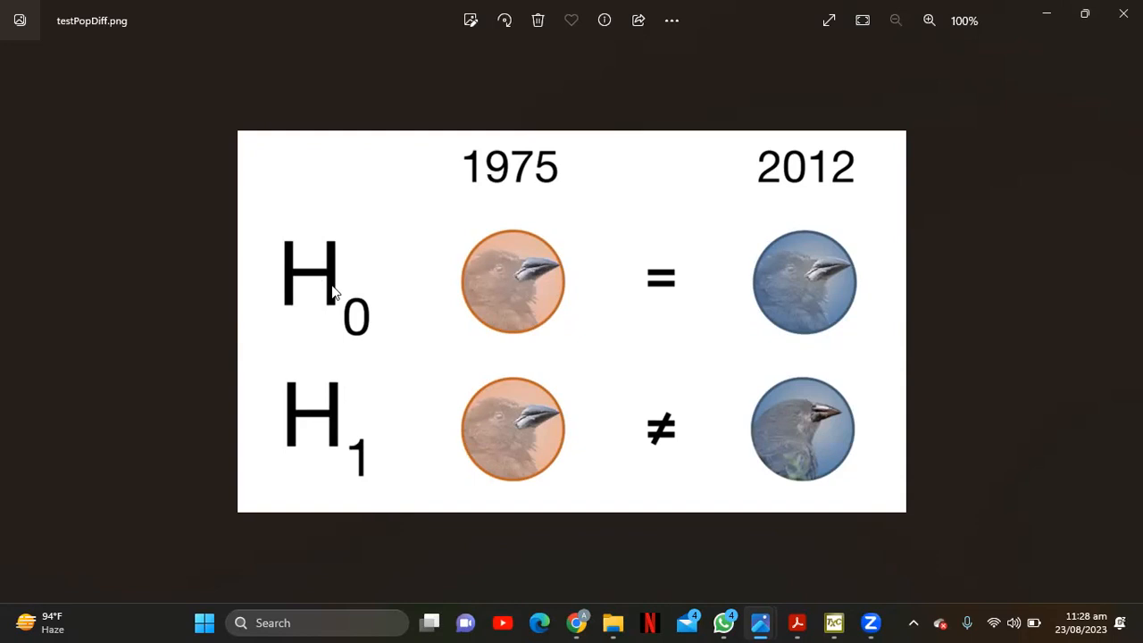
{"action": "mouse_move", "coordinate": [378, 312]}
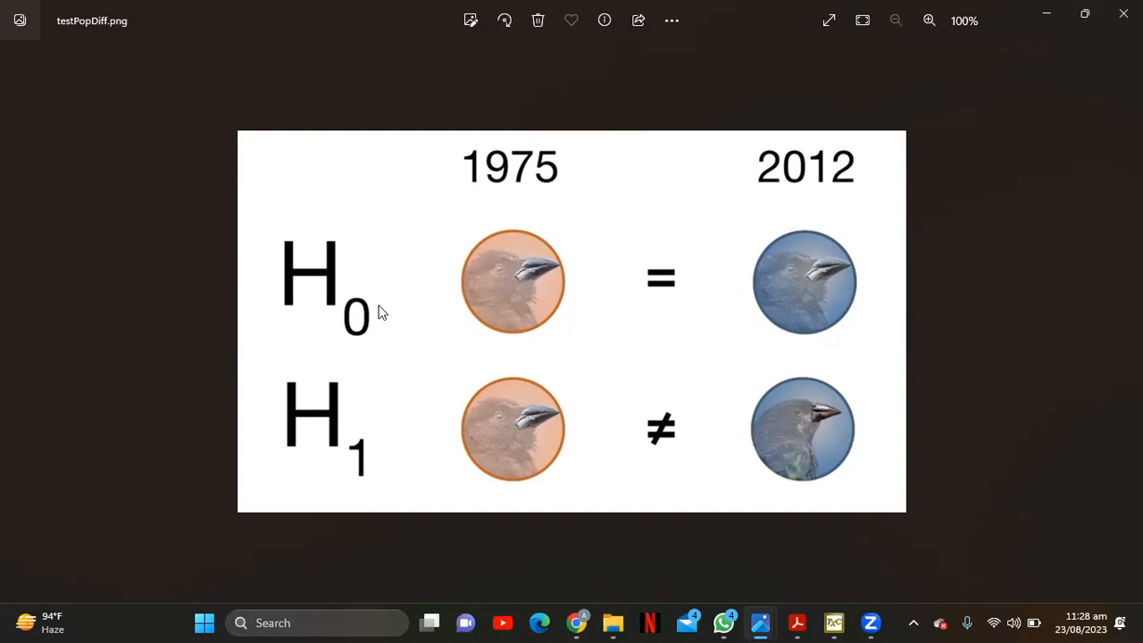
{"action": "mouse_move", "coordinate": [371, 275]}
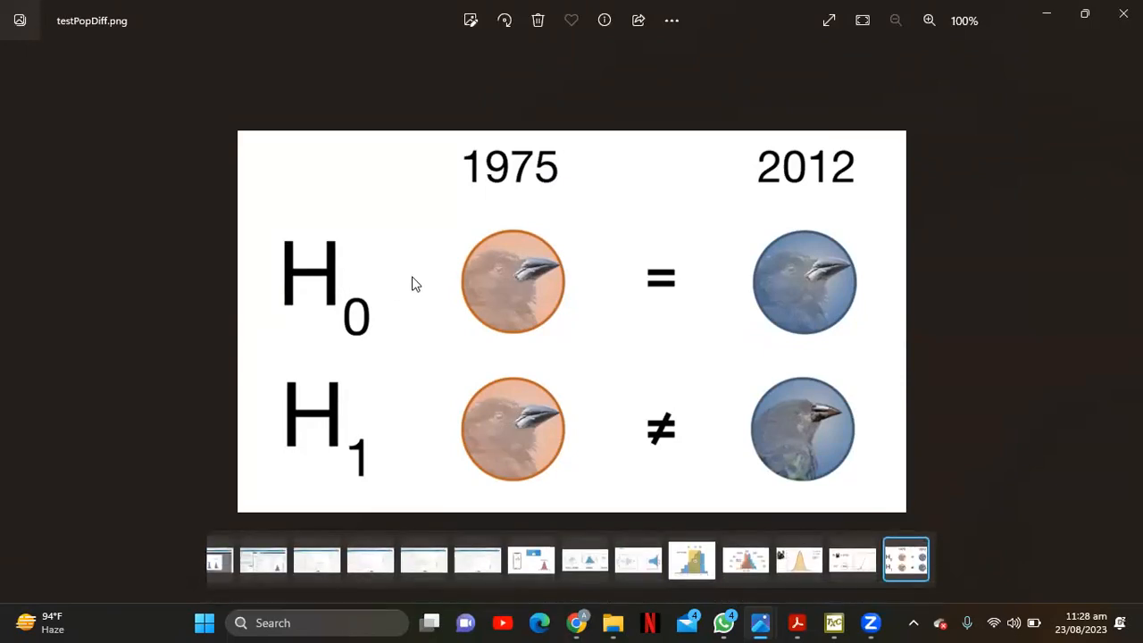
{"action": "mouse_move", "coordinate": [536, 271]}
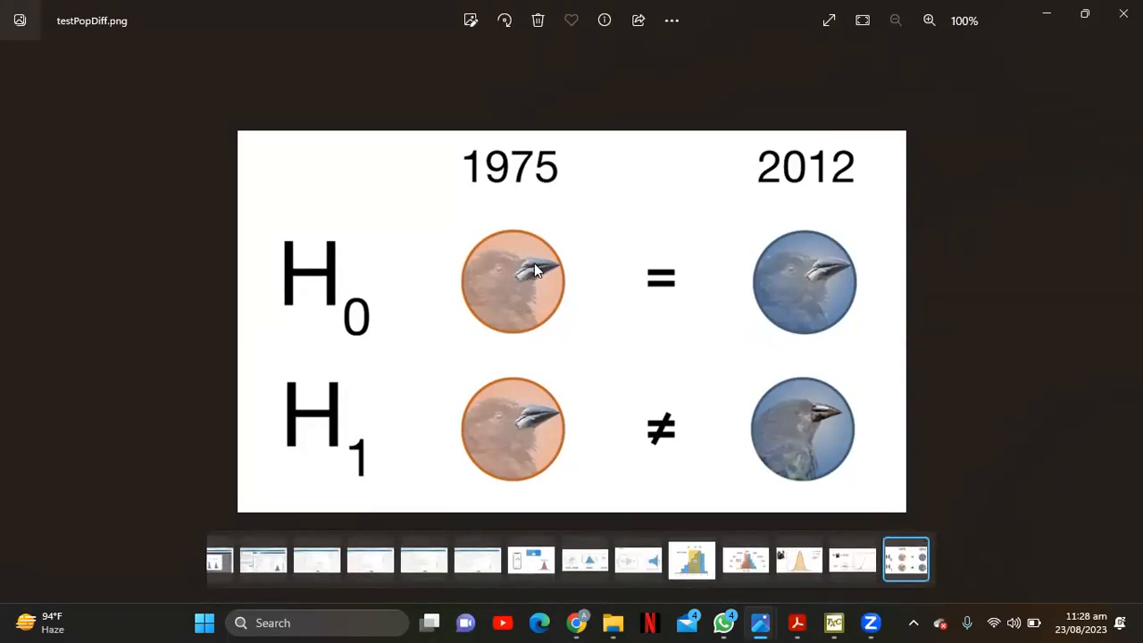
{"action": "mouse_move", "coordinate": [547, 275]}
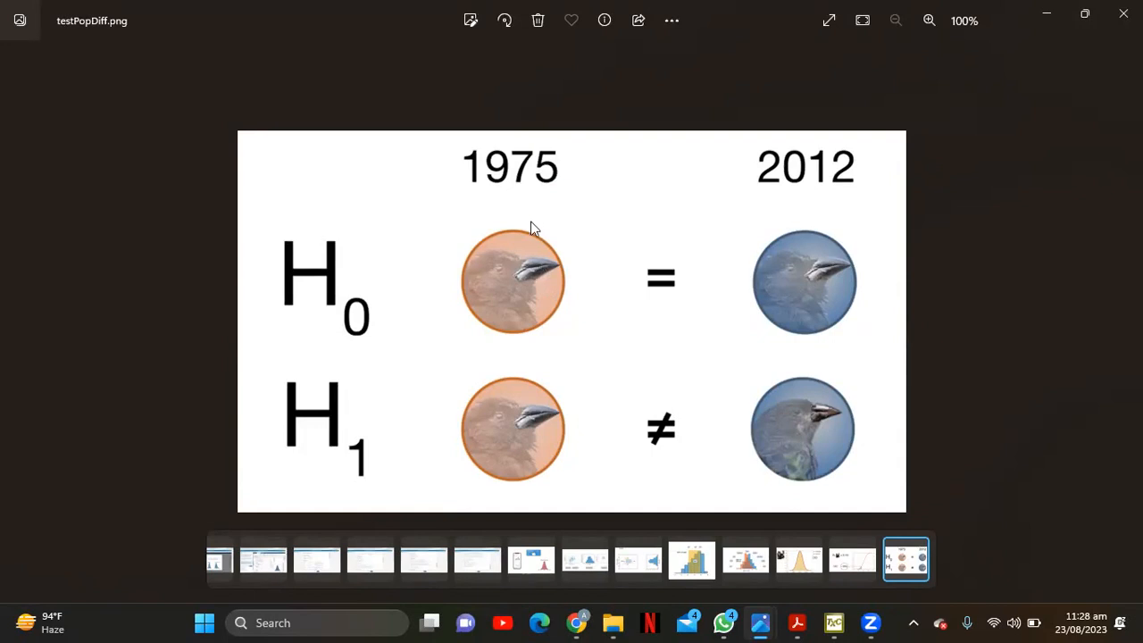
{"action": "mouse_move", "coordinate": [539, 253]}
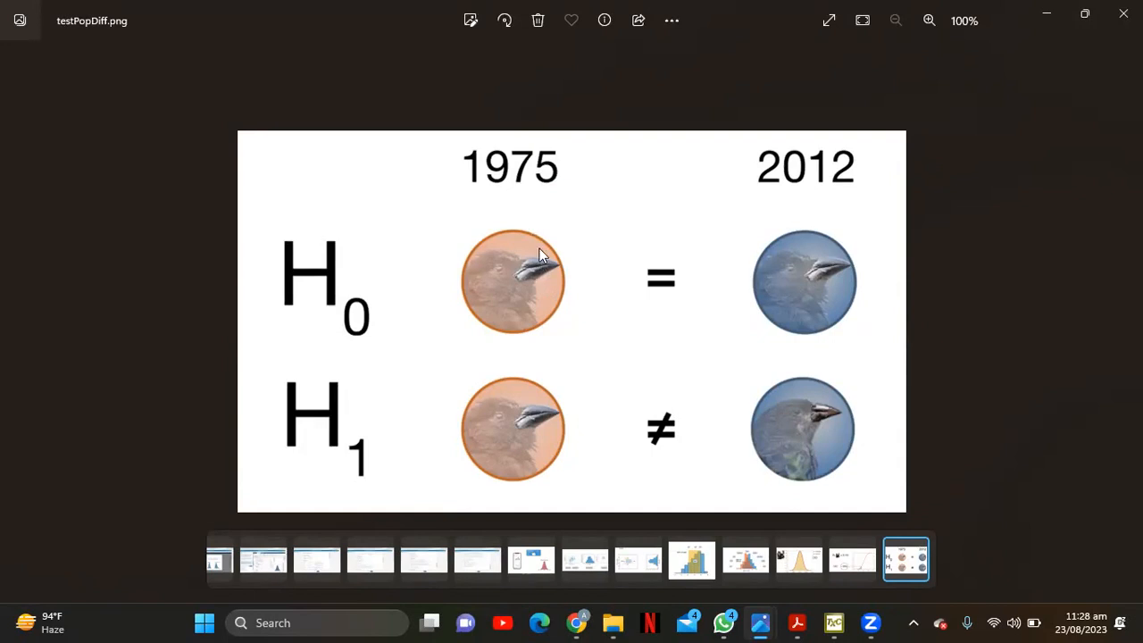
{"action": "mouse_move", "coordinate": [711, 183]}
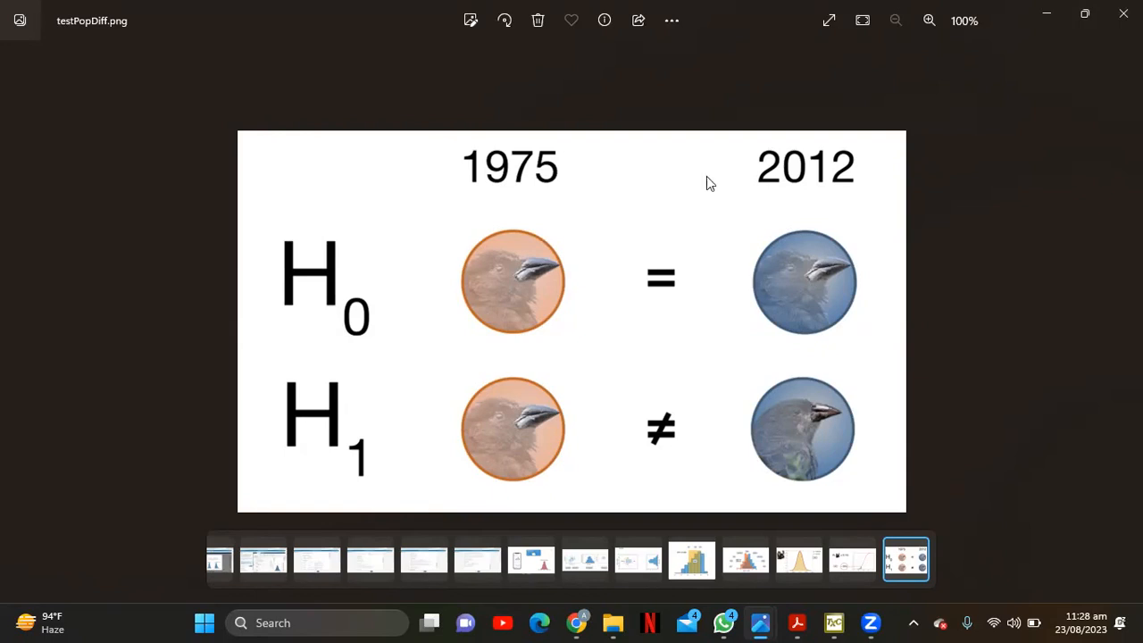
{"action": "mouse_move", "coordinate": [550, 275]}
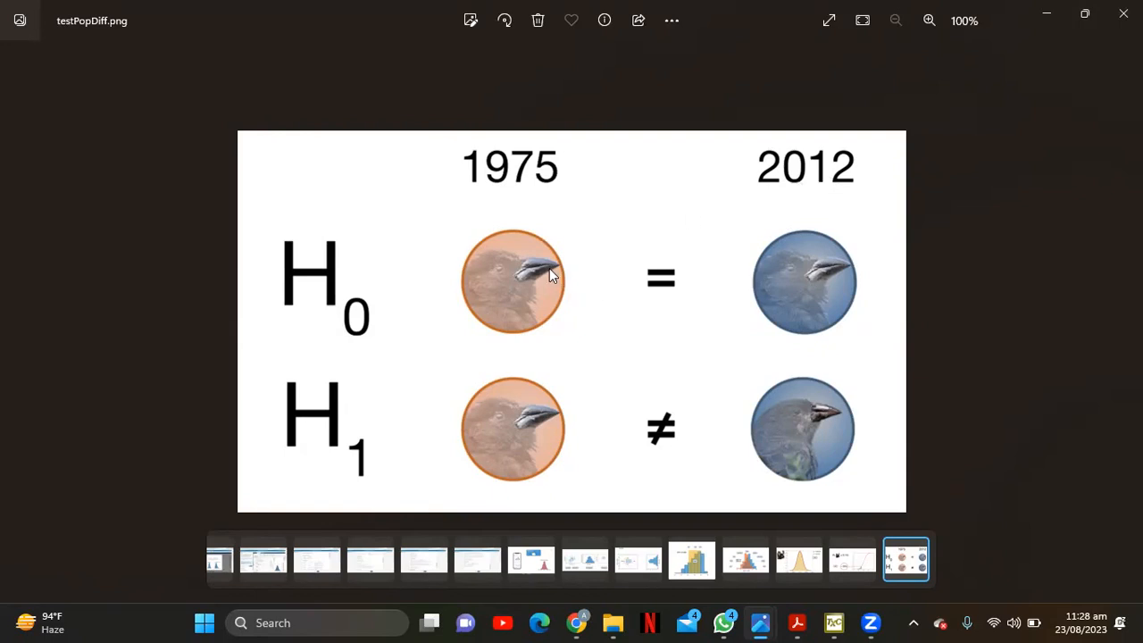
{"action": "mouse_move", "coordinate": [803, 277]}
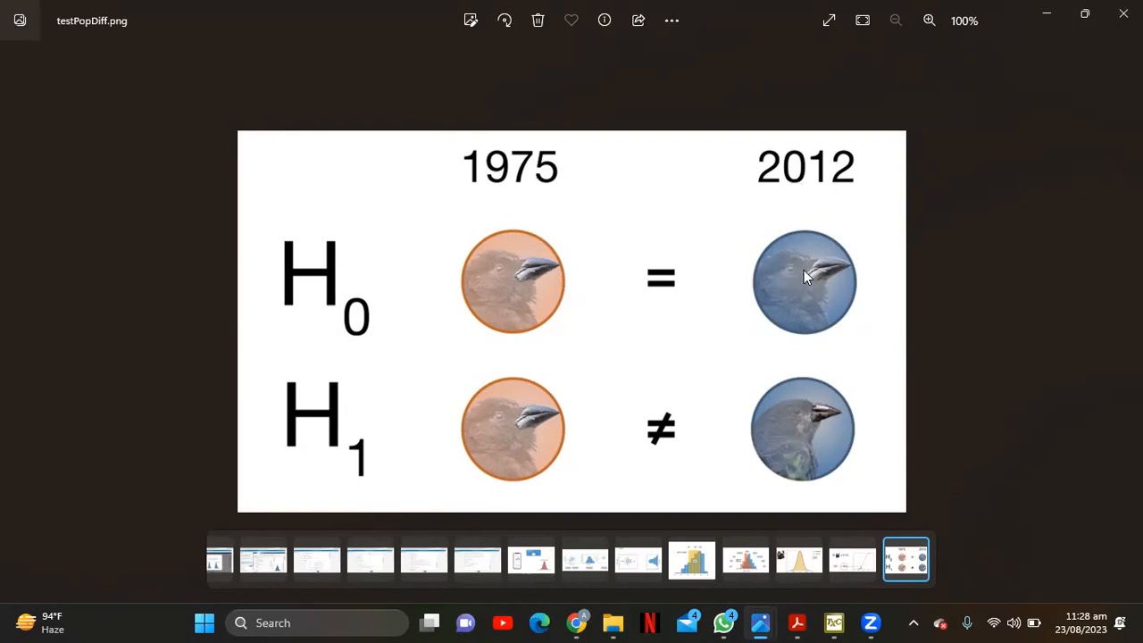
{"action": "mouse_move", "coordinate": [551, 367]}
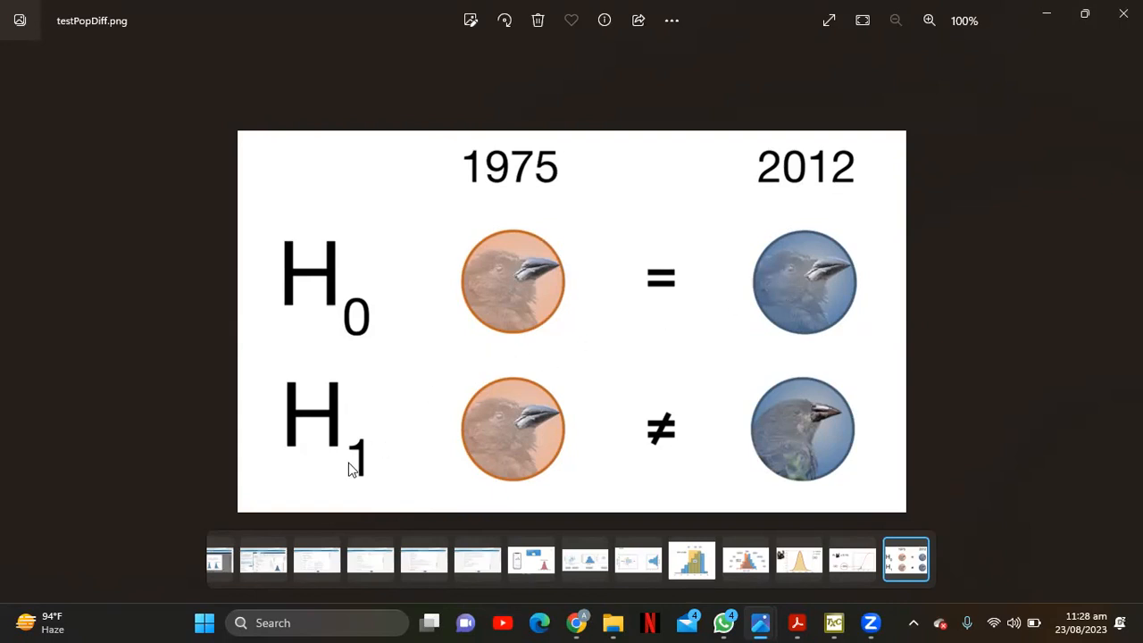
{"action": "mouse_move", "coordinate": [420, 478]}
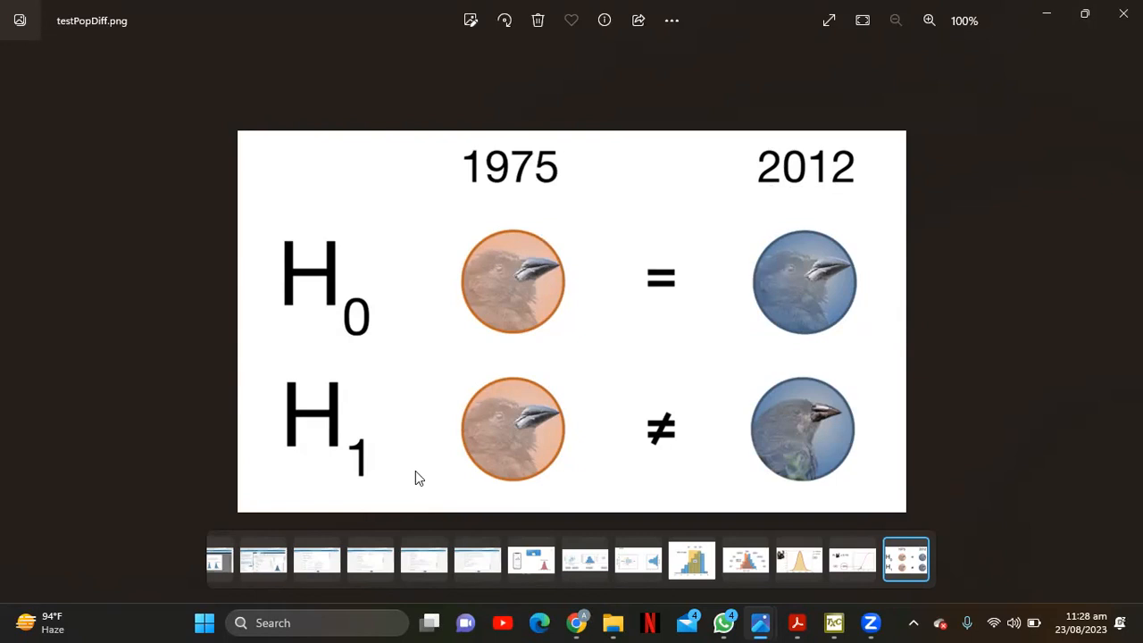
{"action": "mouse_move", "coordinate": [547, 411]}
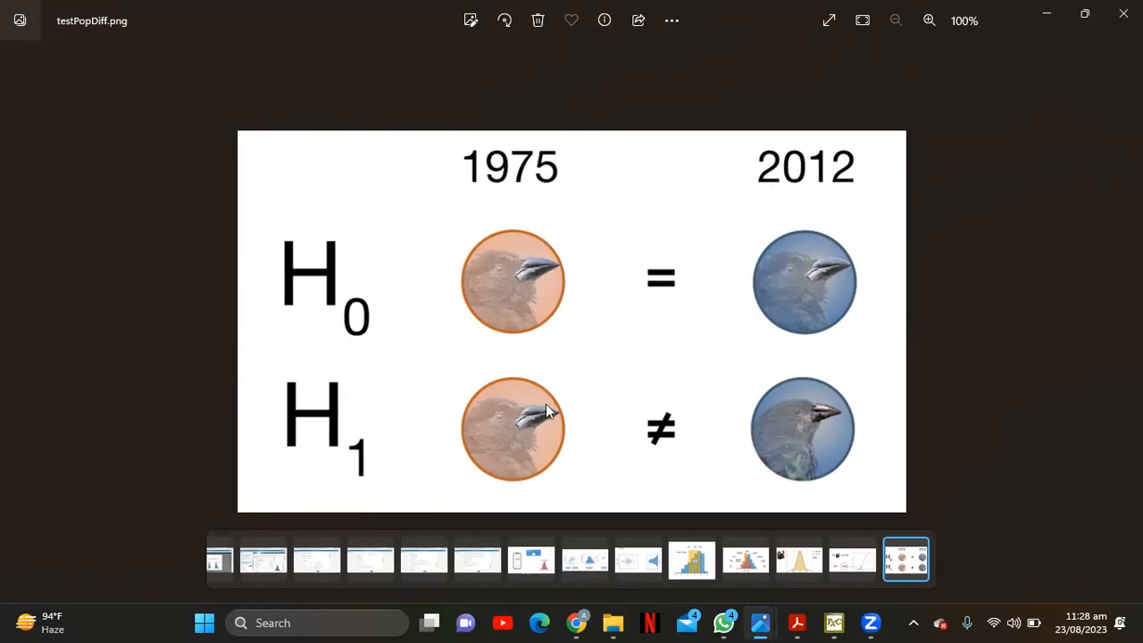
{"action": "mouse_move", "coordinate": [681, 434]}
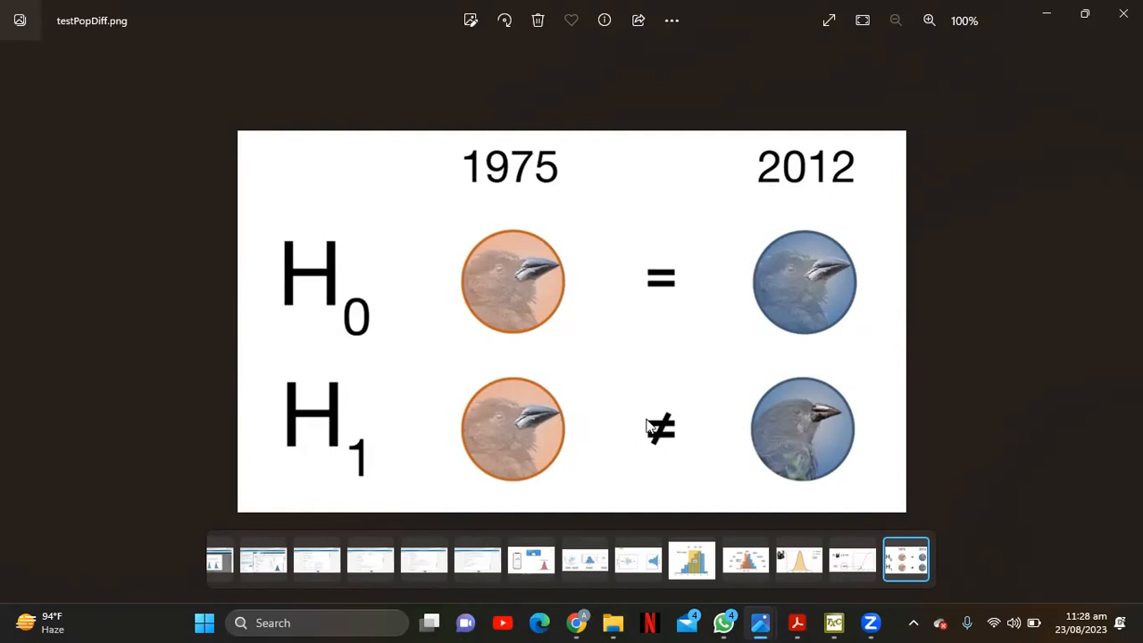
{"action": "mouse_move", "coordinate": [854, 420]}
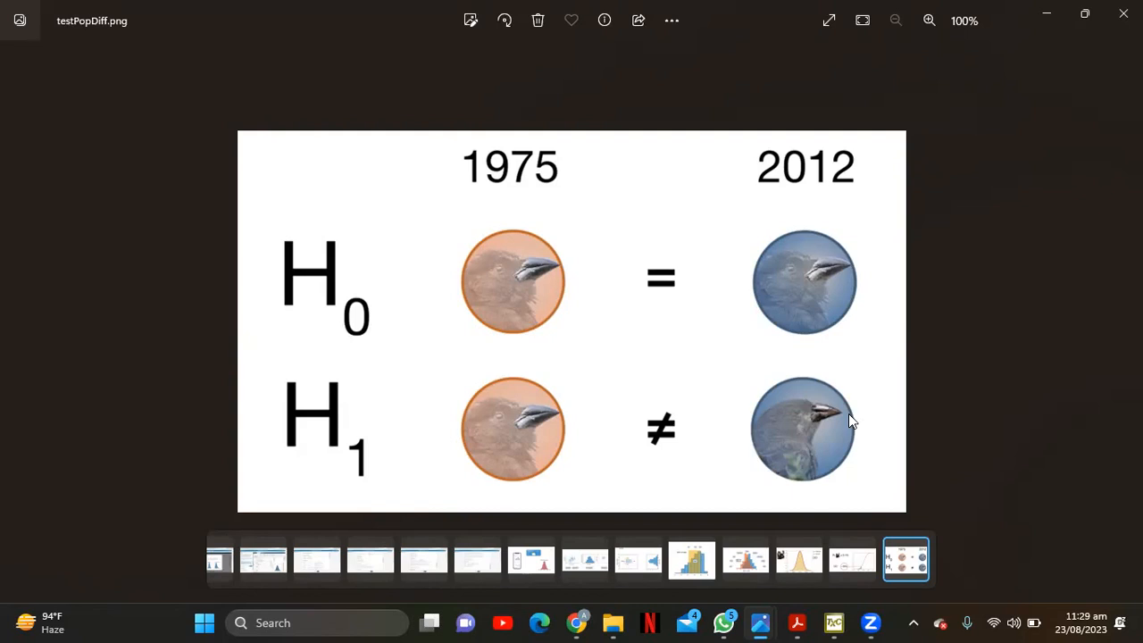
{"action": "mouse_move", "coordinate": [413, 307]}
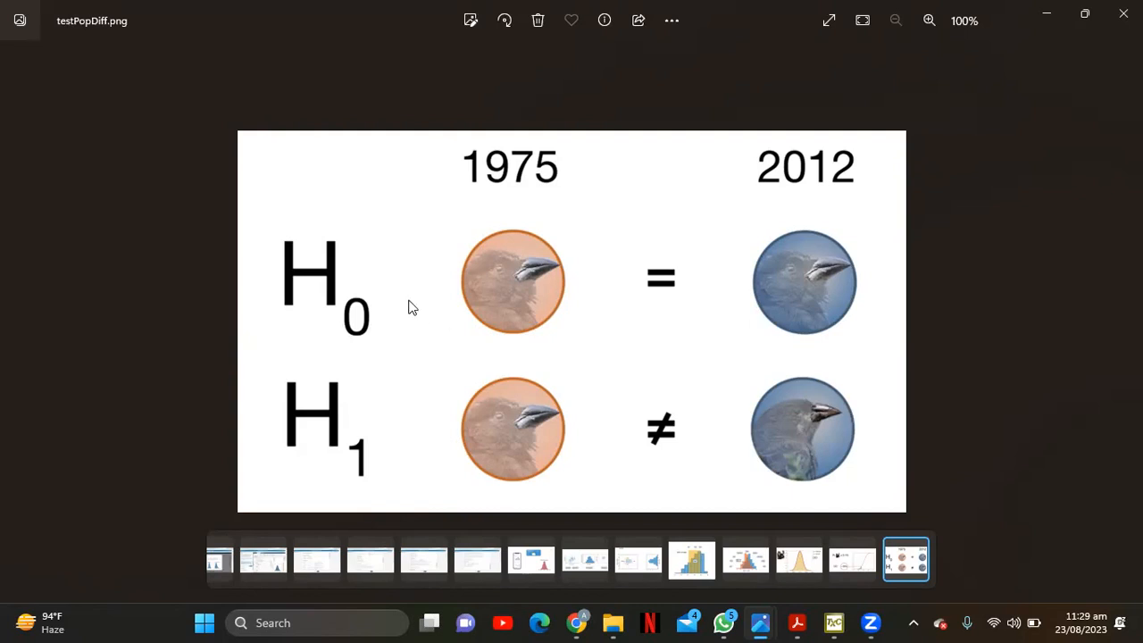
{"action": "mouse_move", "coordinate": [447, 264]}
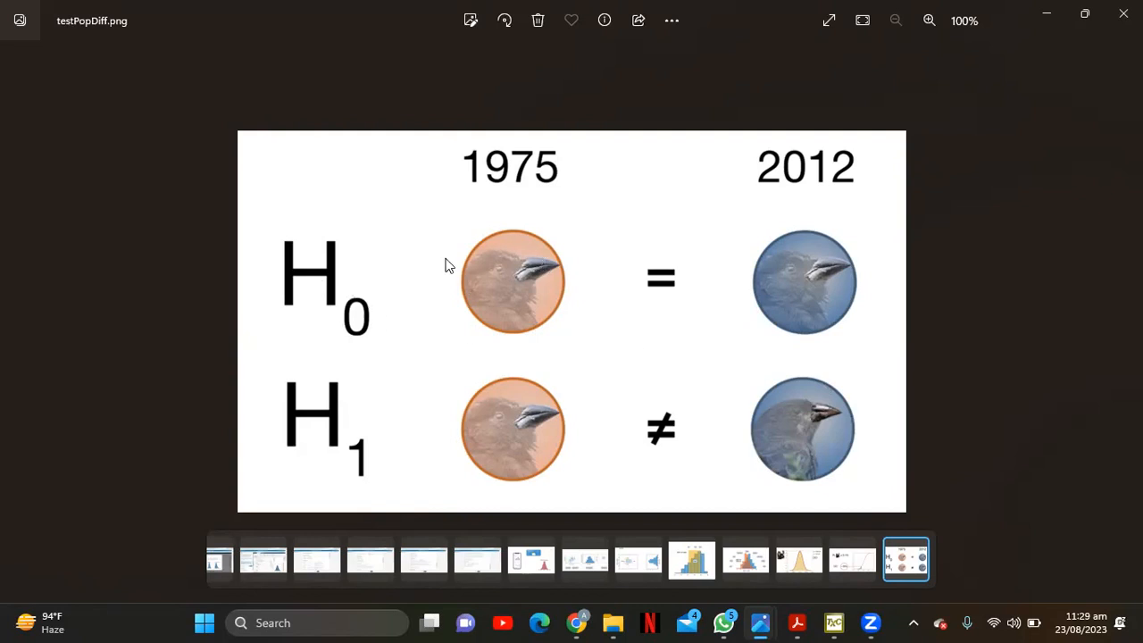
{"action": "mouse_move", "coordinate": [581, 292]}
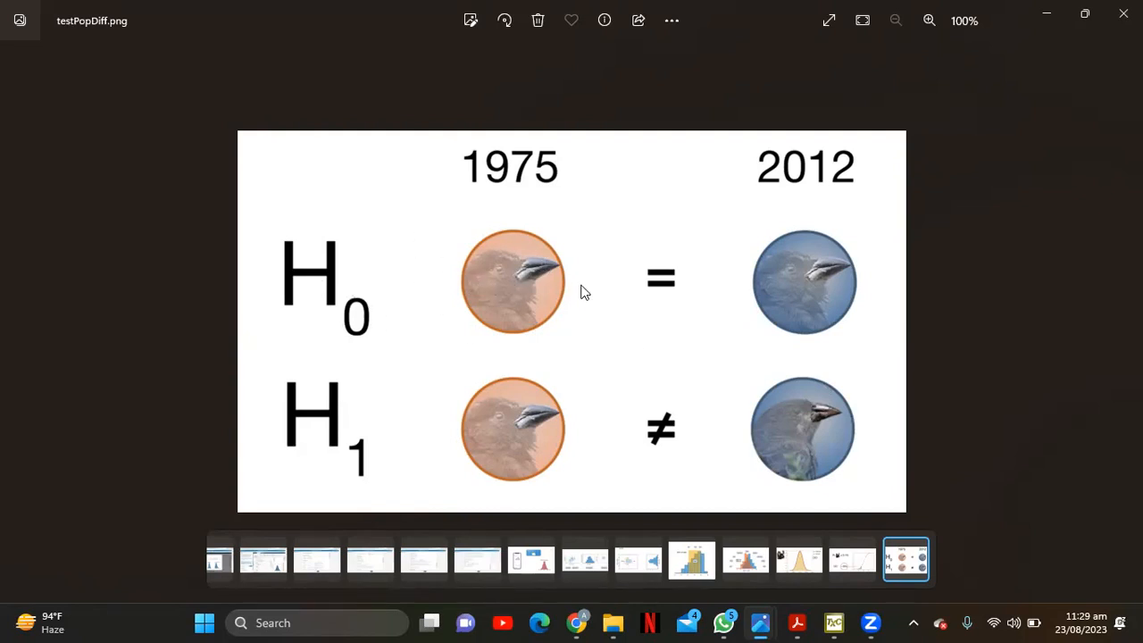
{"action": "mouse_move", "coordinate": [611, 295]}
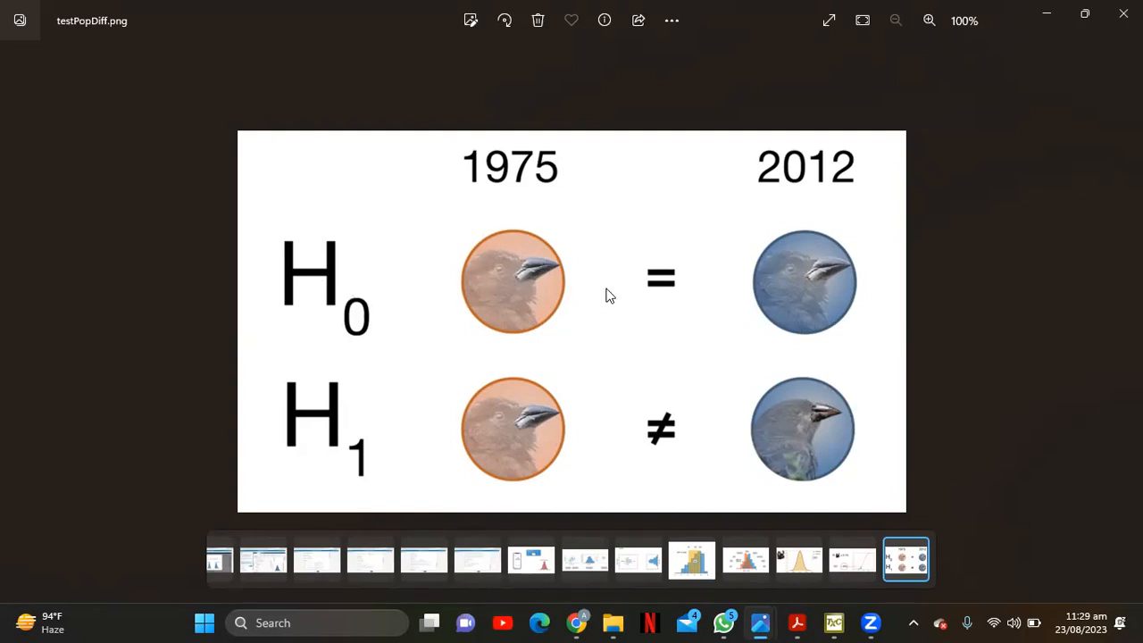
{"action": "mouse_move", "coordinate": [647, 408]}
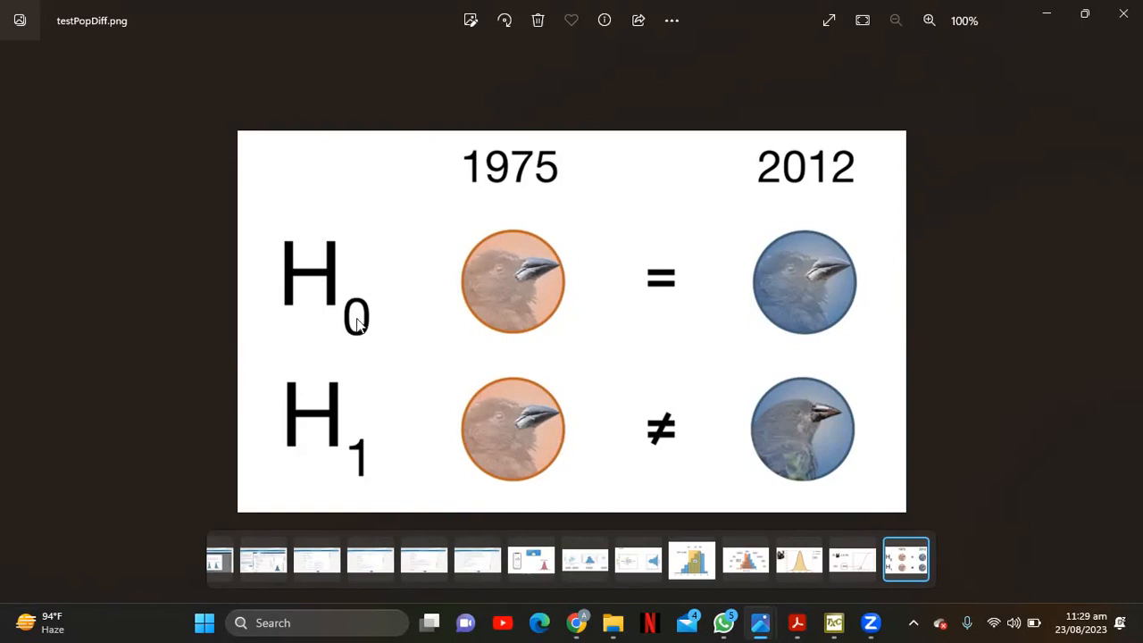
{"action": "mouse_move", "coordinate": [414, 454]}
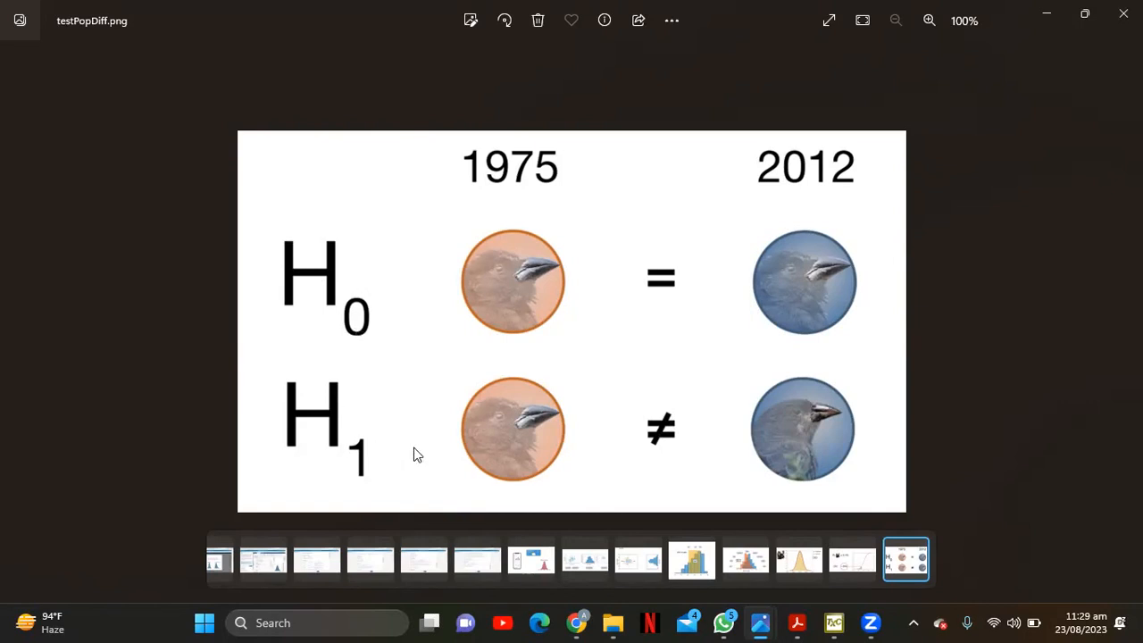
{"action": "mouse_move", "coordinate": [803, 422]}
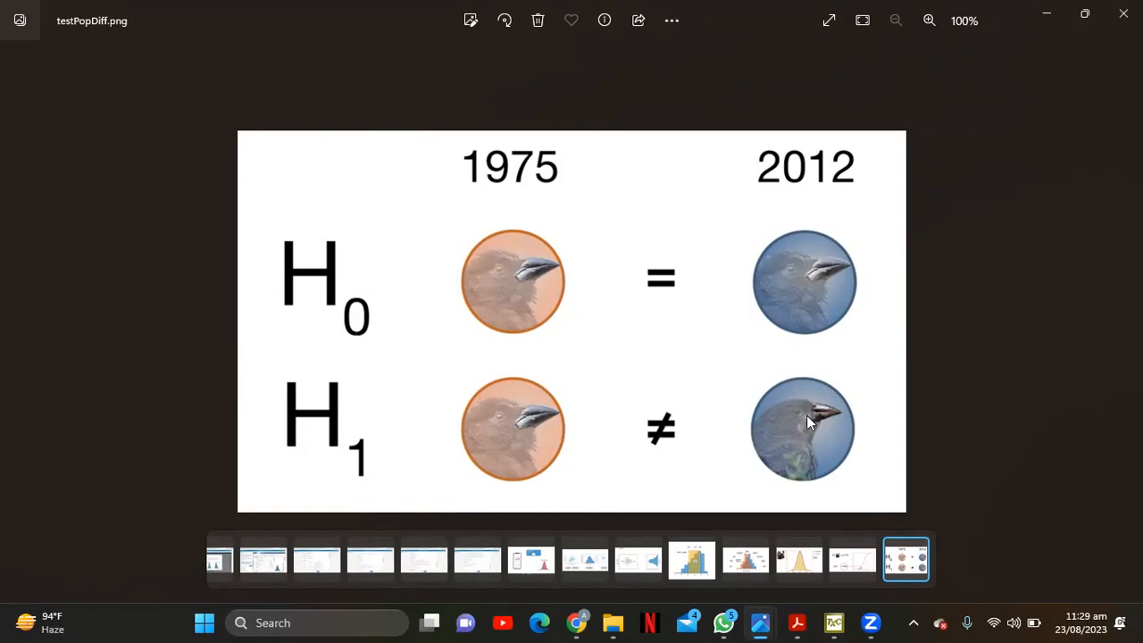
{"action": "mouse_move", "coordinate": [379, 248]}
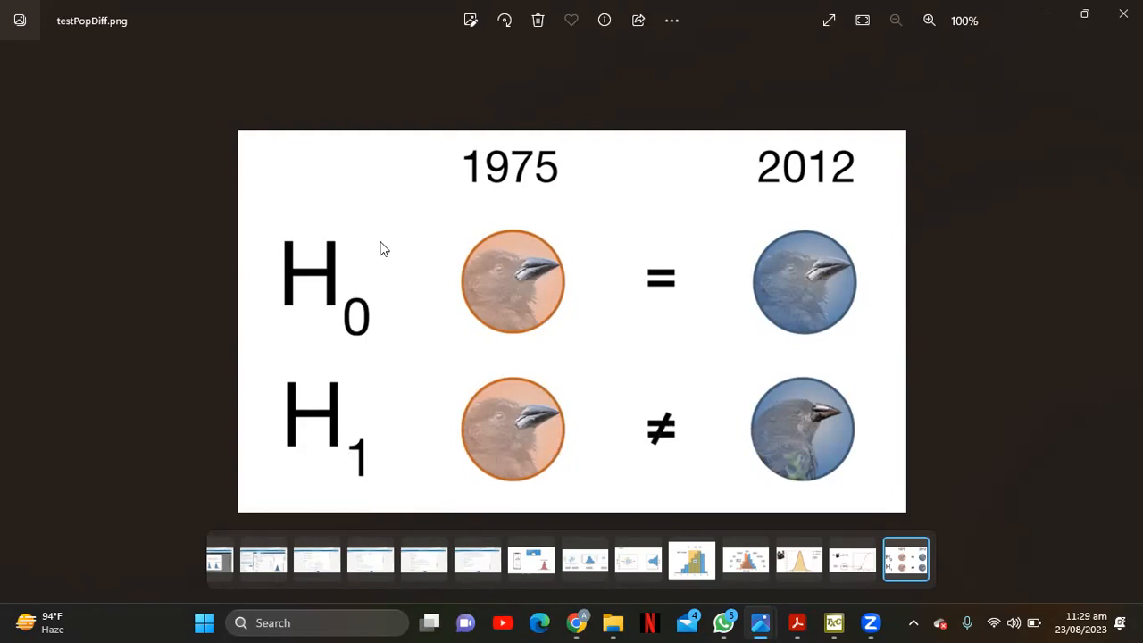
{"action": "mouse_move", "coordinate": [585, 275]}
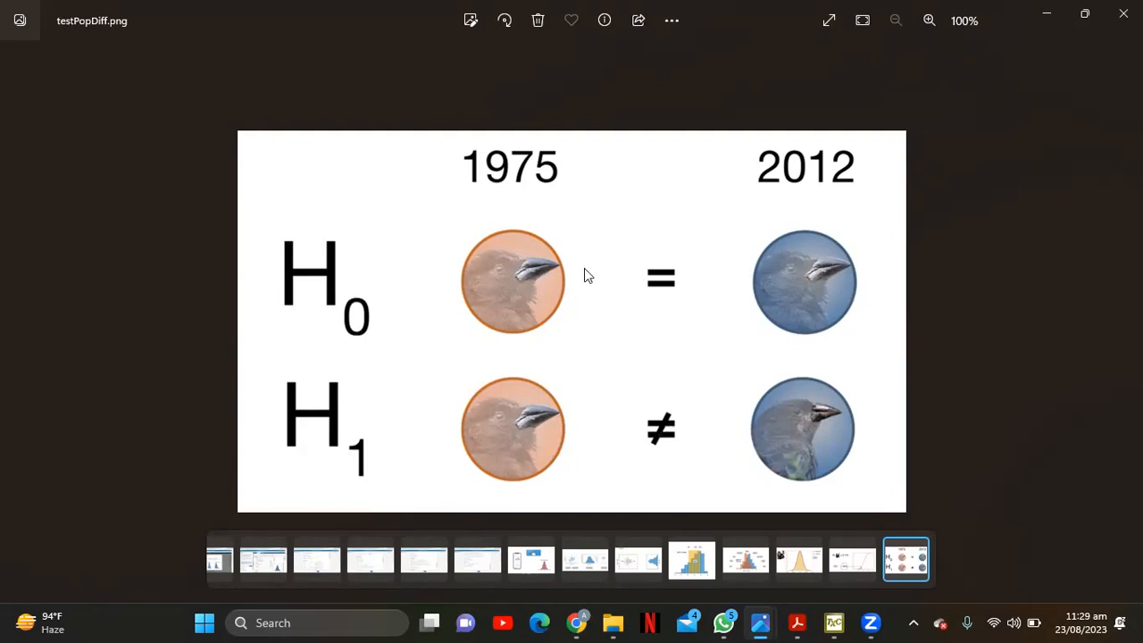
{"action": "mouse_move", "coordinate": [590, 297]}
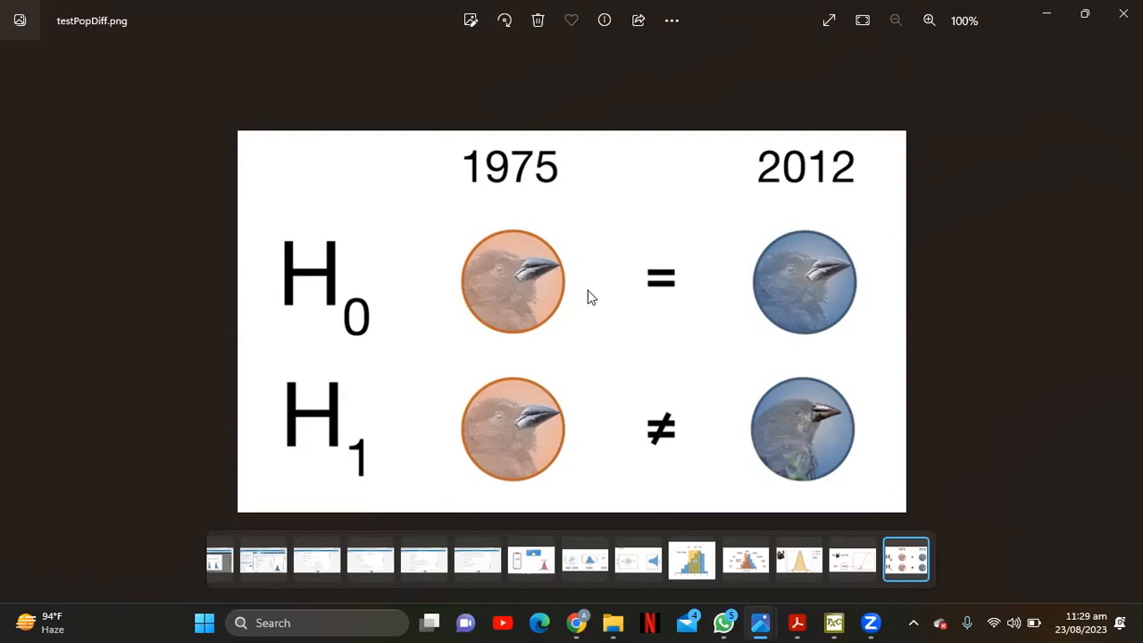
{"action": "mouse_move", "coordinate": [736, 529]}
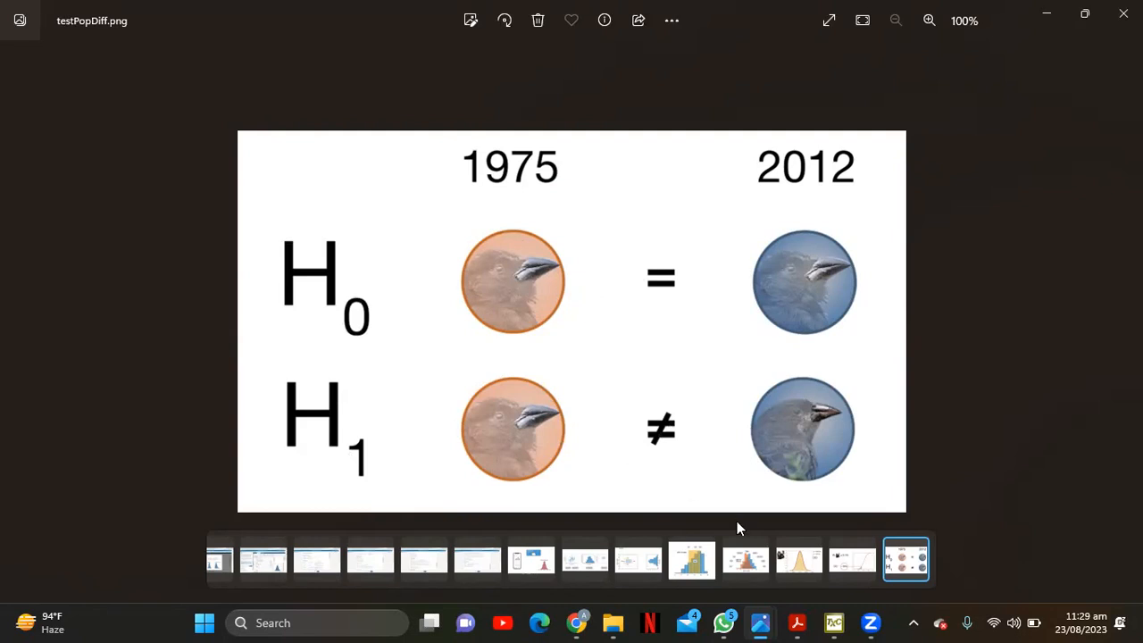
{"action": "mouse_move", "coordinate": [586, 615]}
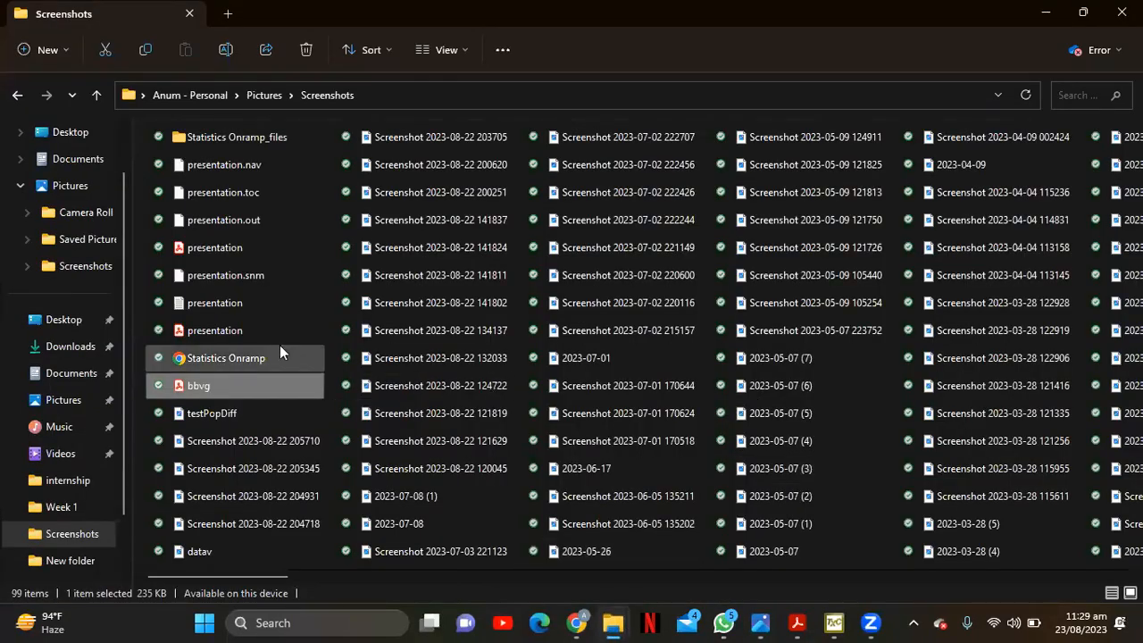
- Open the Statistics Onramp HTML file from the Screenshots folder in the browser
{"action": "left_click", "coordinate": [225, 357]}
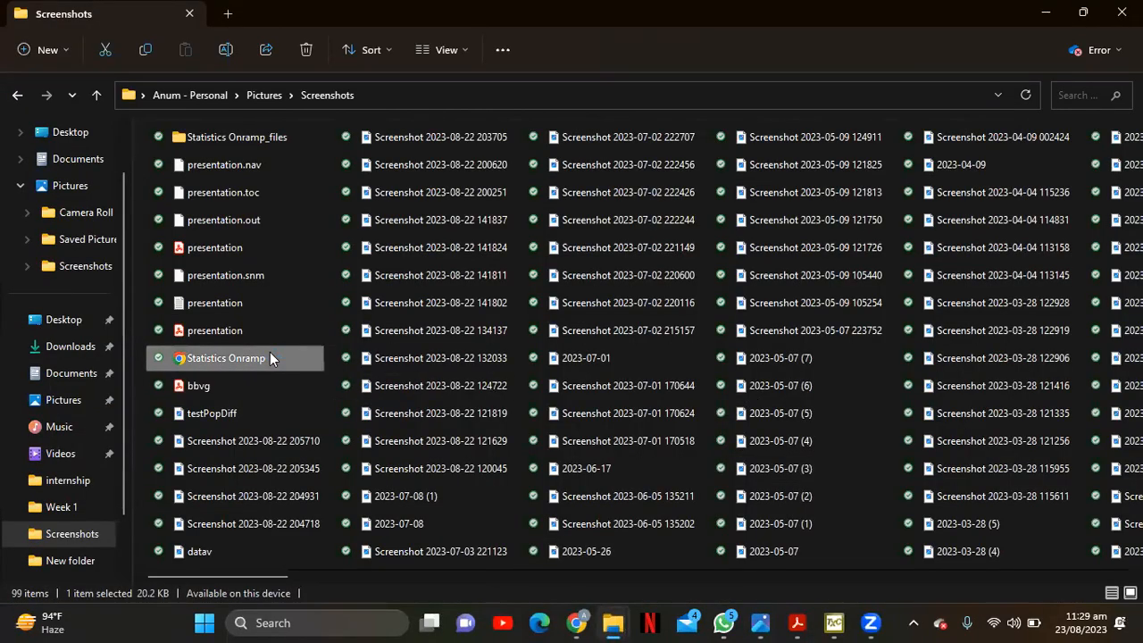
{"action": "double_click", "coordinate": [225, 357]}
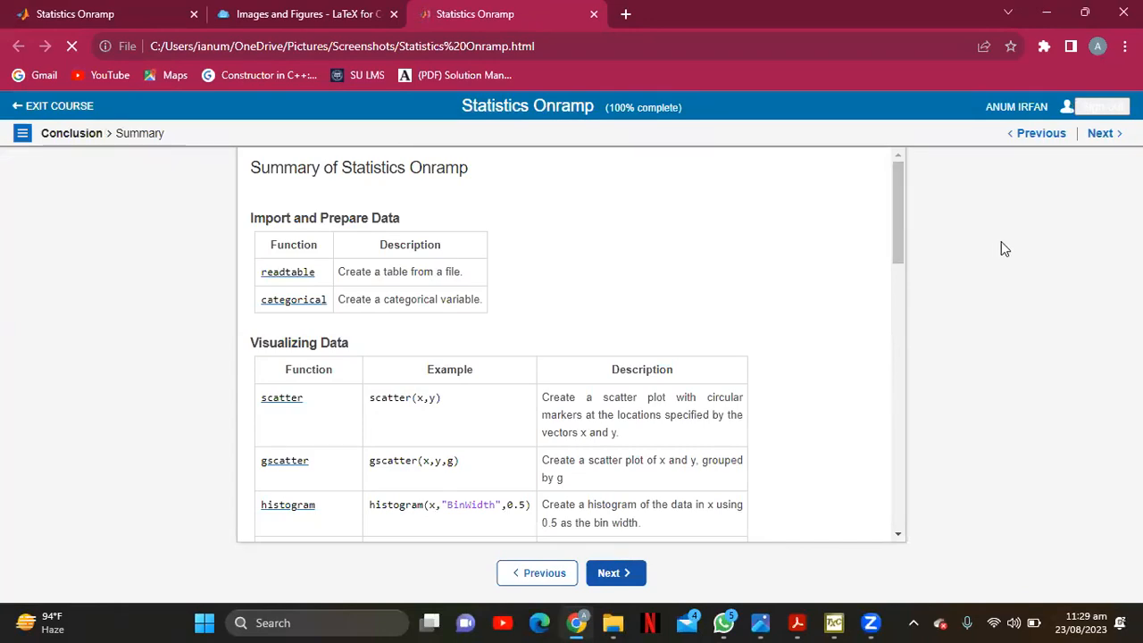
{"action": "mouse_move", "coordinate": [480, 196]}
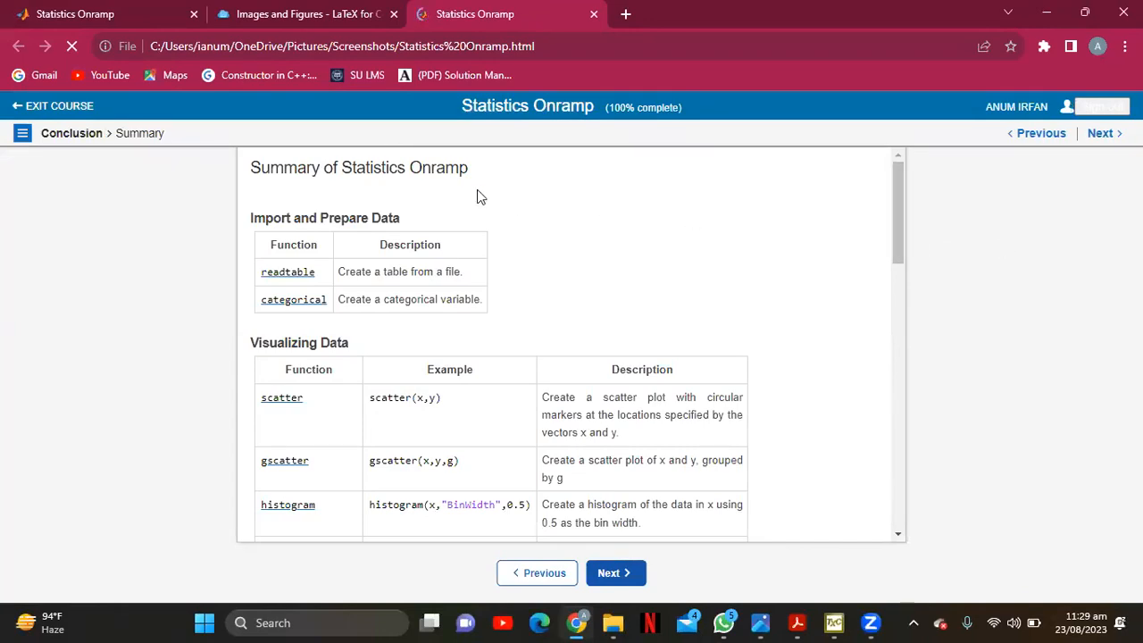
{"action": "mouse_move", "coordinate": [956, 241]}
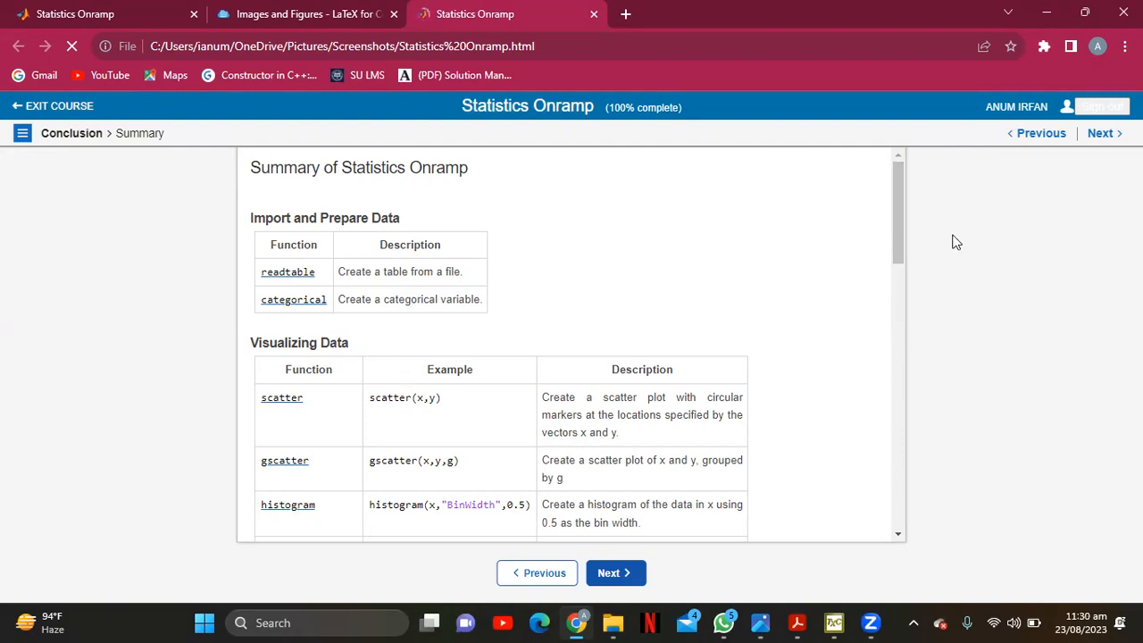
- Scroll the course summary to the Hypothesis Testing table listing ttest2, jbtest and lillietest
{"action": "scroll", "scroll_direction": "down", "scroll_amount": 3}
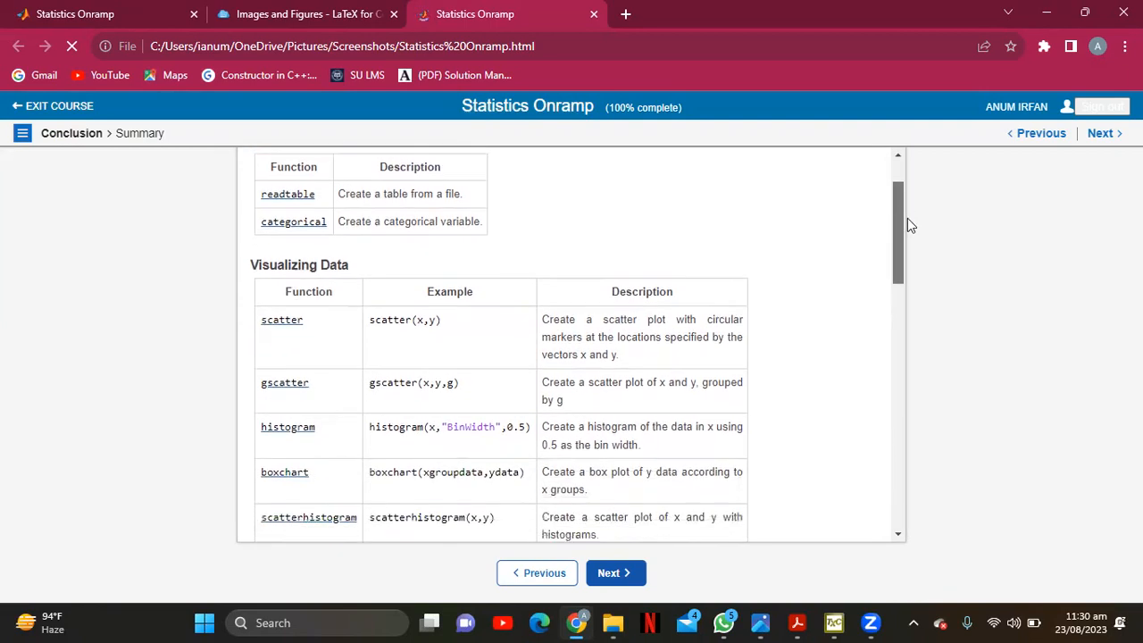
{"action": "scroll", "scroll_direction": "down", "scroll_amount": 3}
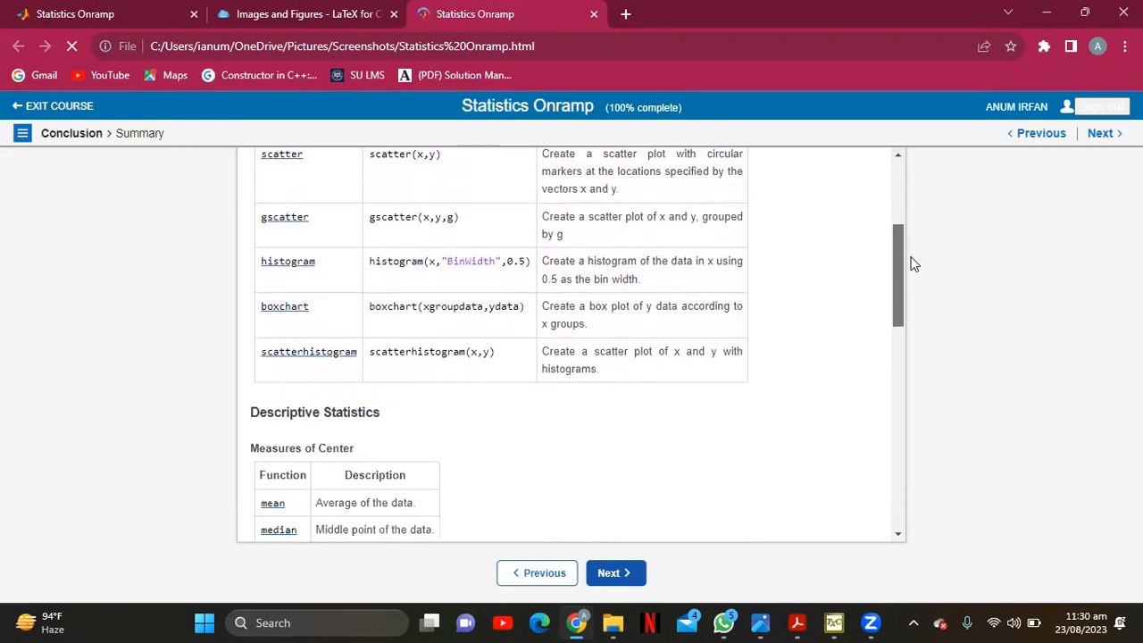
{"action": "scroll", "scroll_direction": "down", "scroll_amount": 3}
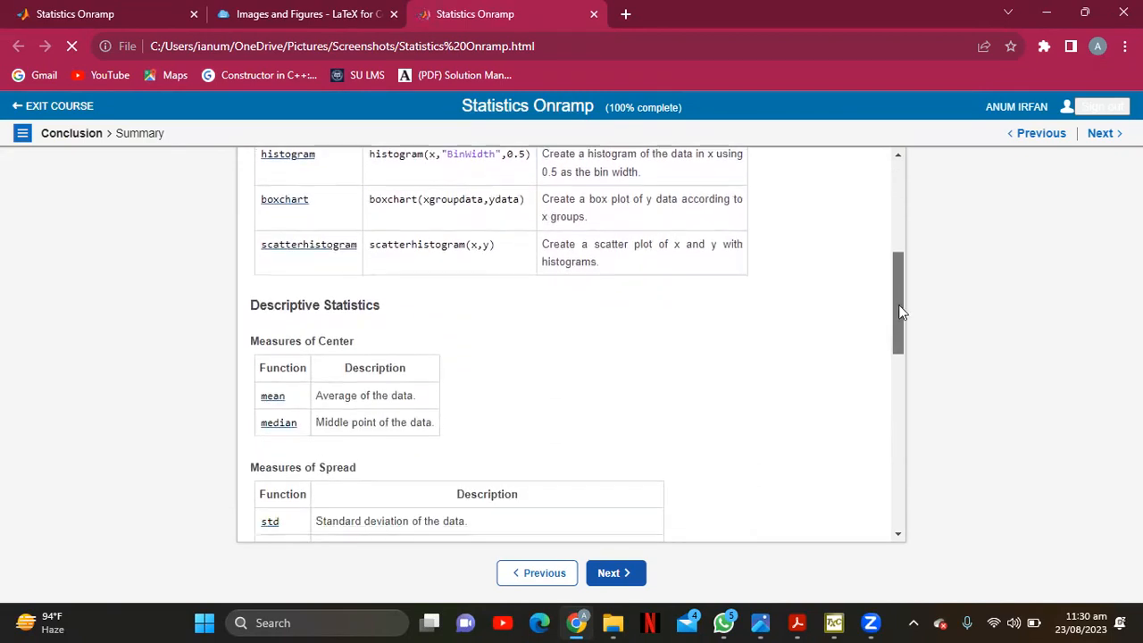
{"action": "scroll", "scroll_direction": "down", "scroll_amount": 3}
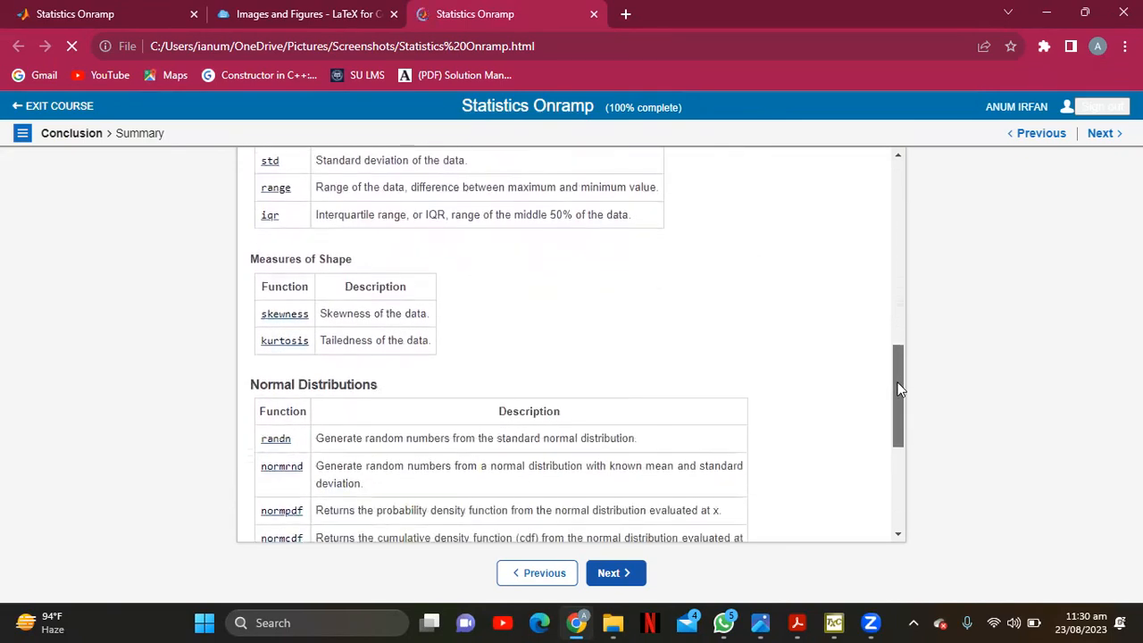
{"action": "scroll", "scroll_direction": "down", "scroll_amount": 3}
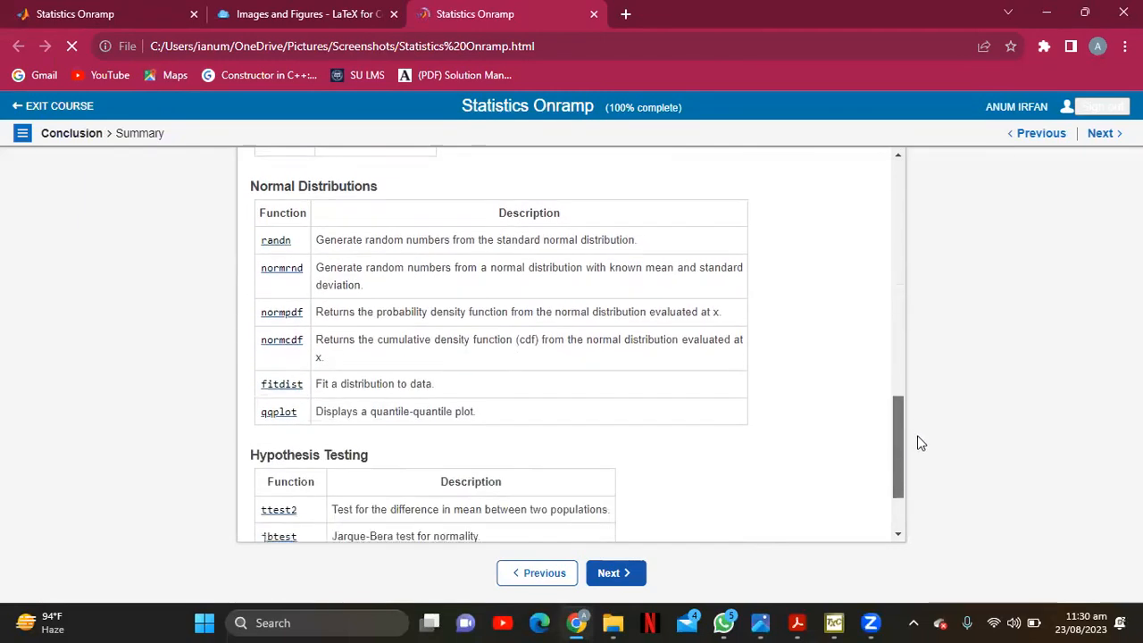
{"action": "scroll", "scroll_direction": "down", "scroll_amount": 3}
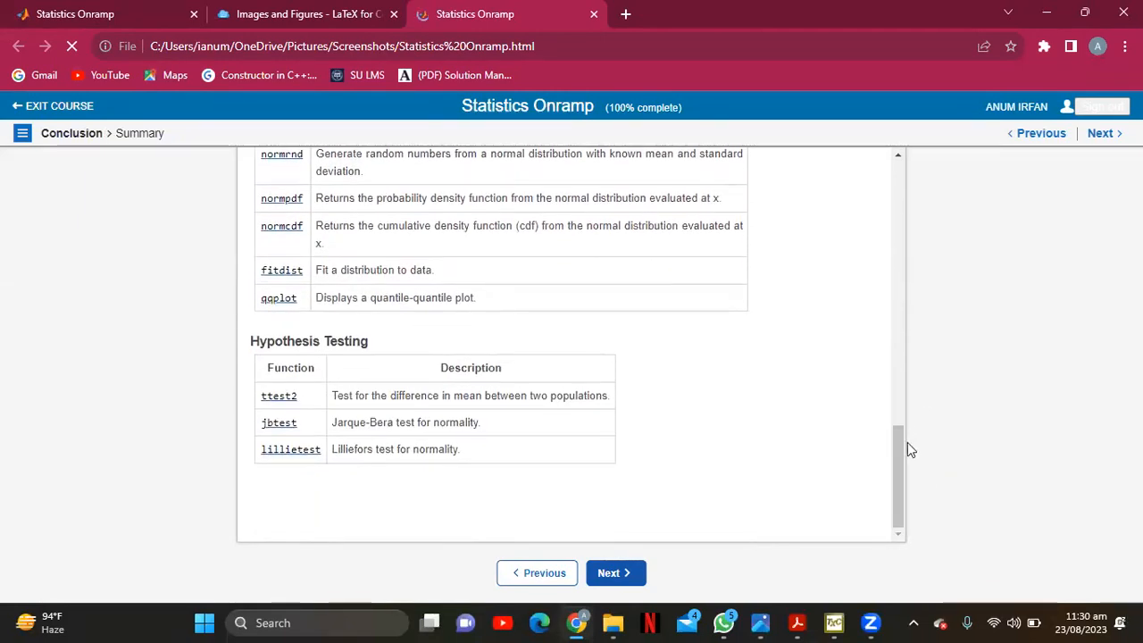